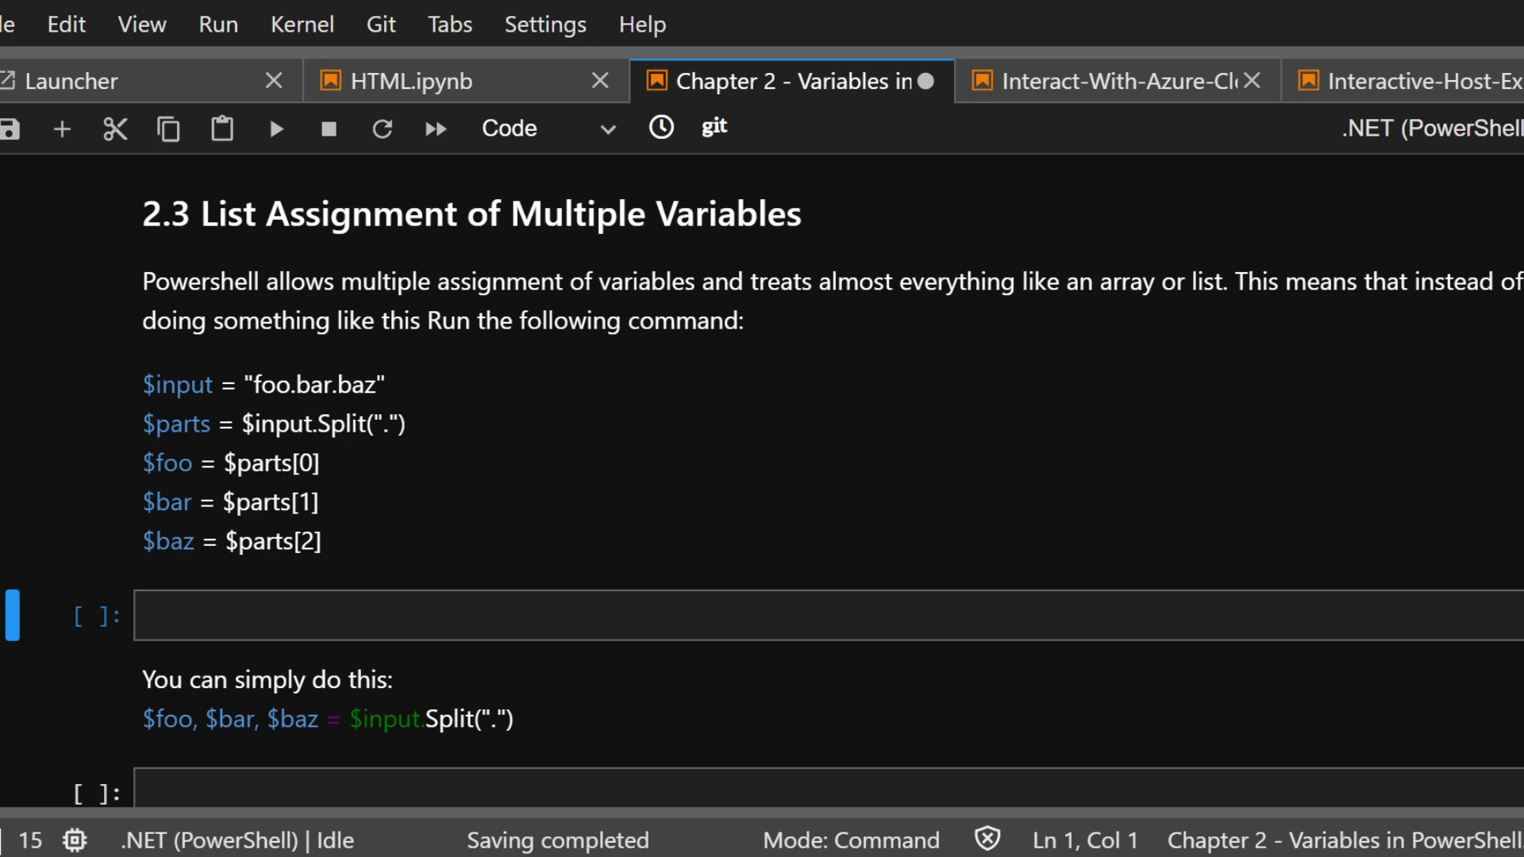
mouse_move(568, 455)
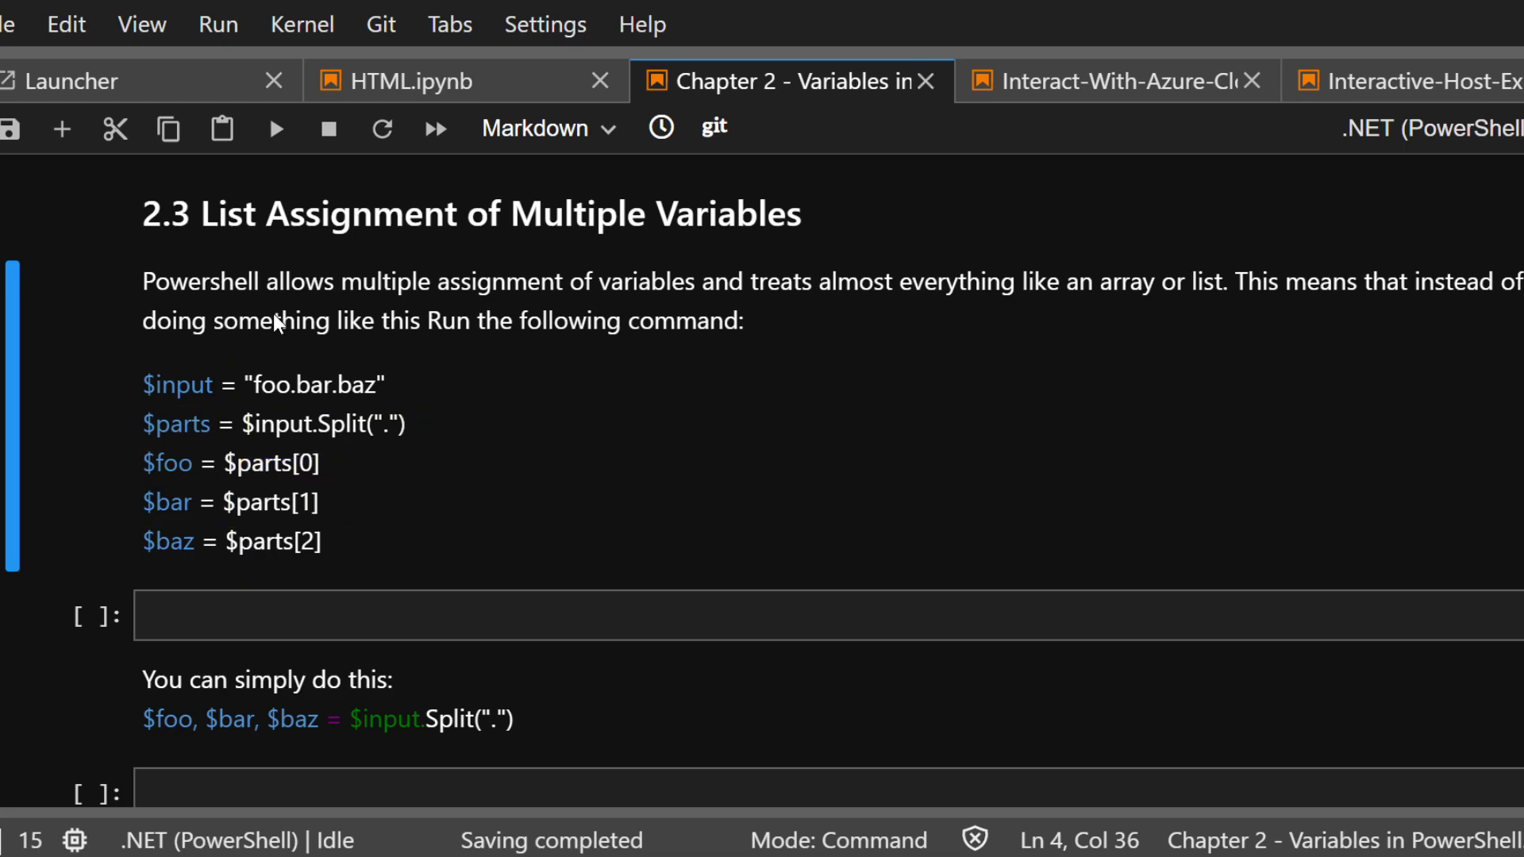
mouse_move(381, 384)
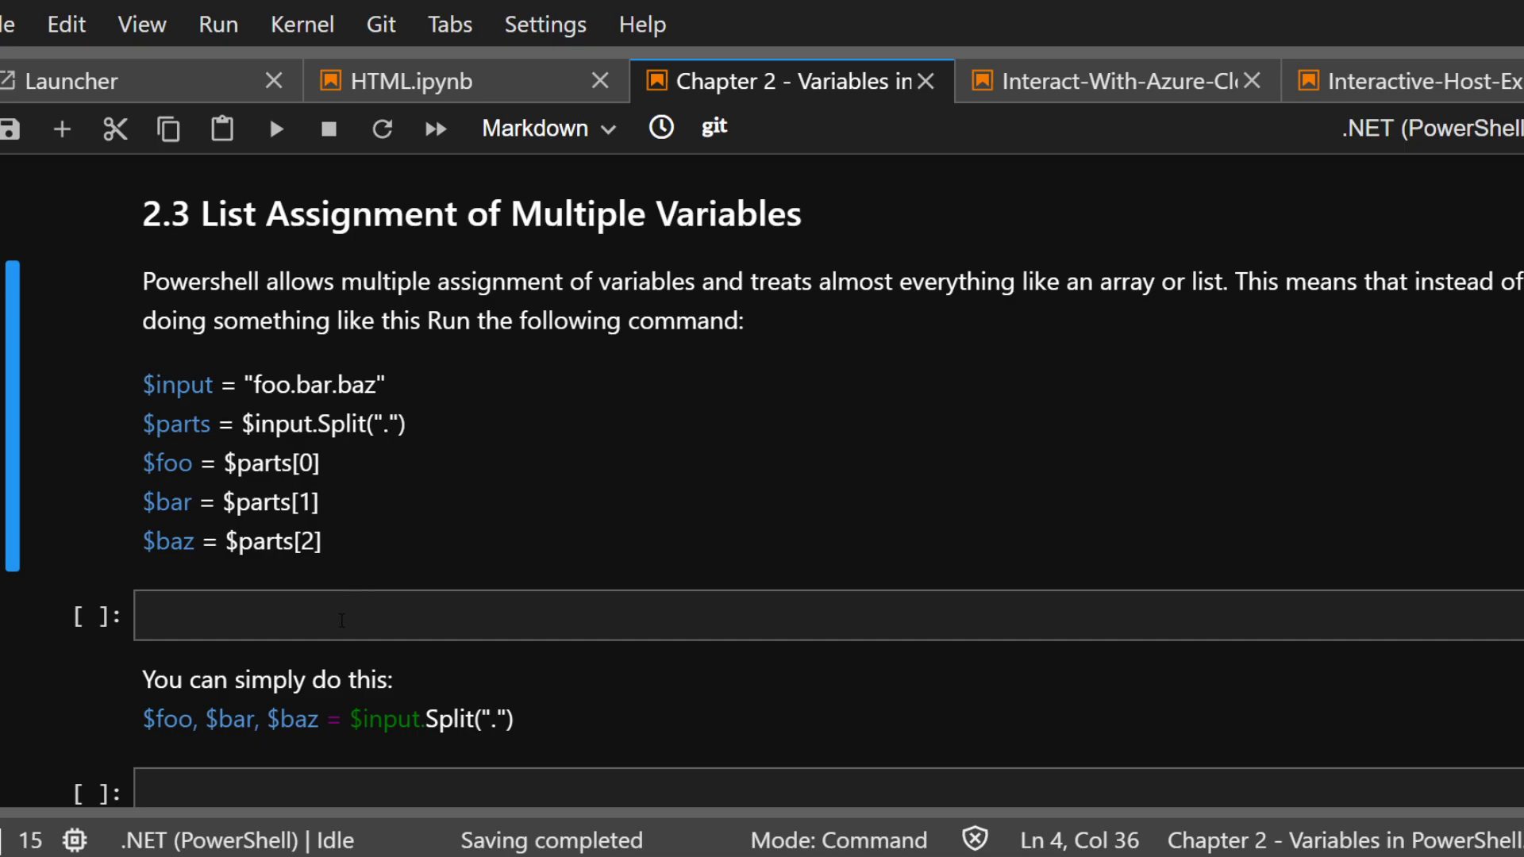
mouse_move(348, 590)
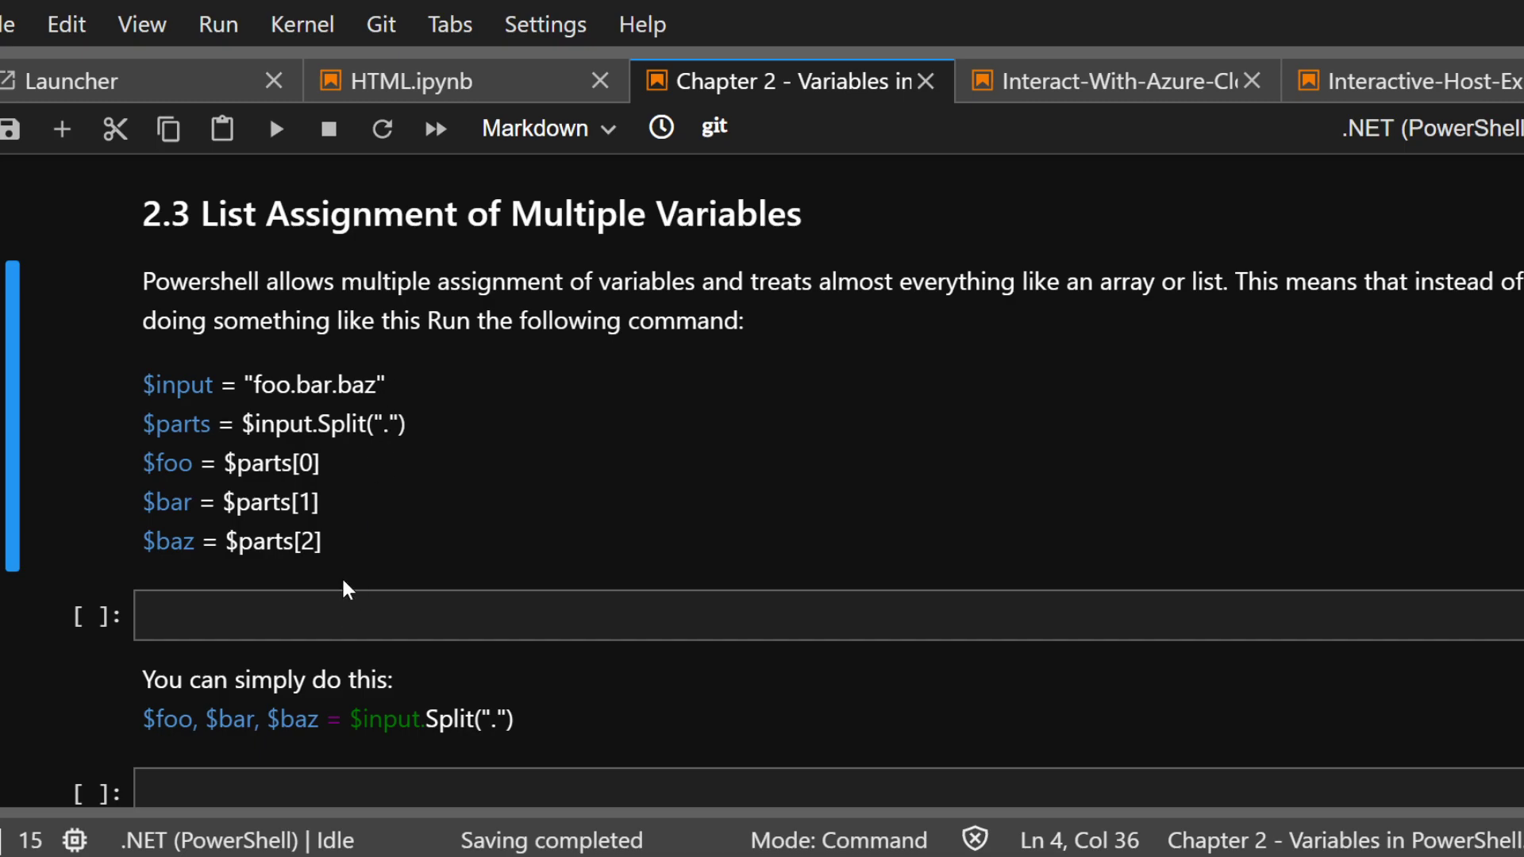
mouse_move(288, 424)
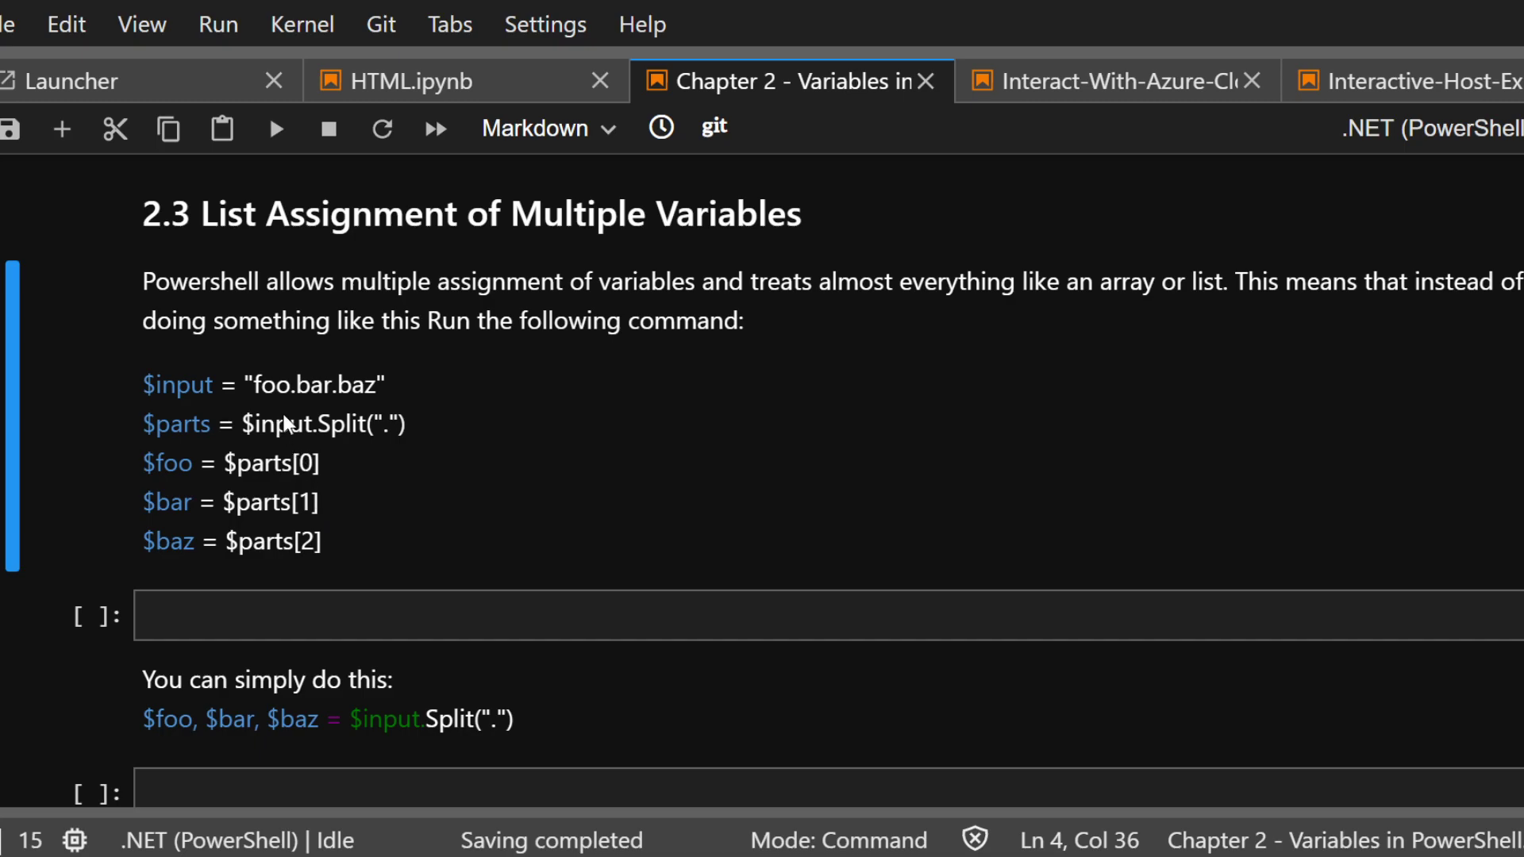
mouse_move(324, 327)
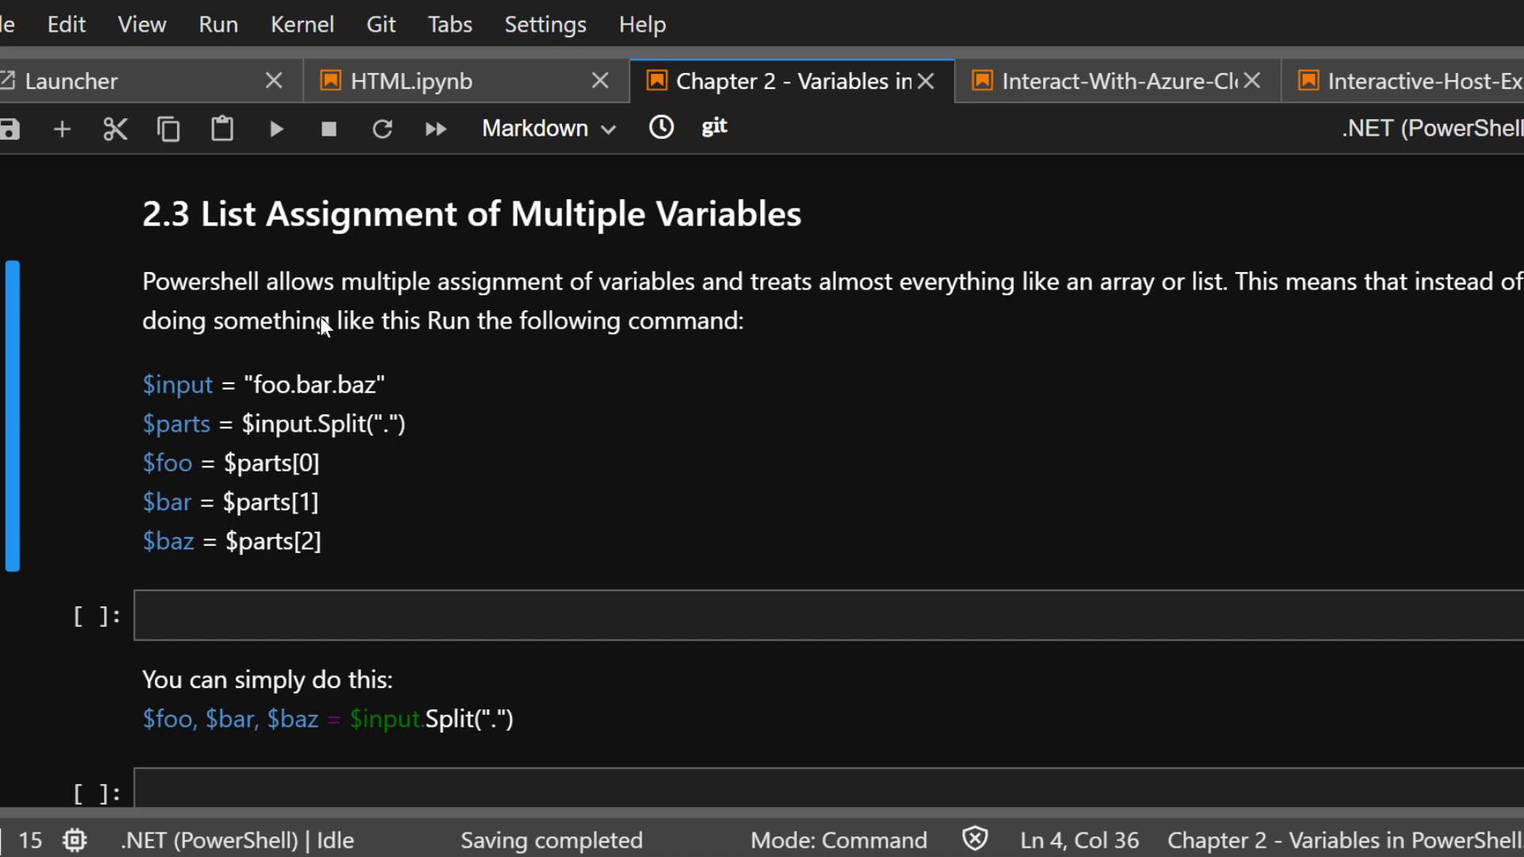
mouse_move(206, 372)
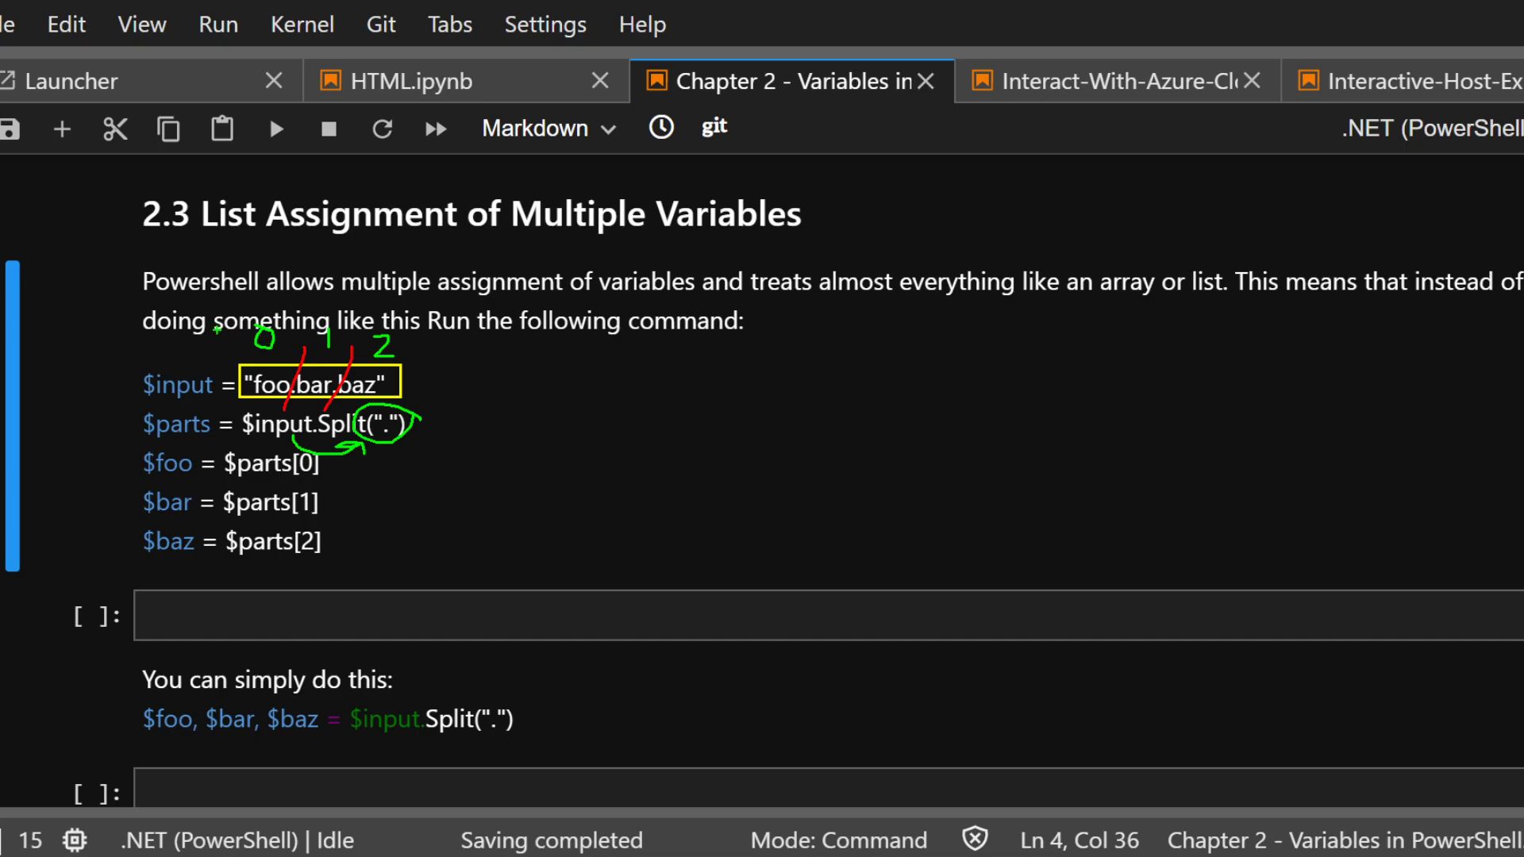
Run a cell splitting foo.bar.baz into $parts with $foo, $bar, $baz, then print them
drag(243, 335, 194, 427)
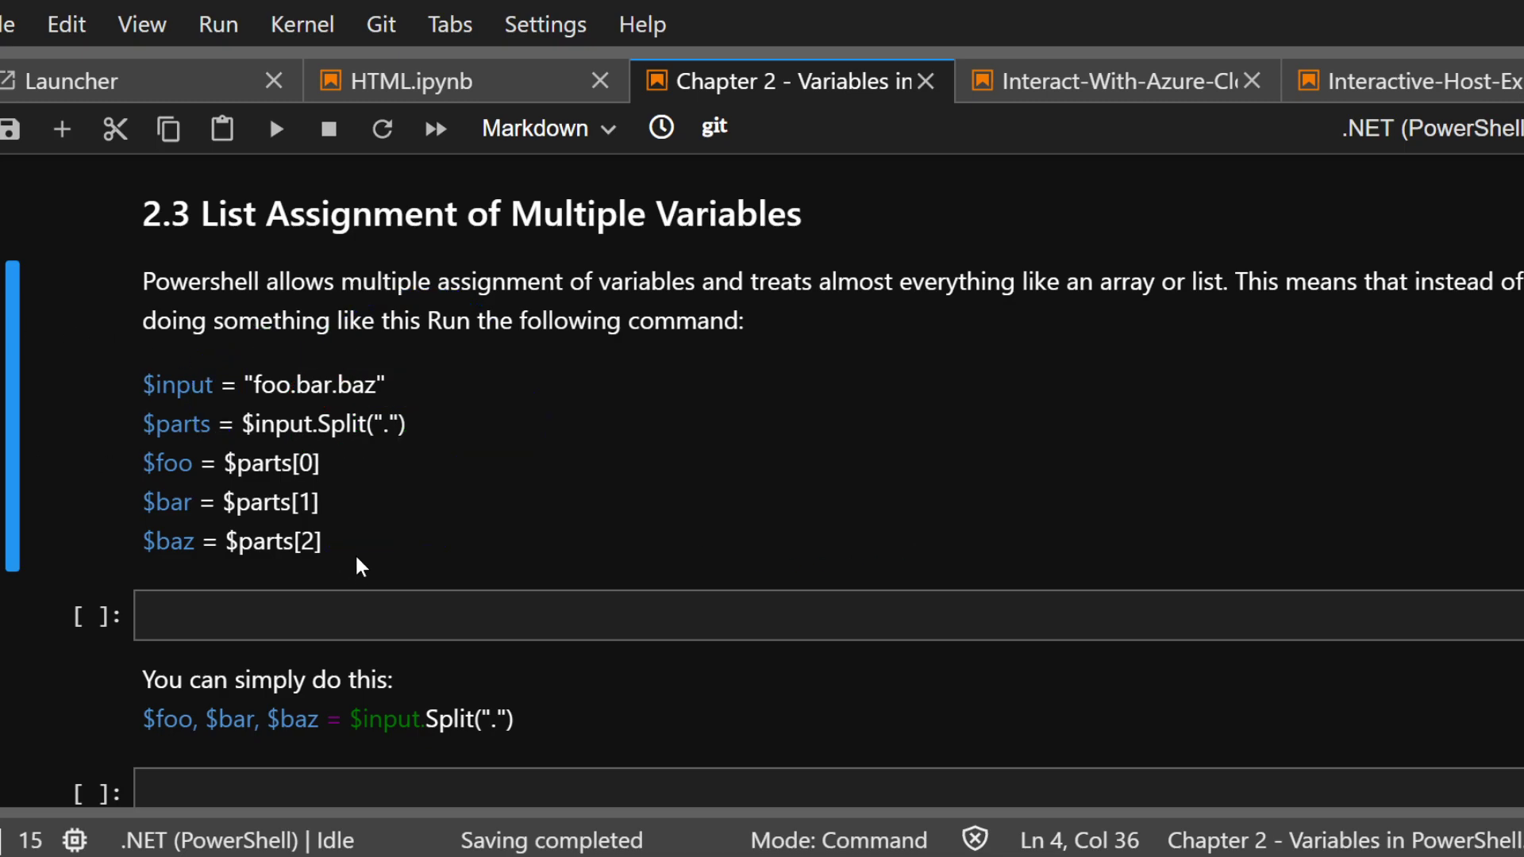
scroll(down, 3)
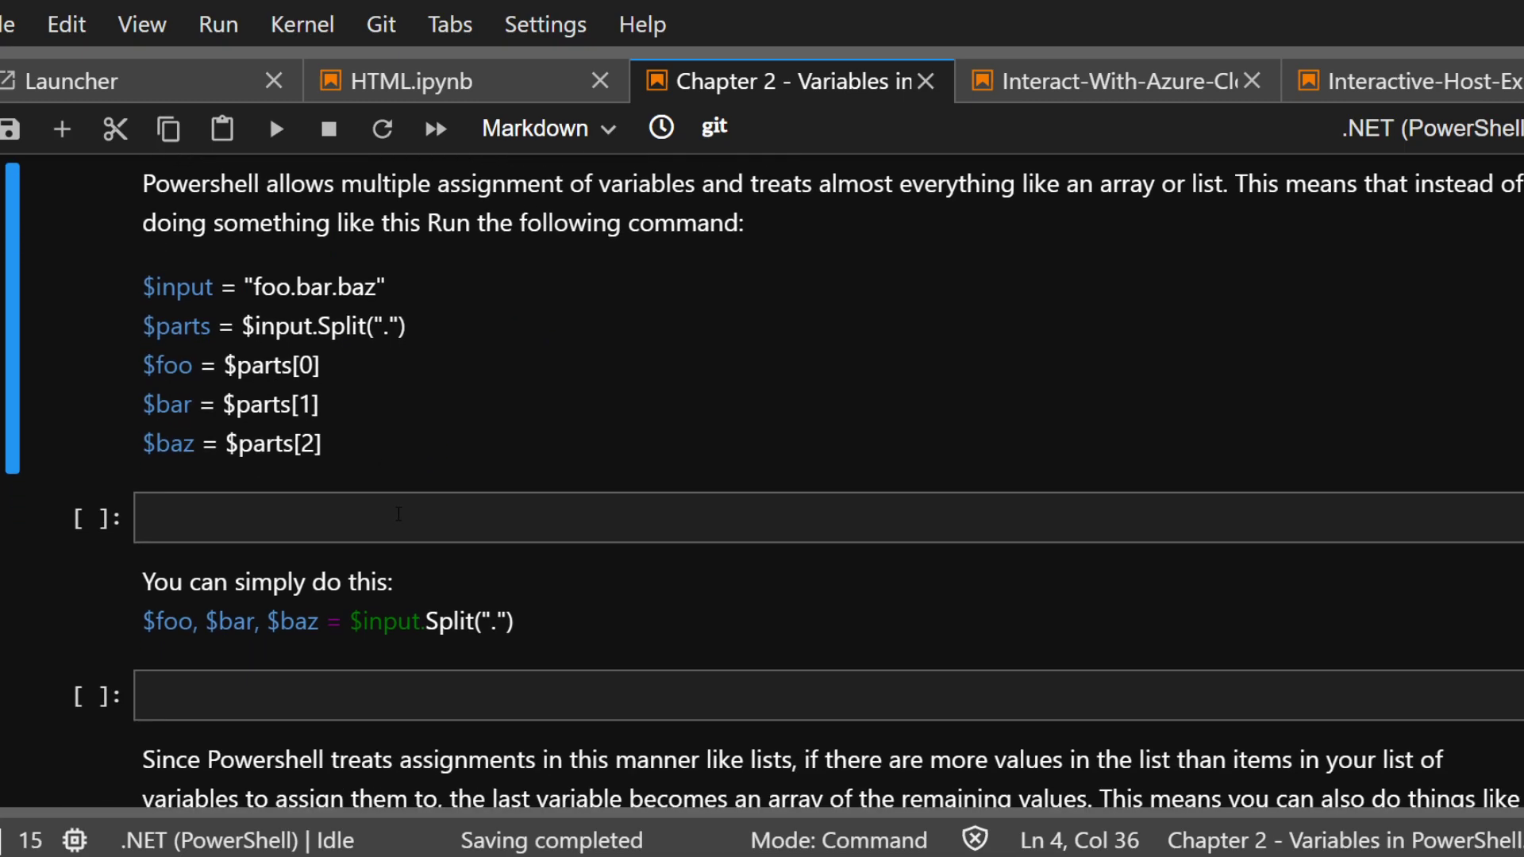
drag(144, 286, 324, 445)
text($foo)
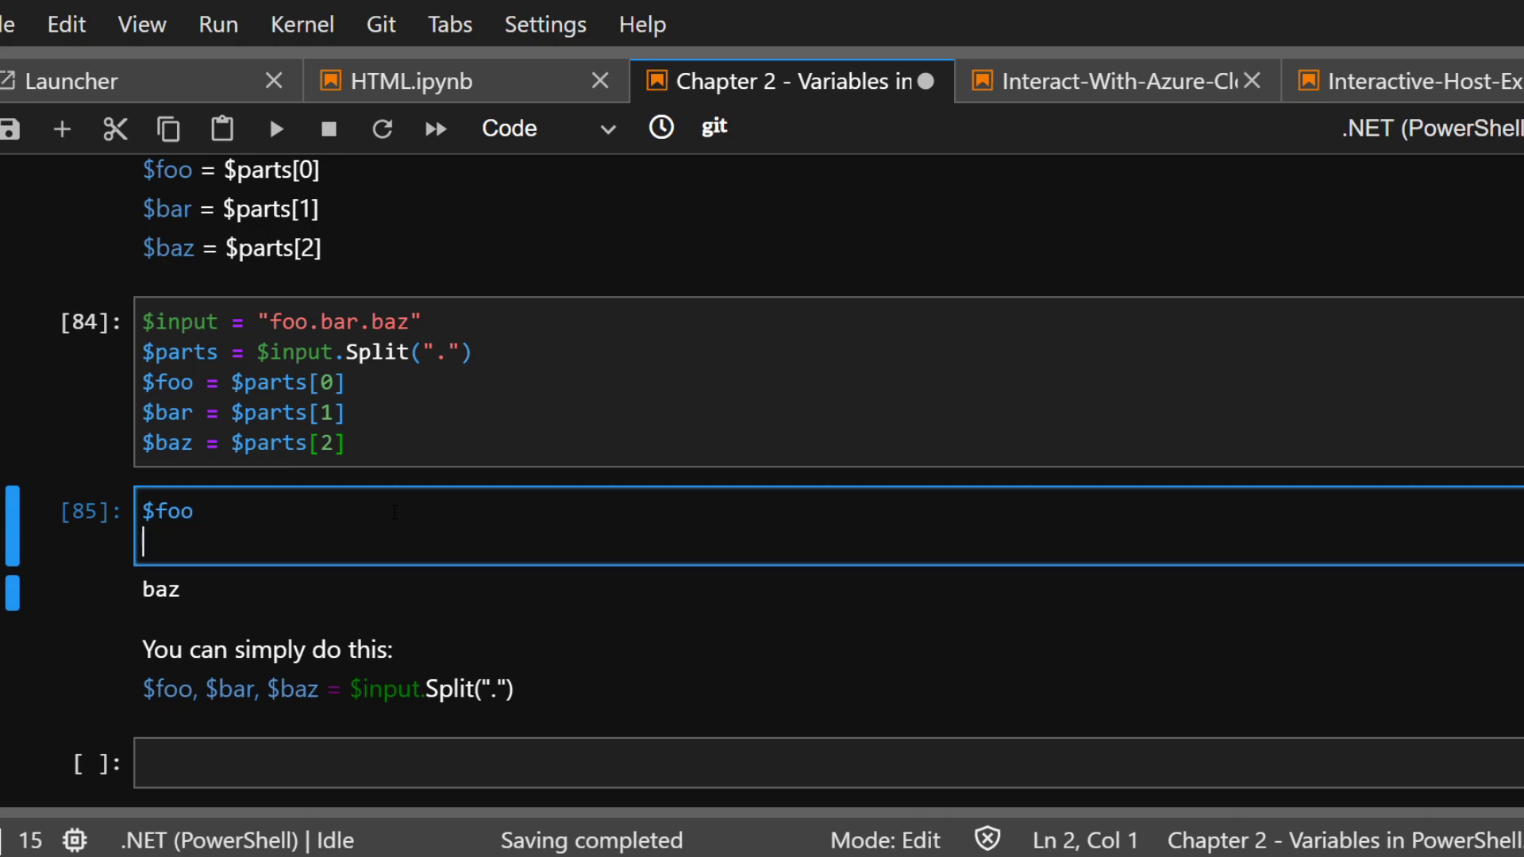
text($bar)
text($baz)
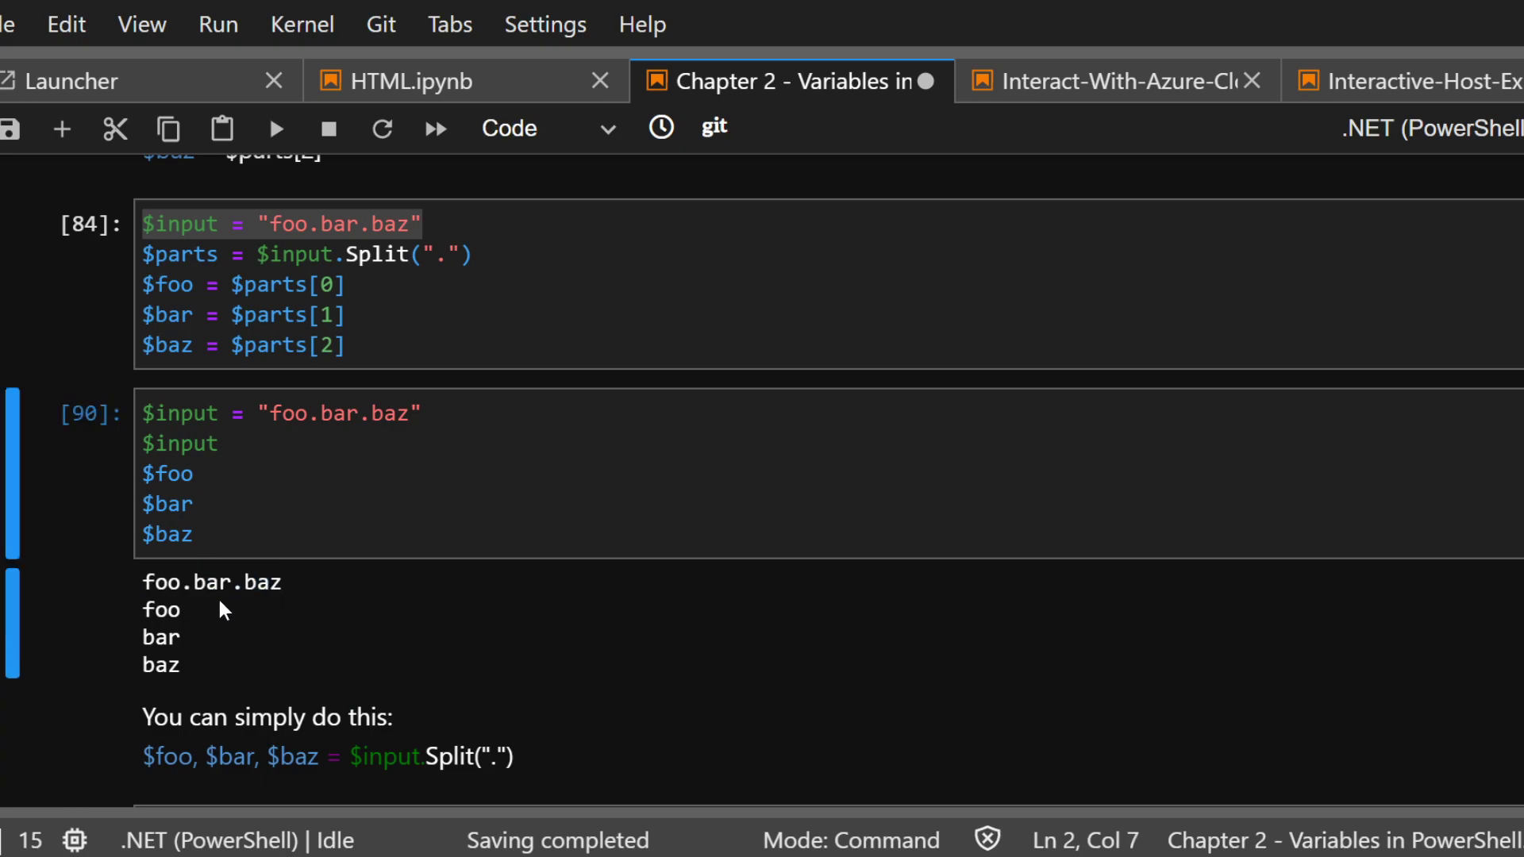
mouse_move(174, 608)
text($parts)
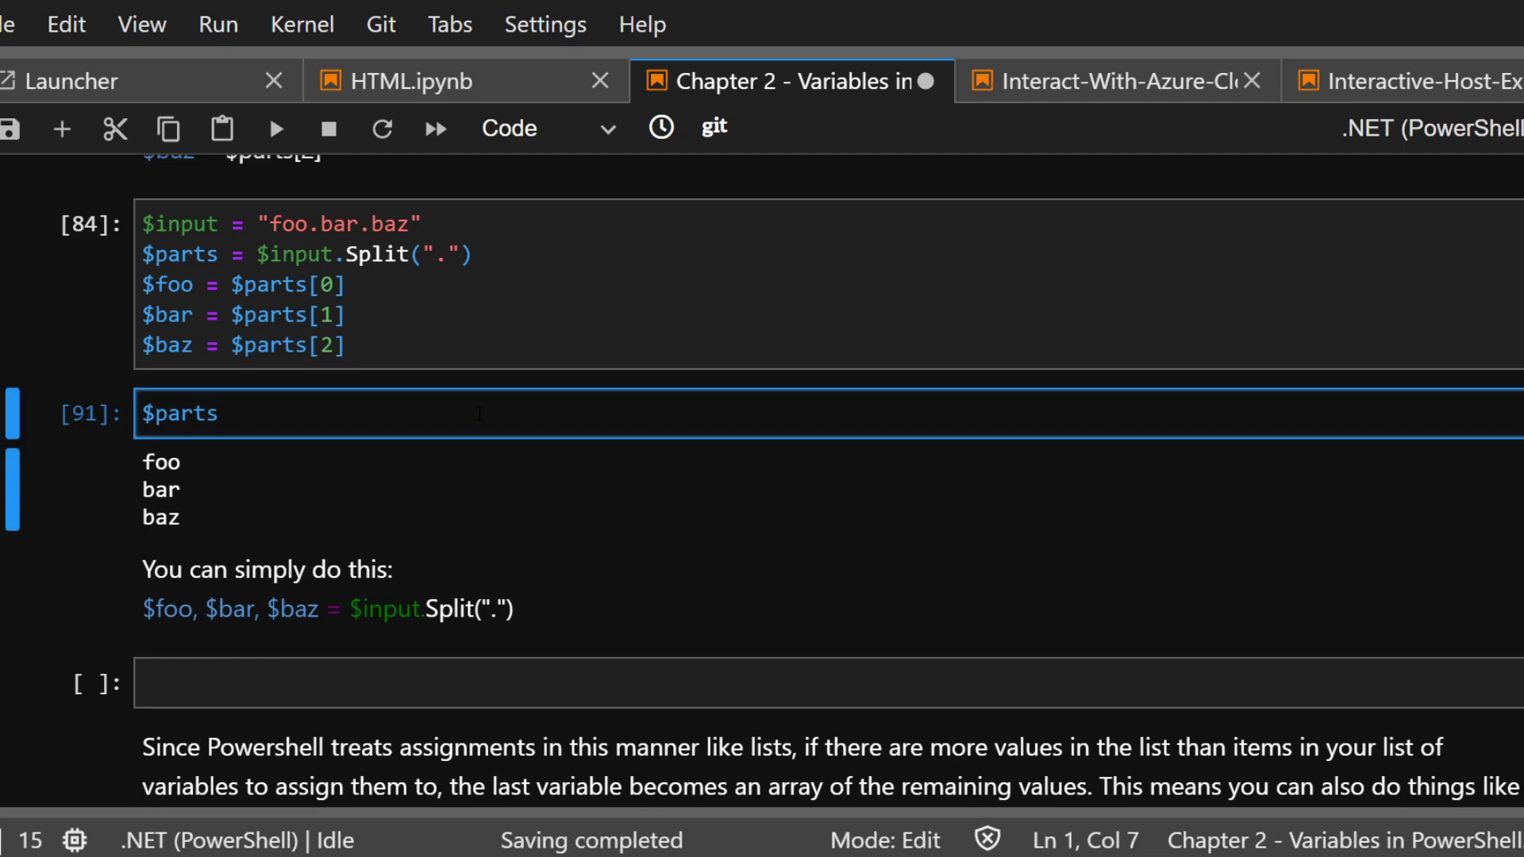
Check $parts.getType() shows String[] with base System.Array, then remove it and rerun
text(.get)
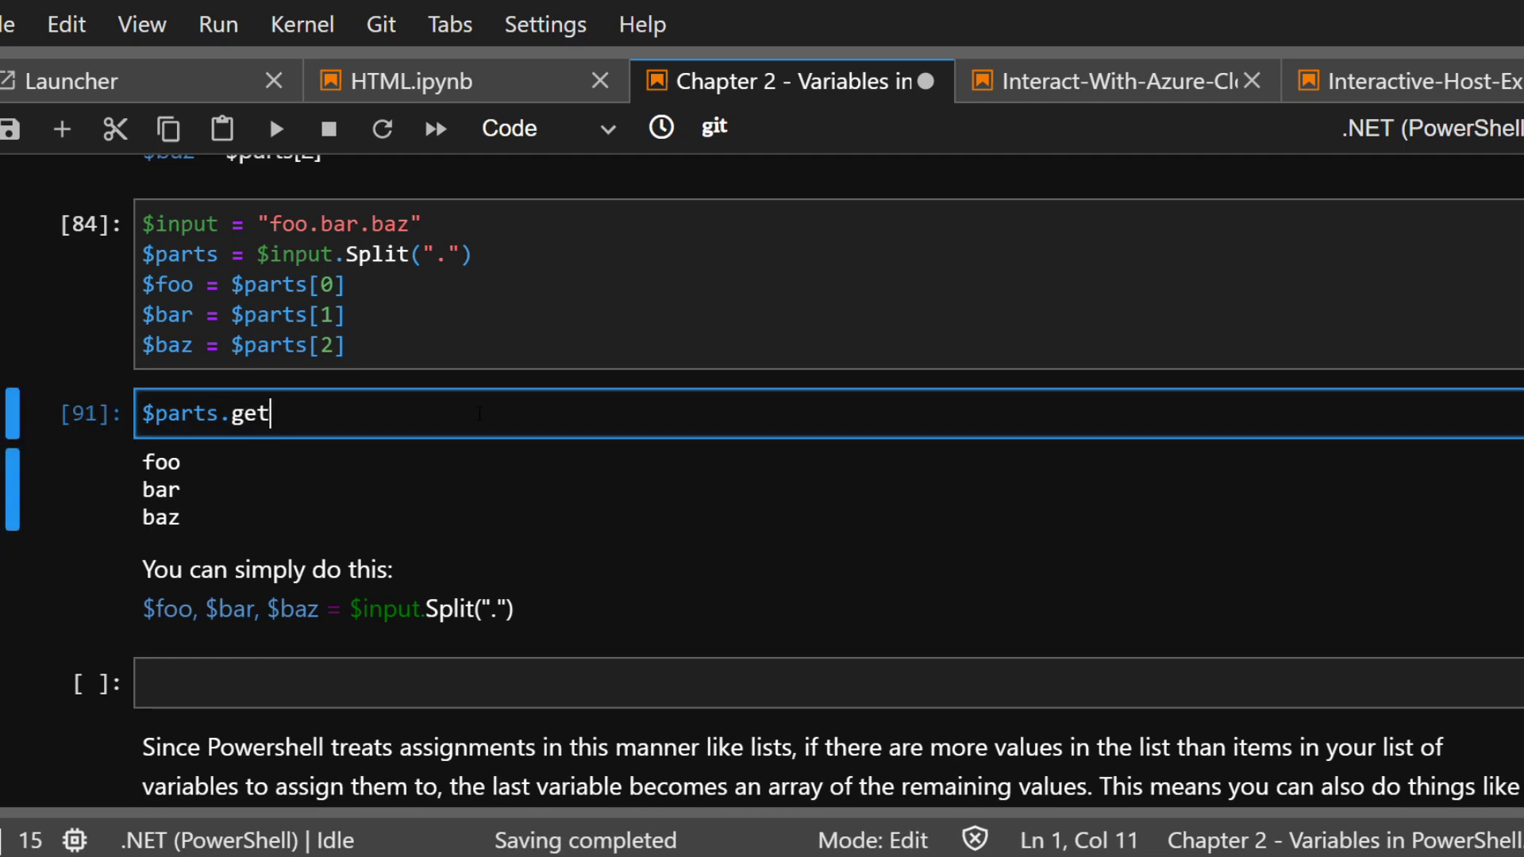
text(Type())
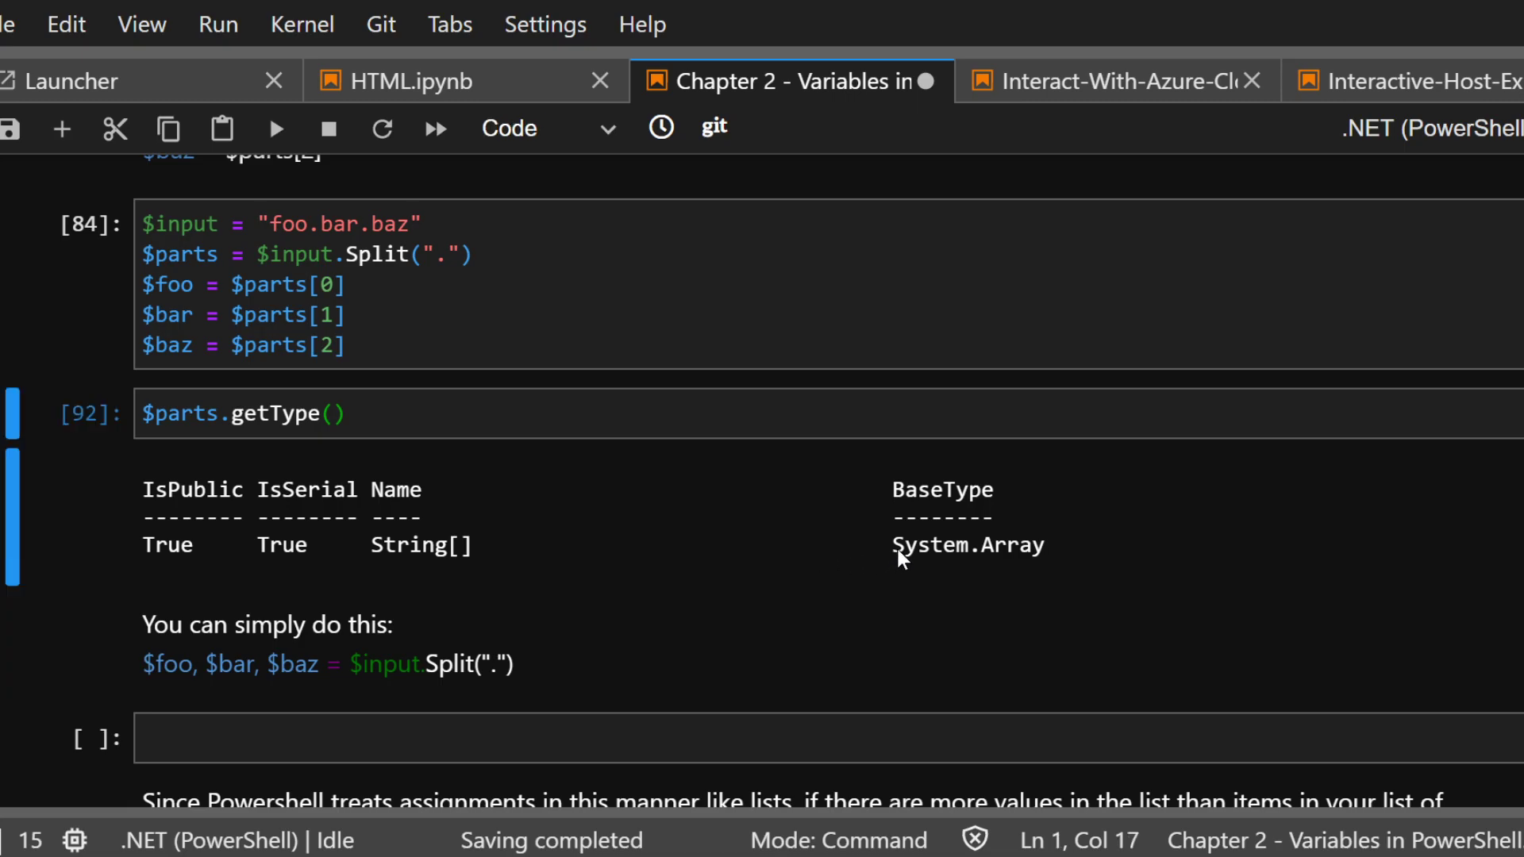
double_click(966, 544)
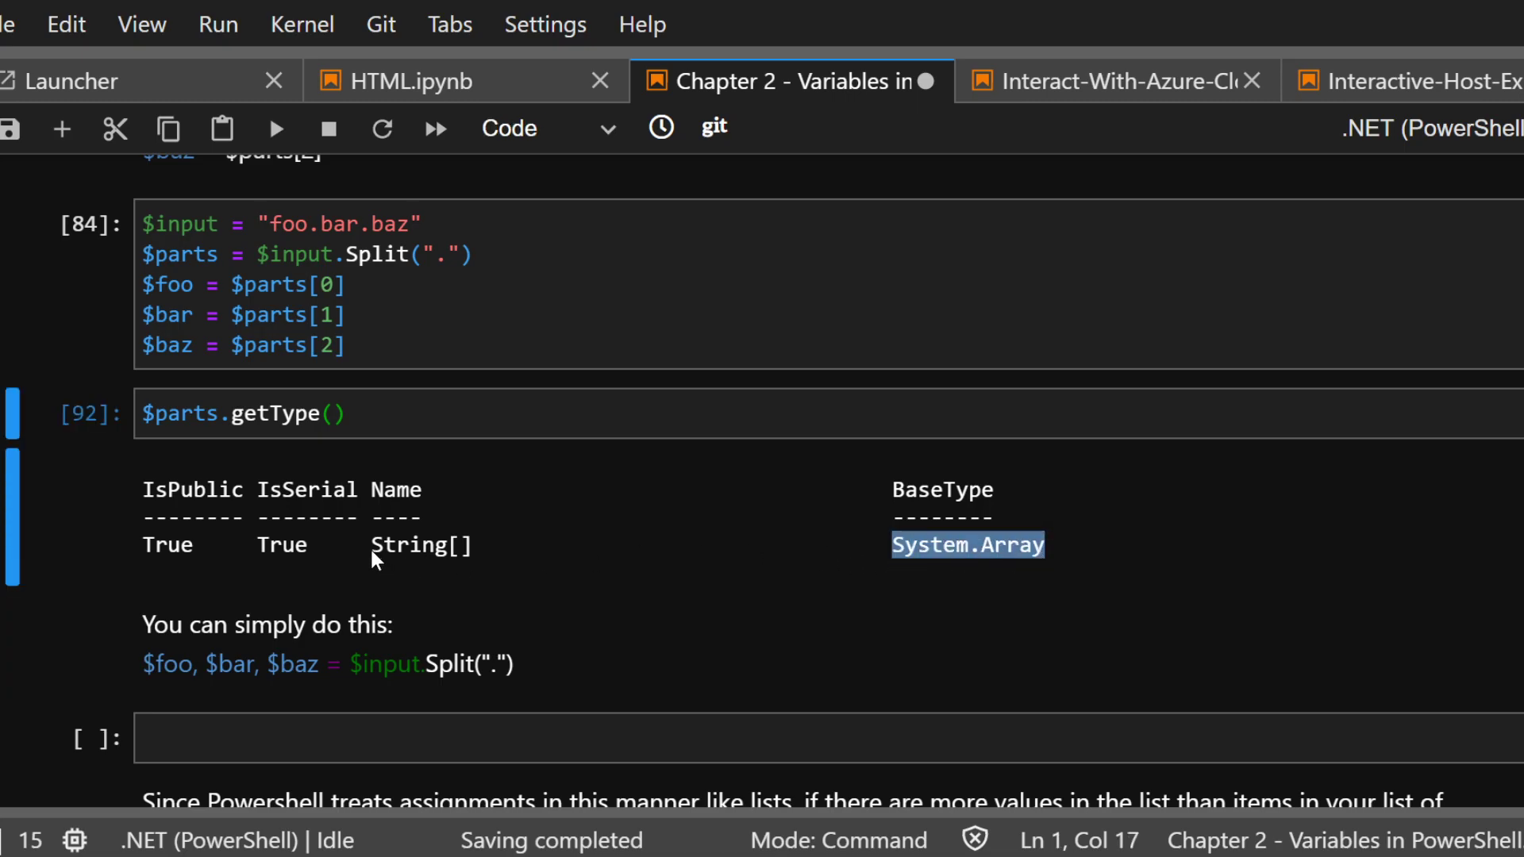
click(242, 413)
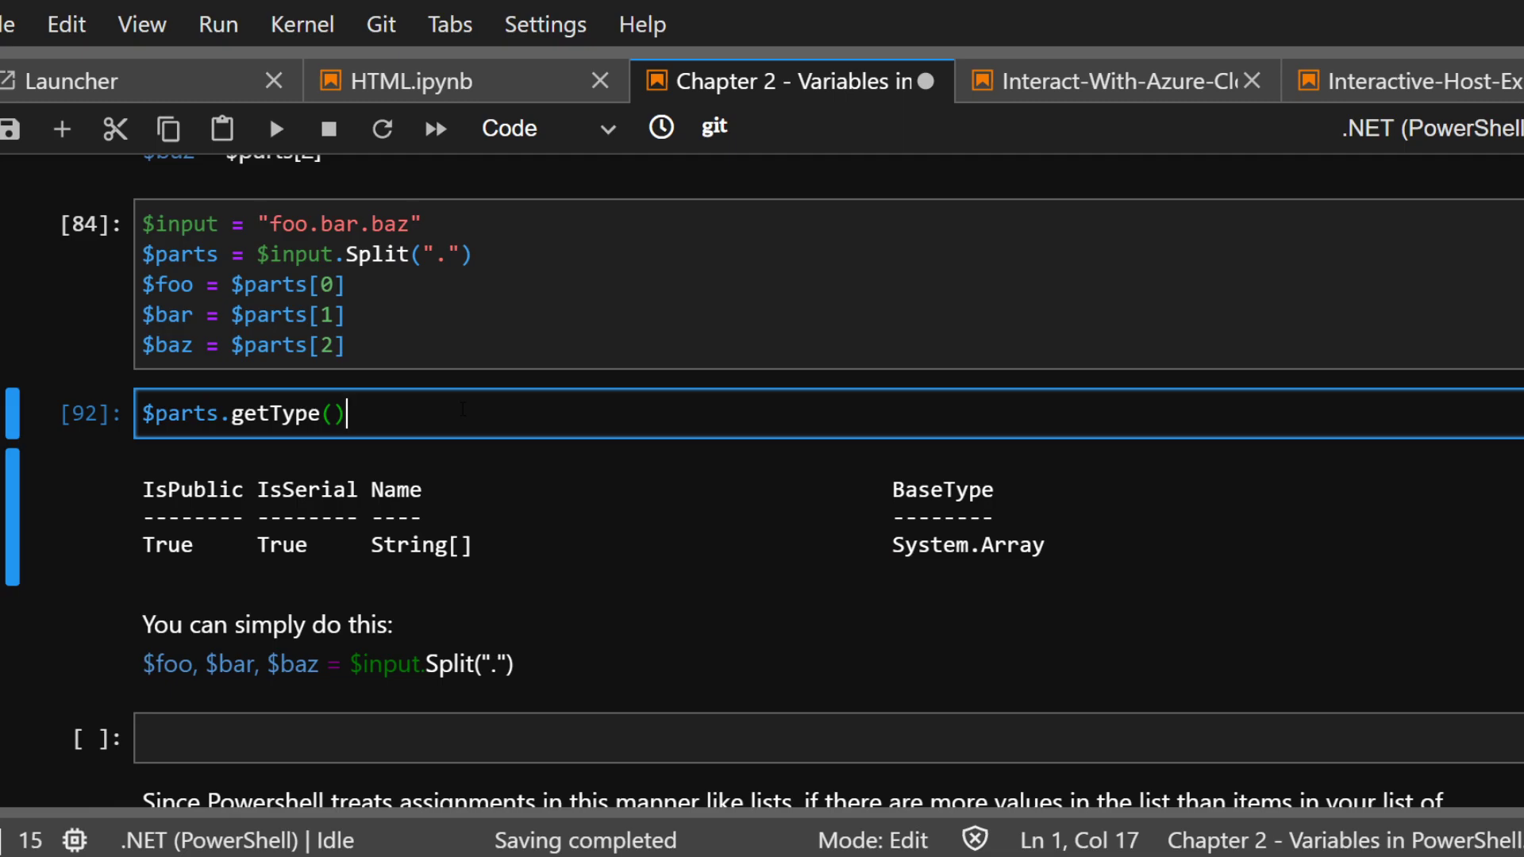
key(Backspace)
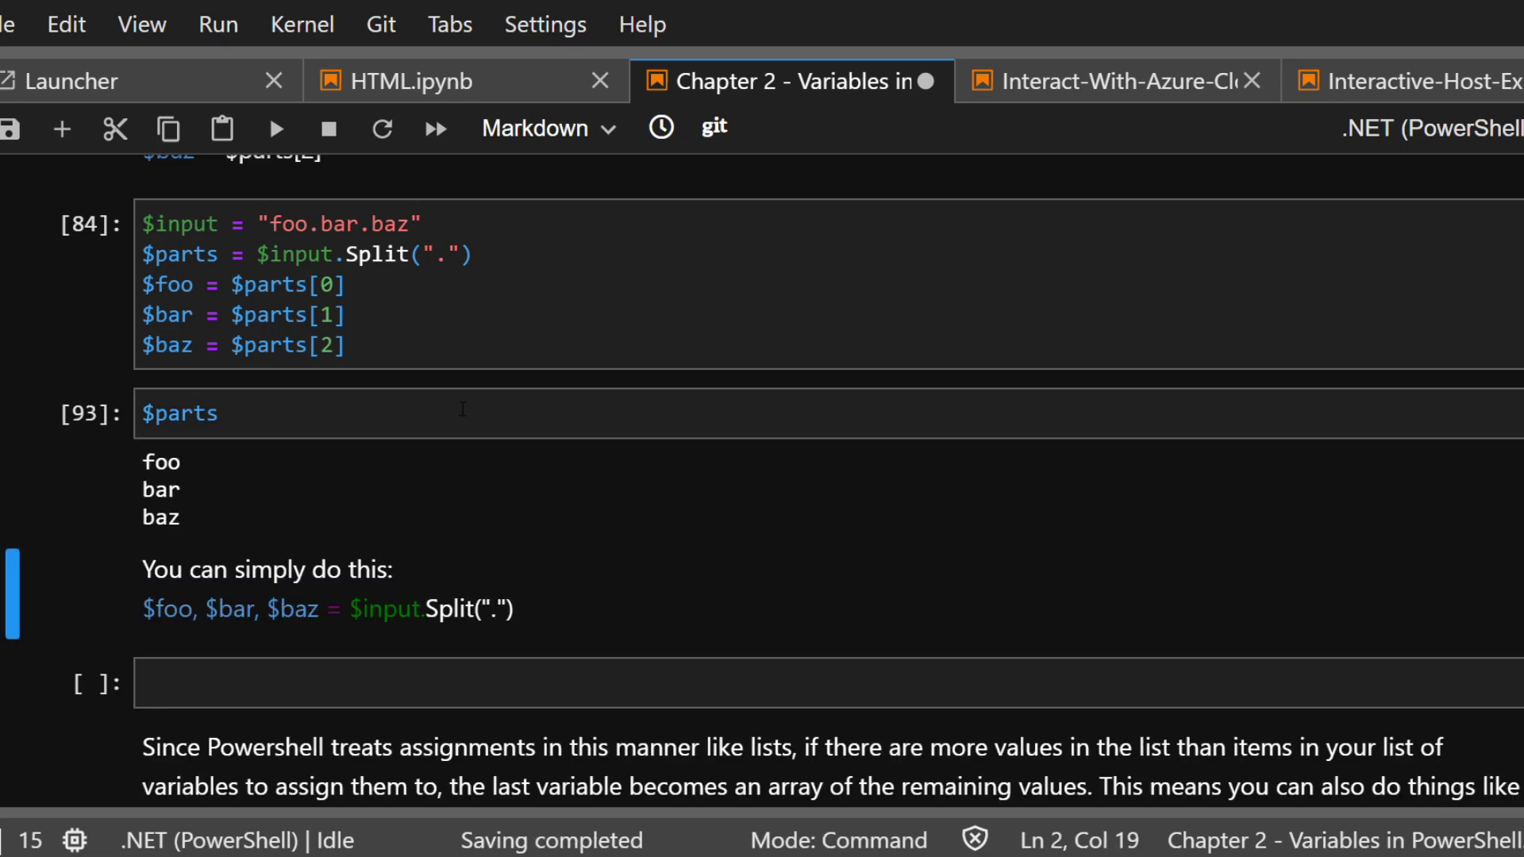
scroll(down, 3)
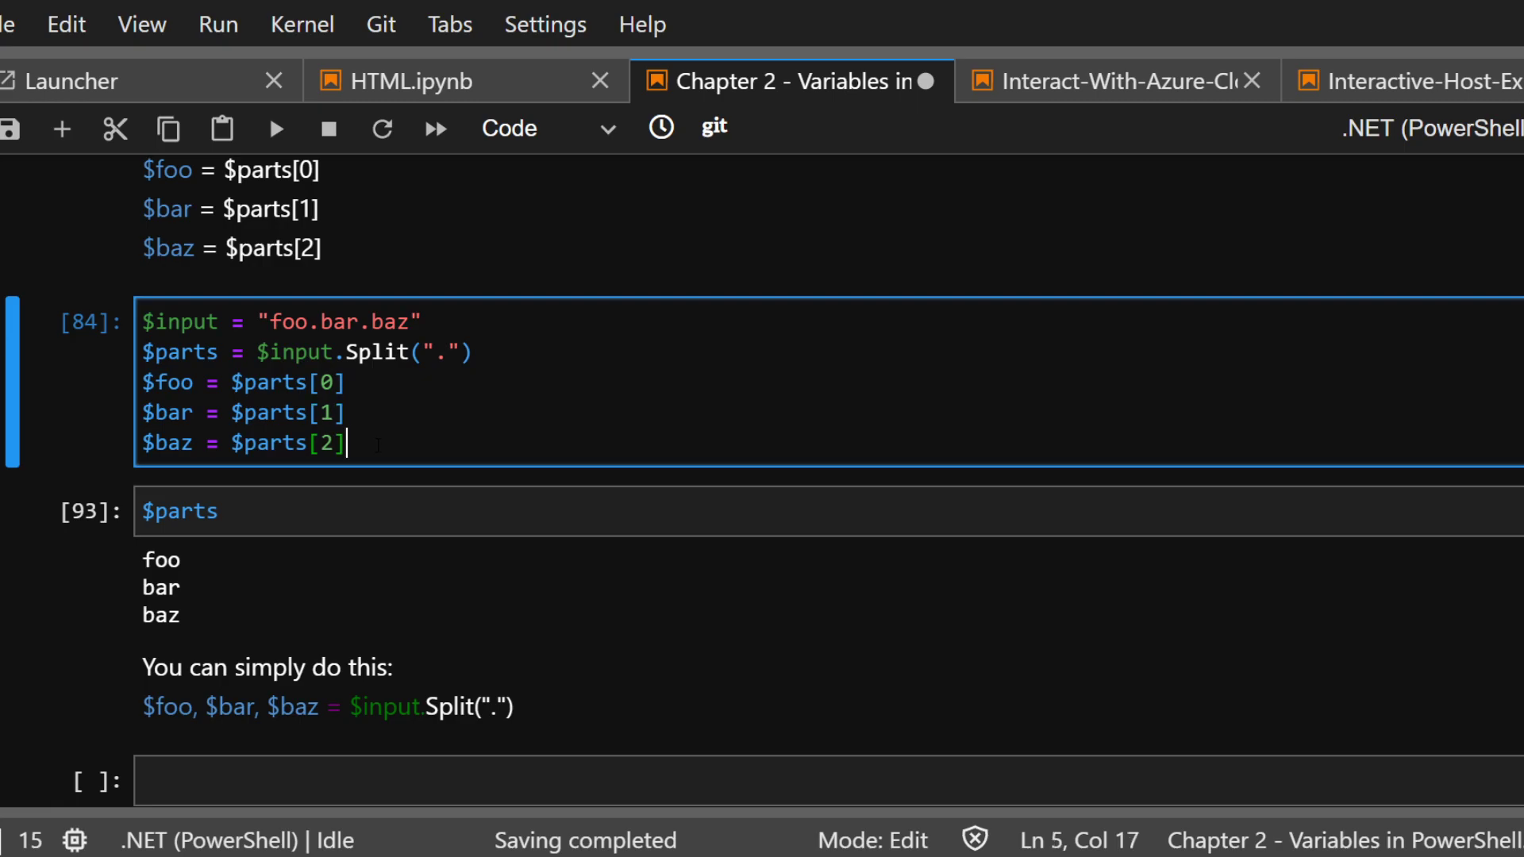
scroll(down, 3)
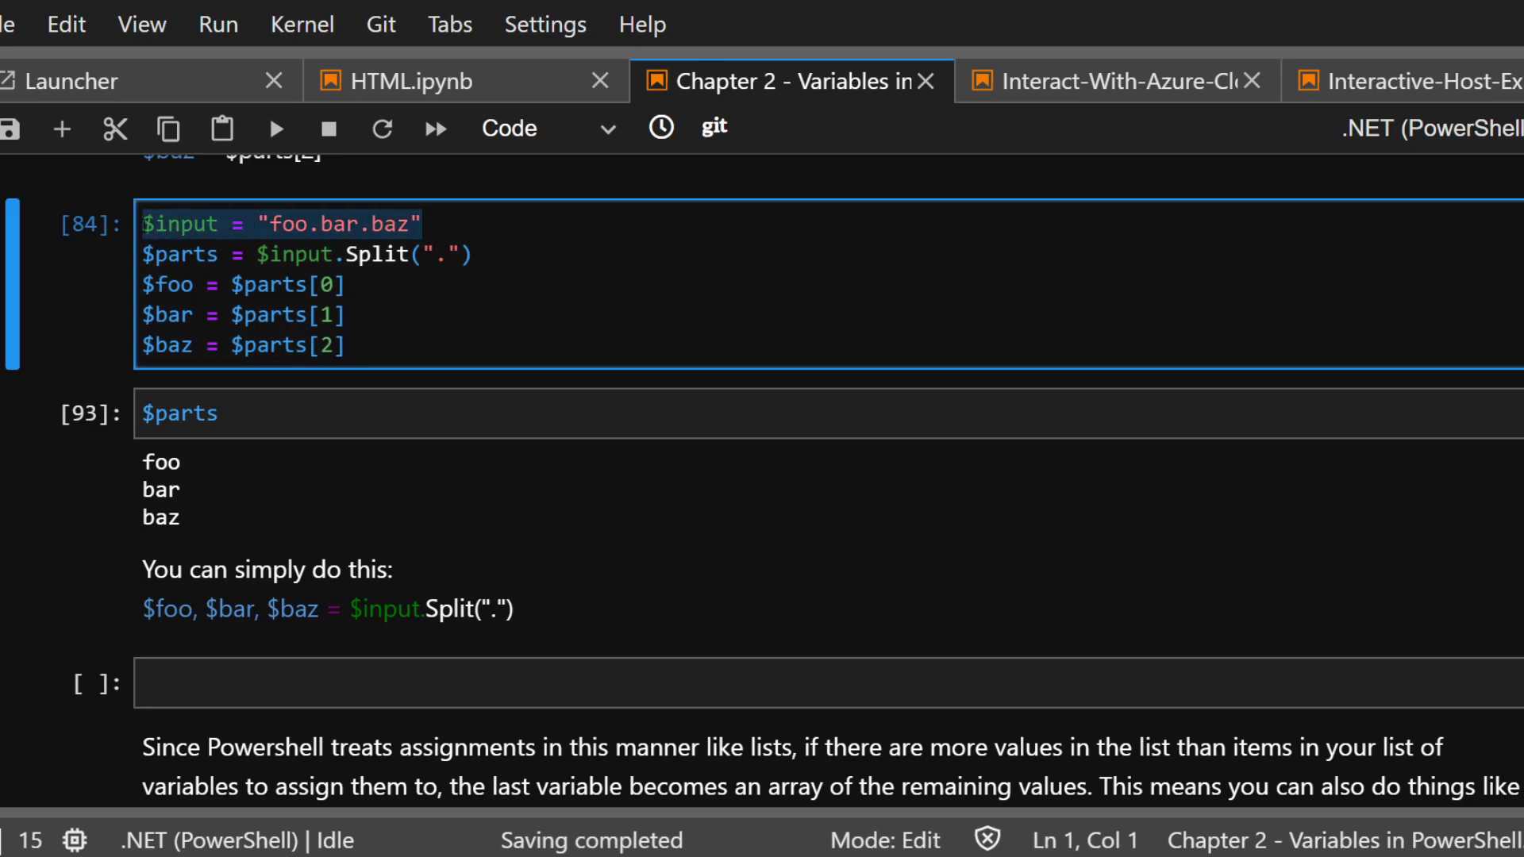
Enter $input = "foo.bar.baz" and bring the split example into the cell
text($input = "foo.bar.baz")
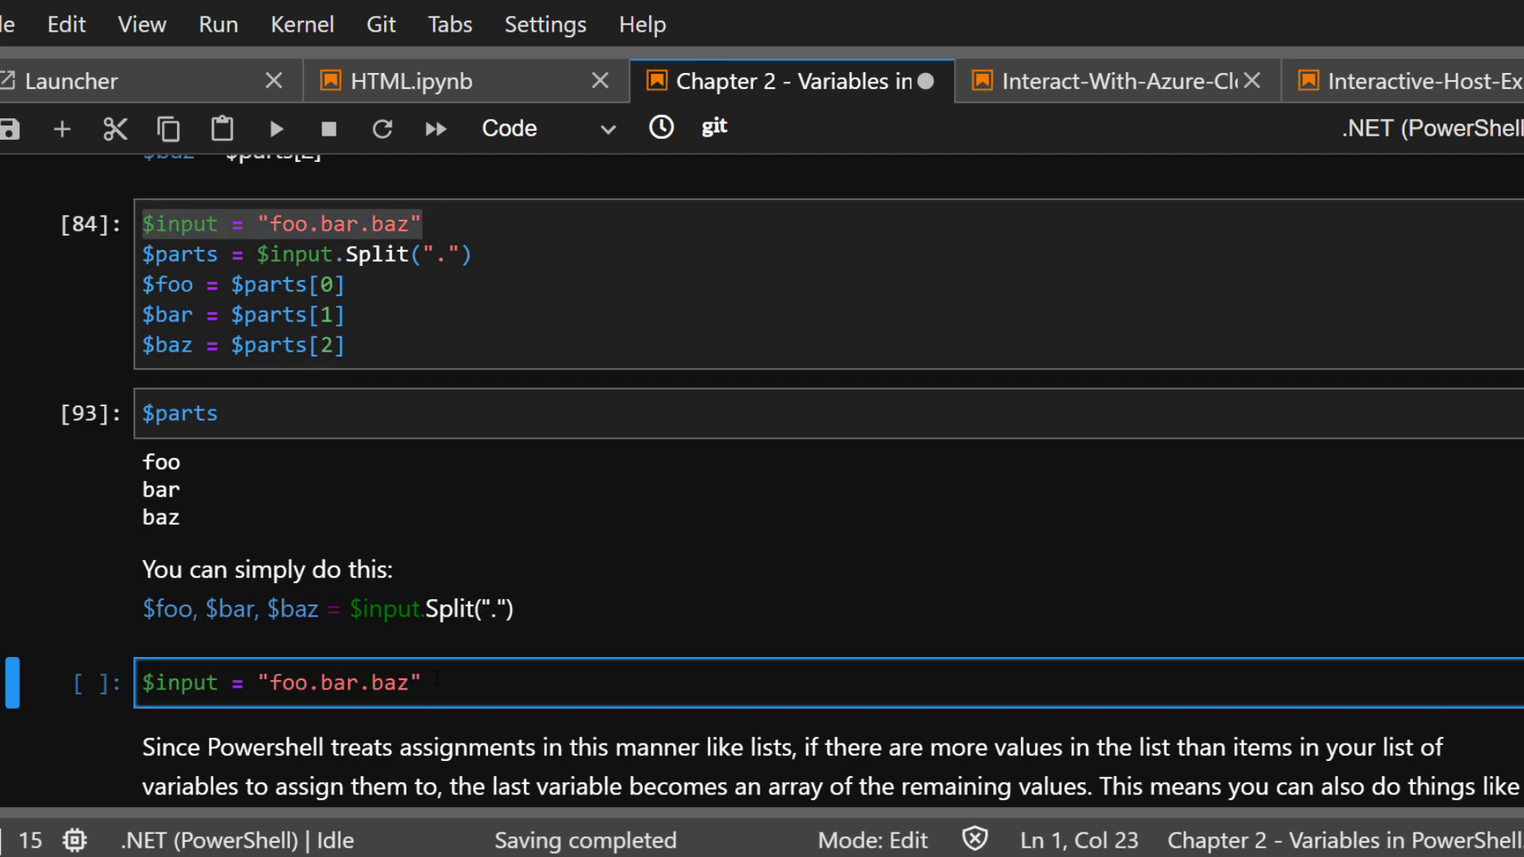
text($input)
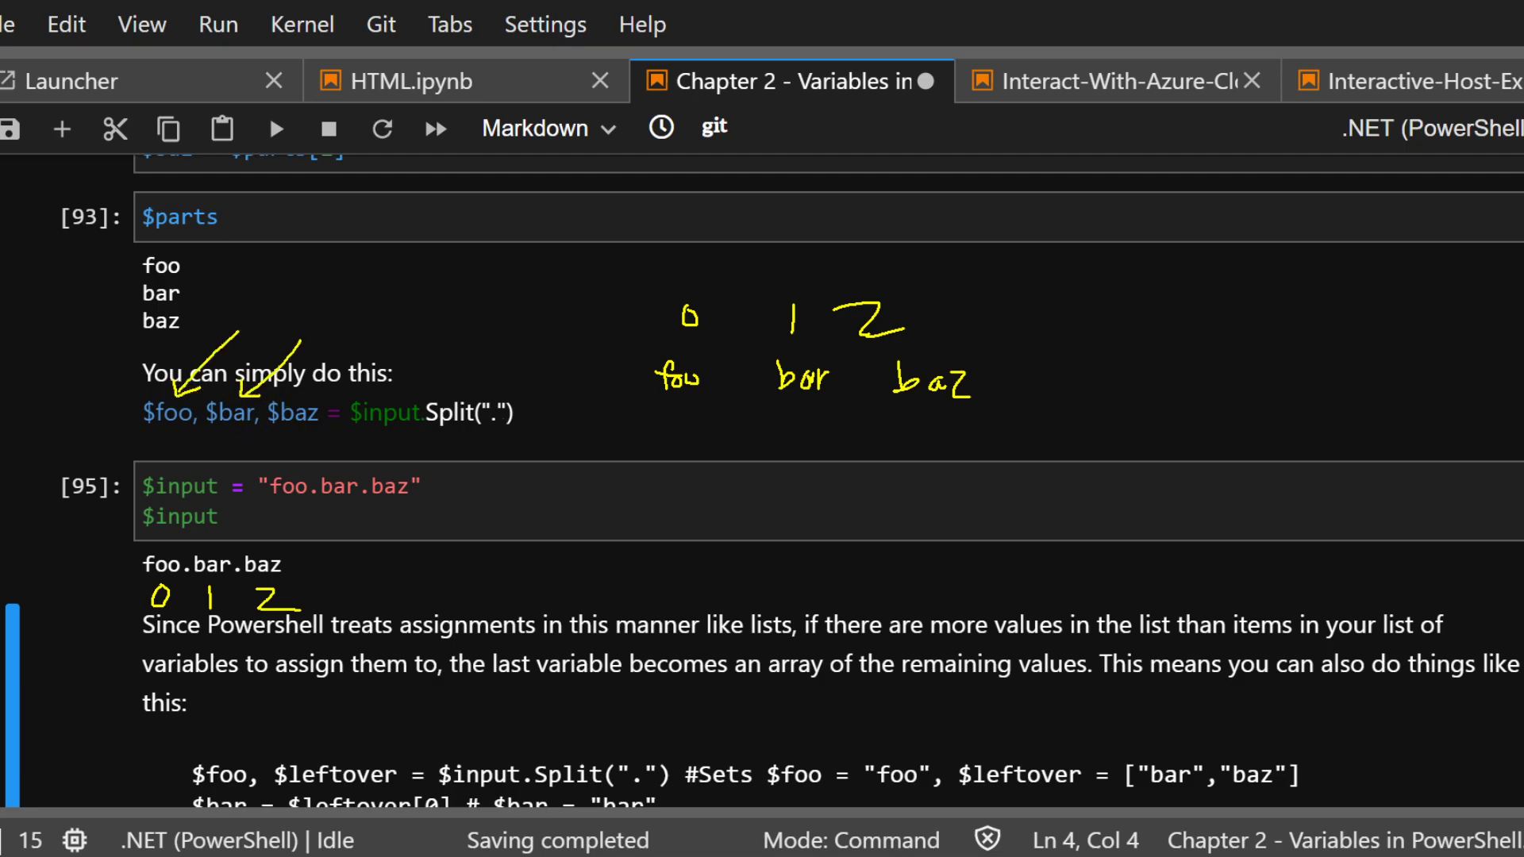
drag(371, 325, 308, 399)
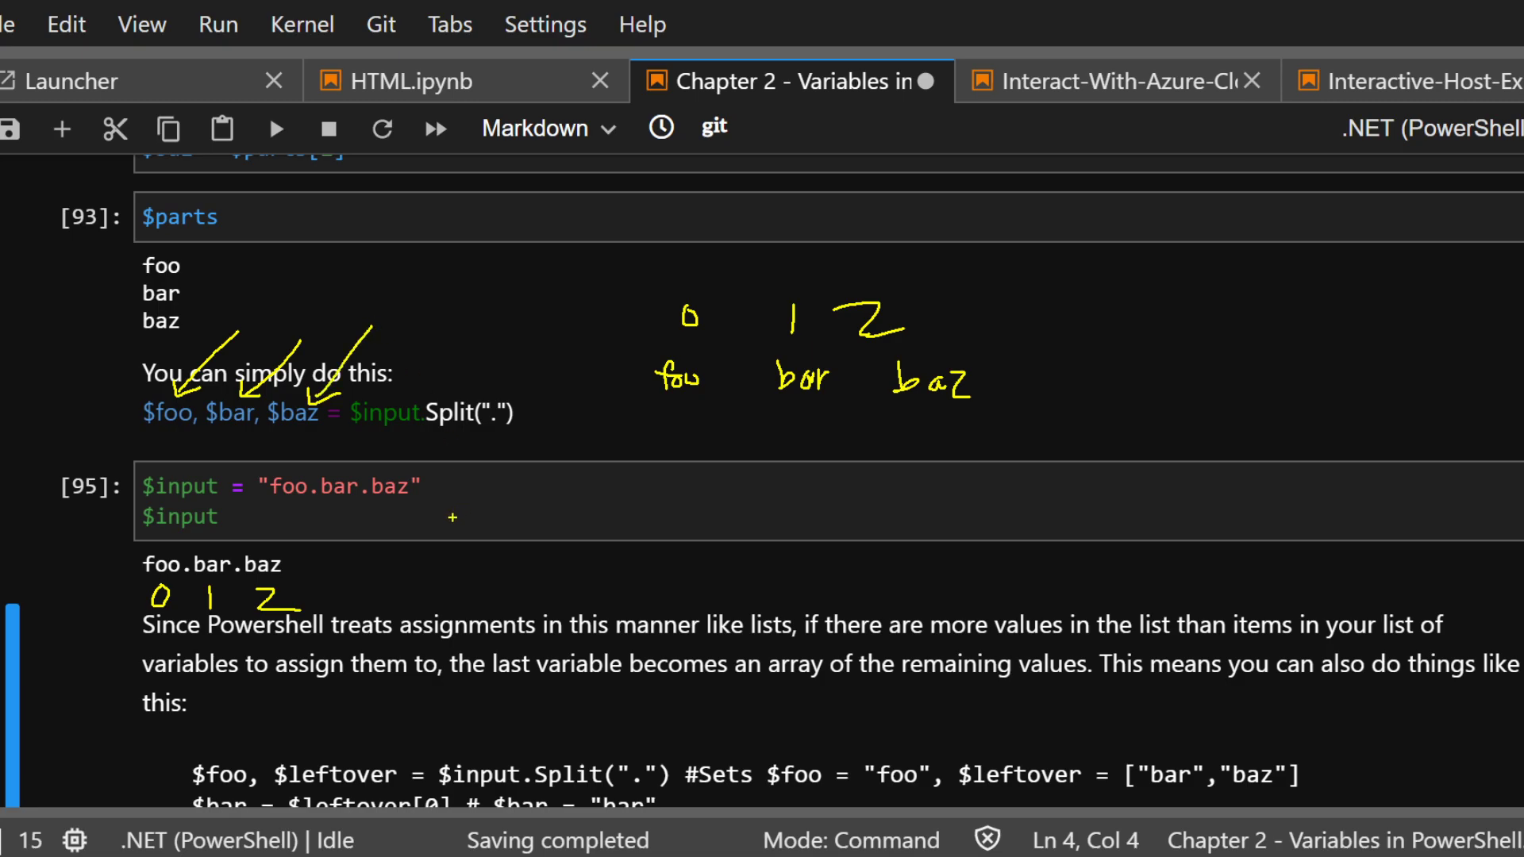
click(389, 501)
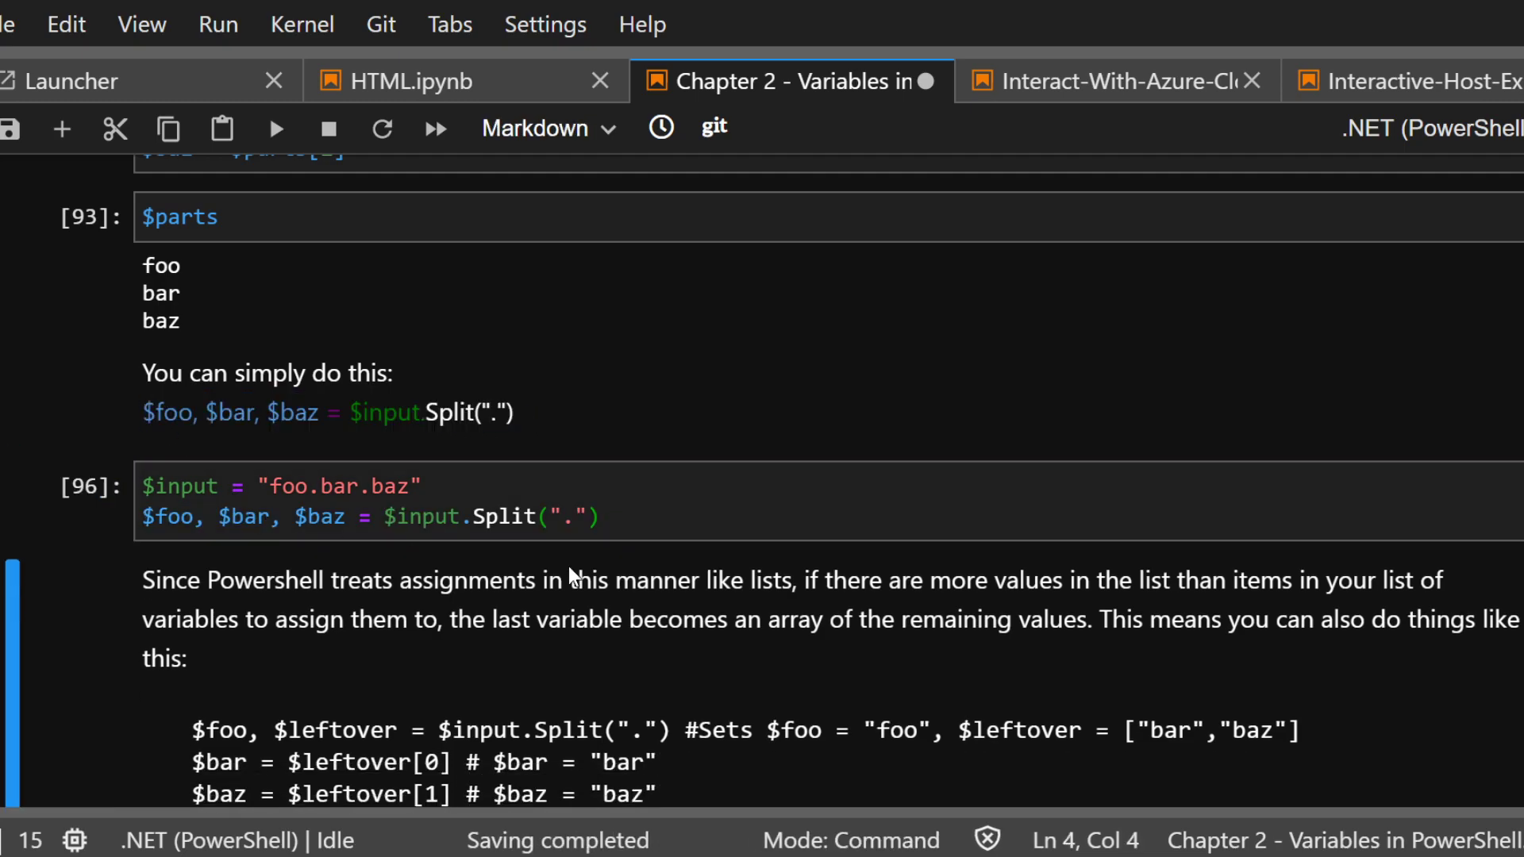
Rename the split variables to $poo, $par, $paz and output $paz, showing baz
text($foot)
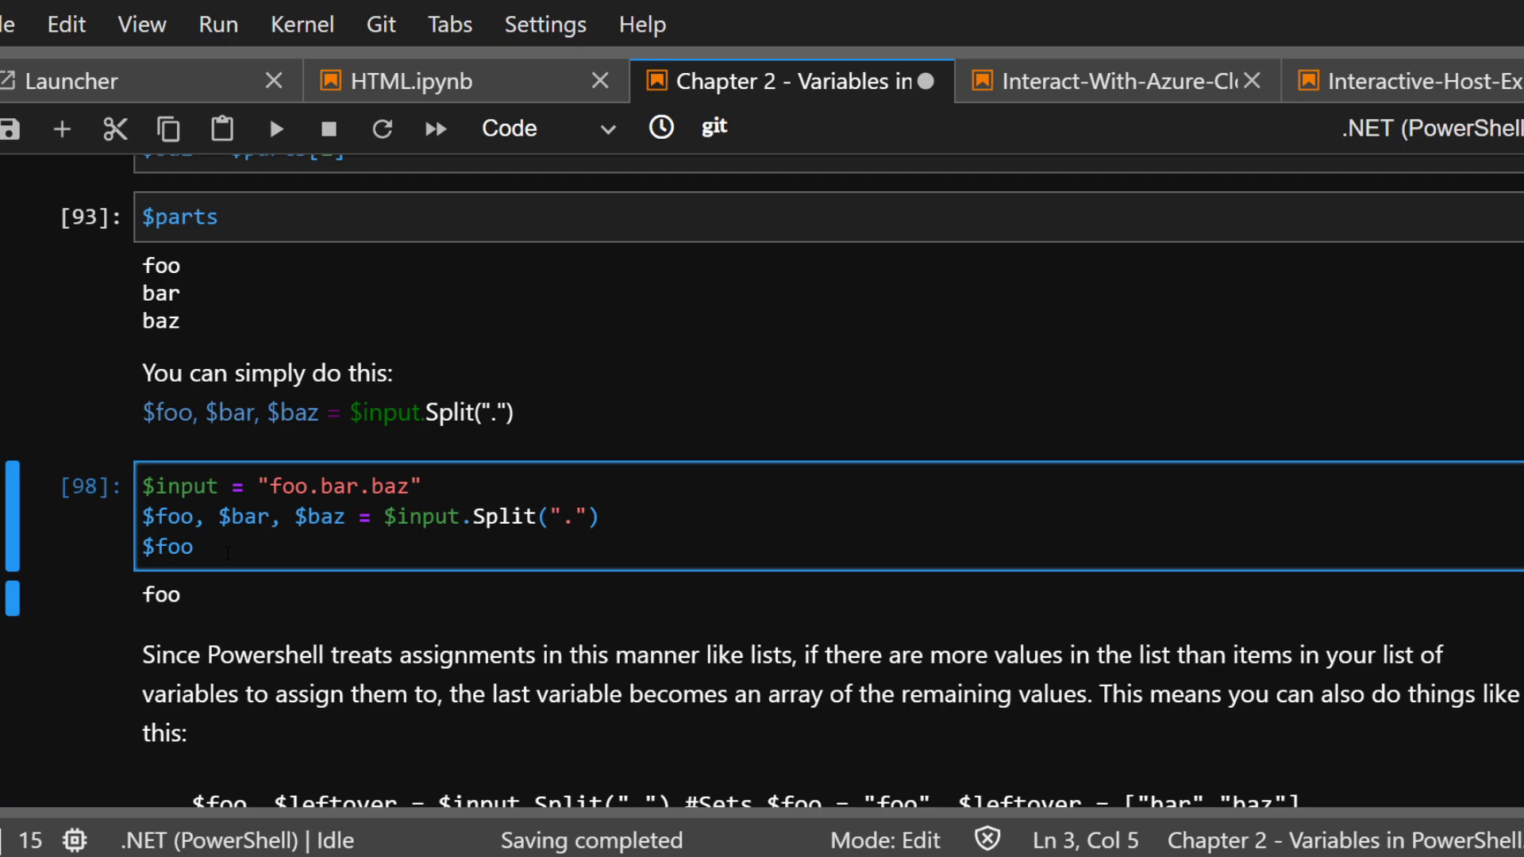
key(Backspace)
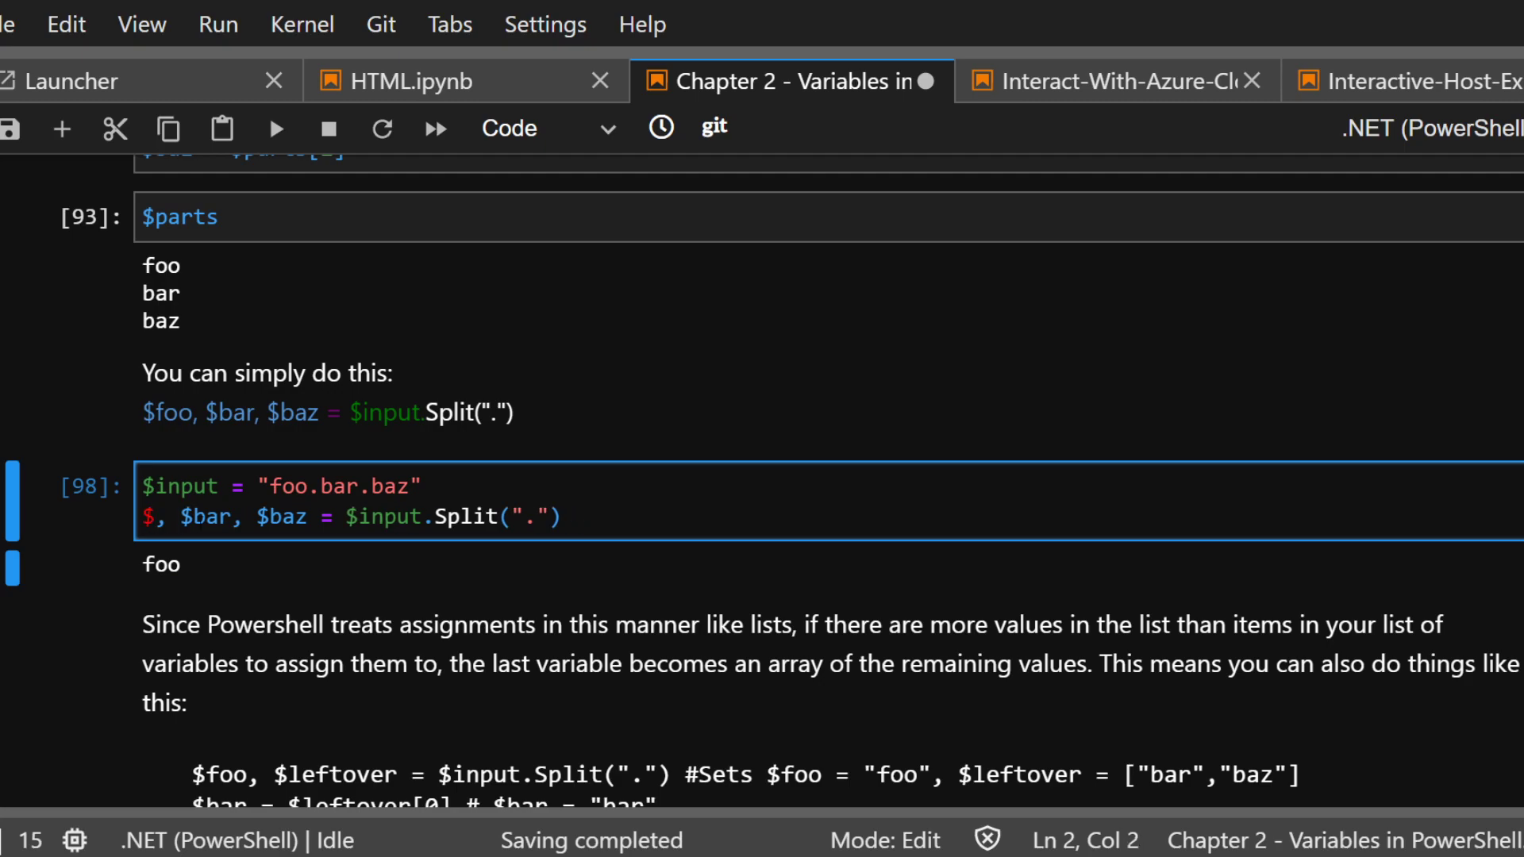
text(poo)
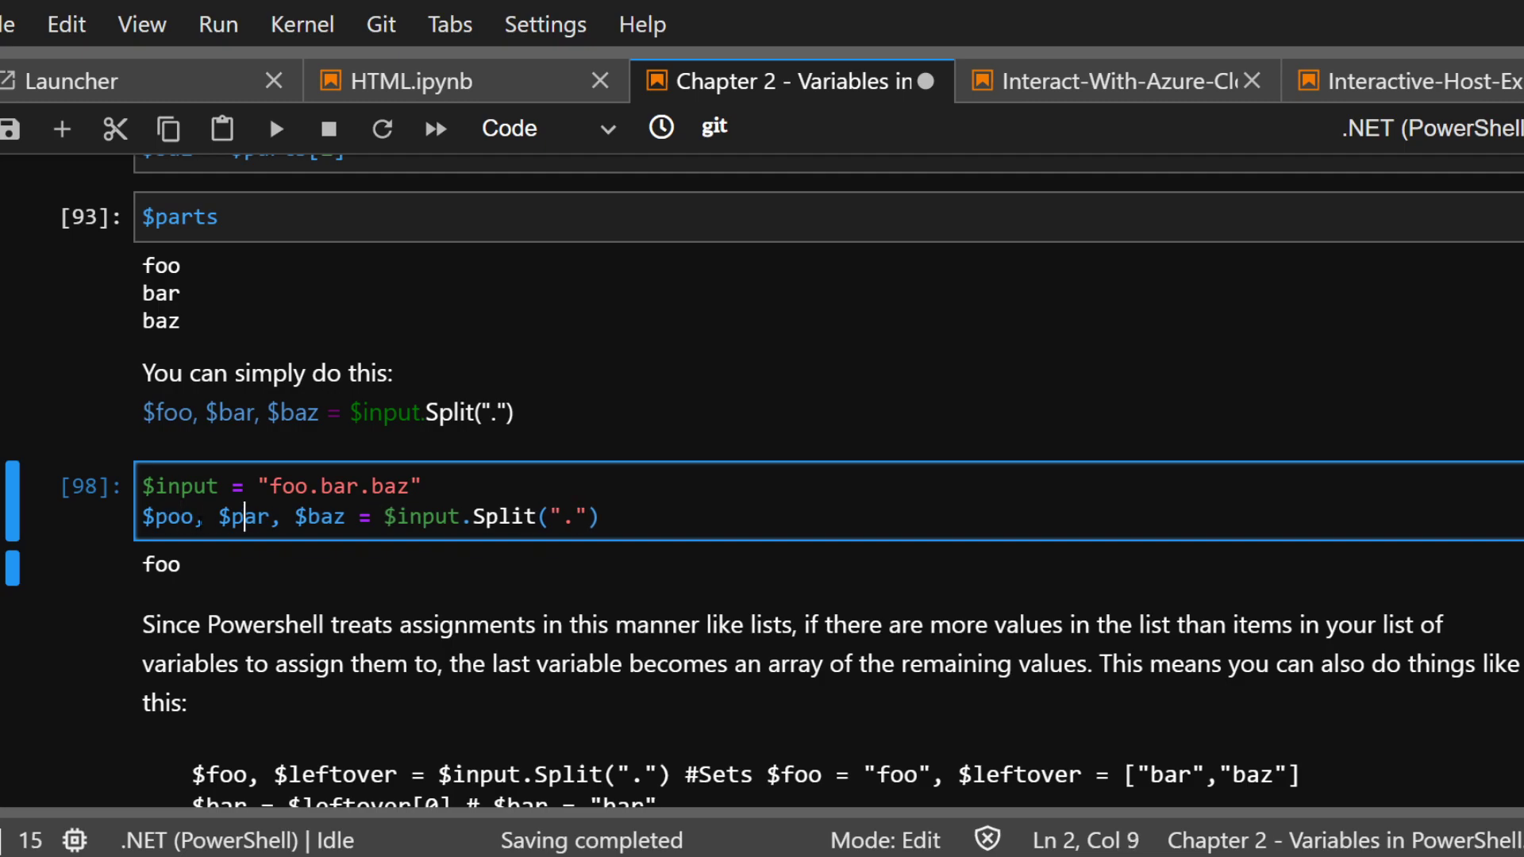
click(319, 515)
text($poo,)
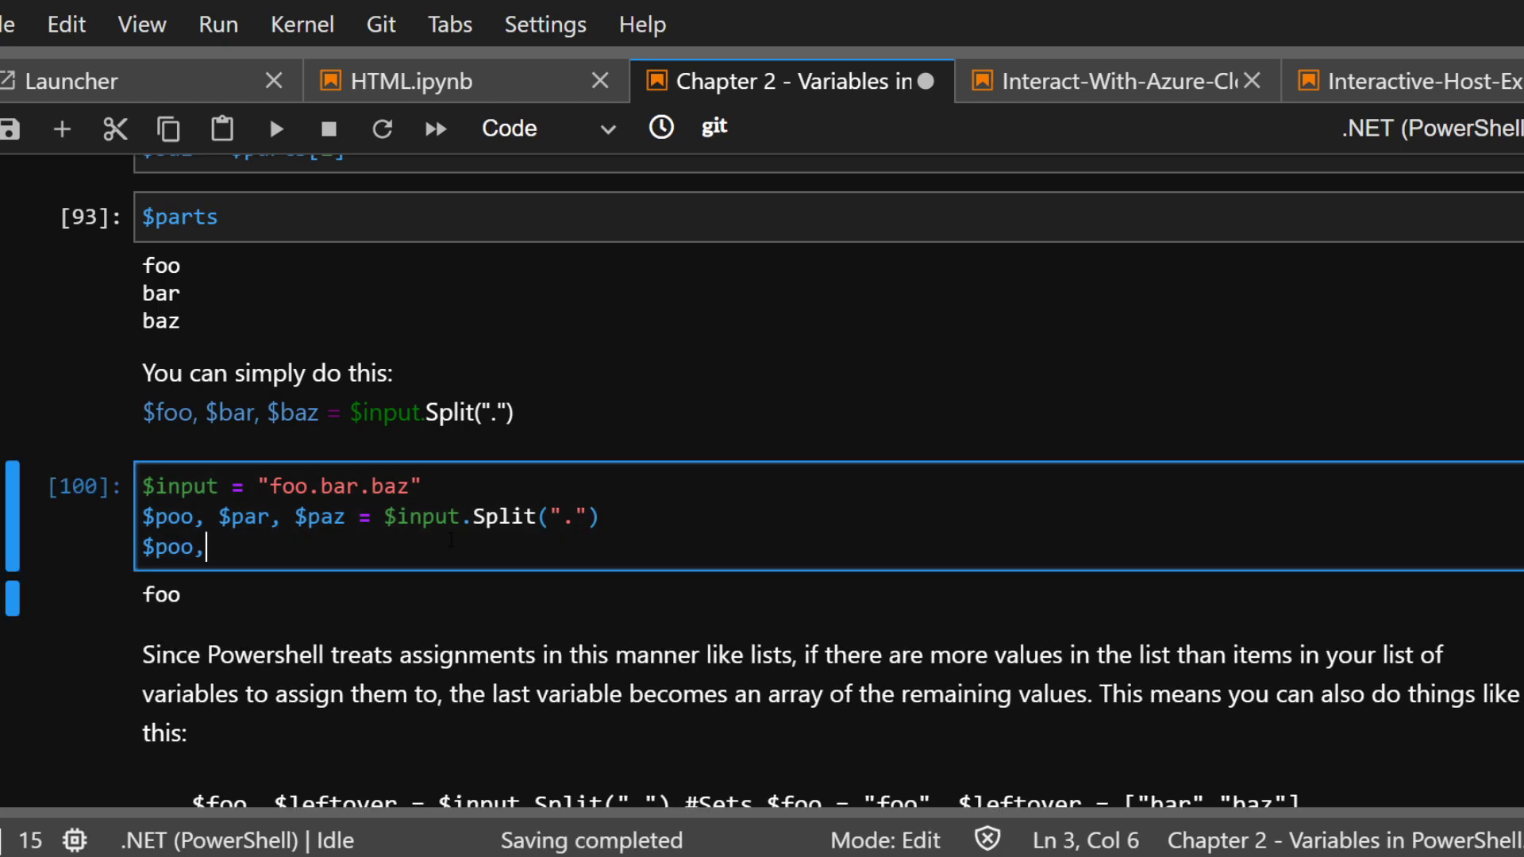
key(BackSpace)
text($paz)
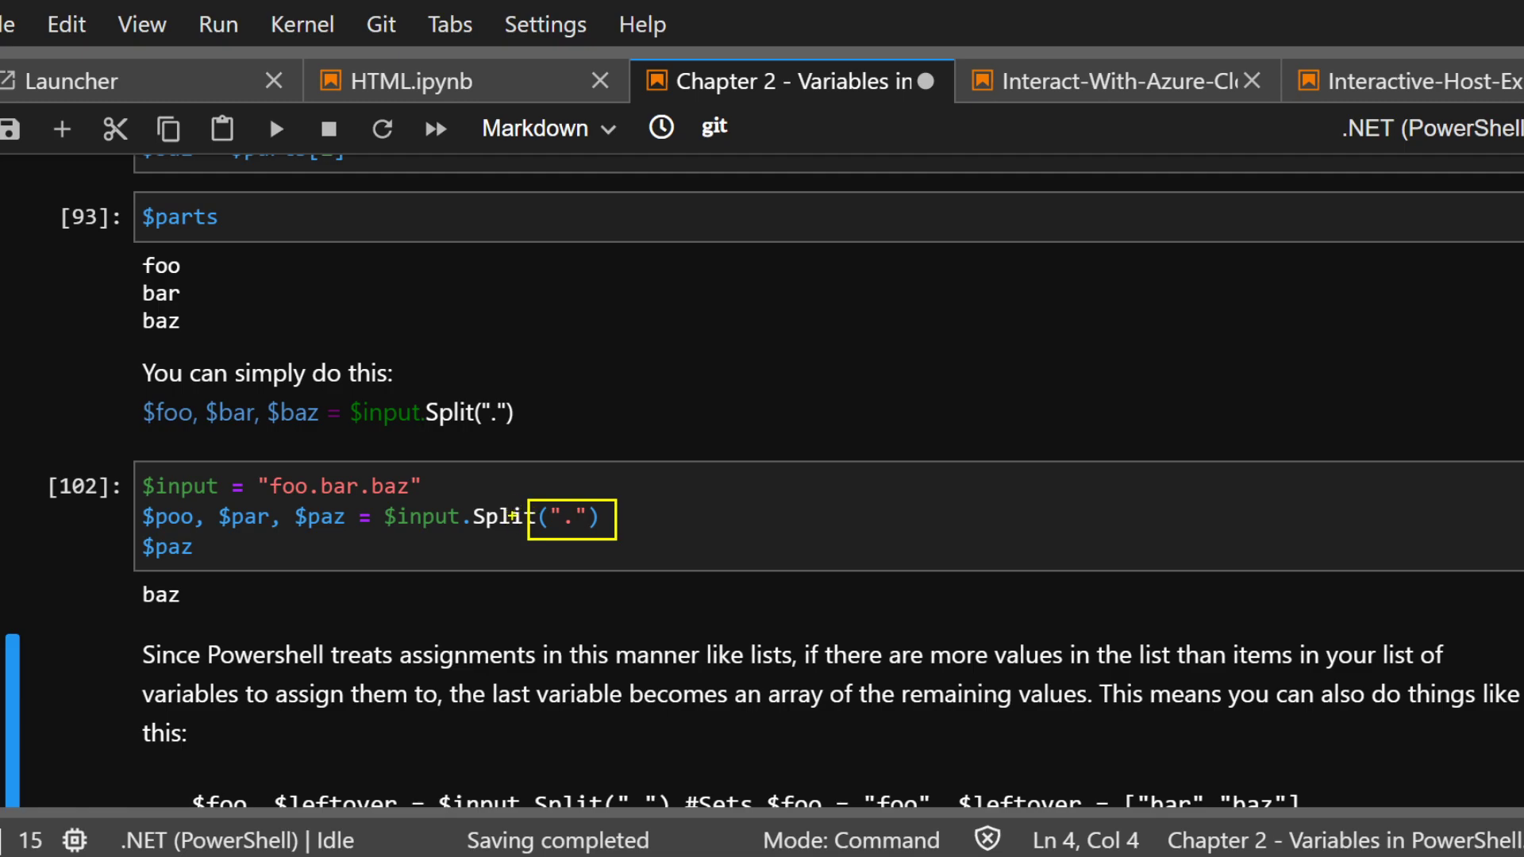
mouse_move(767, 416)
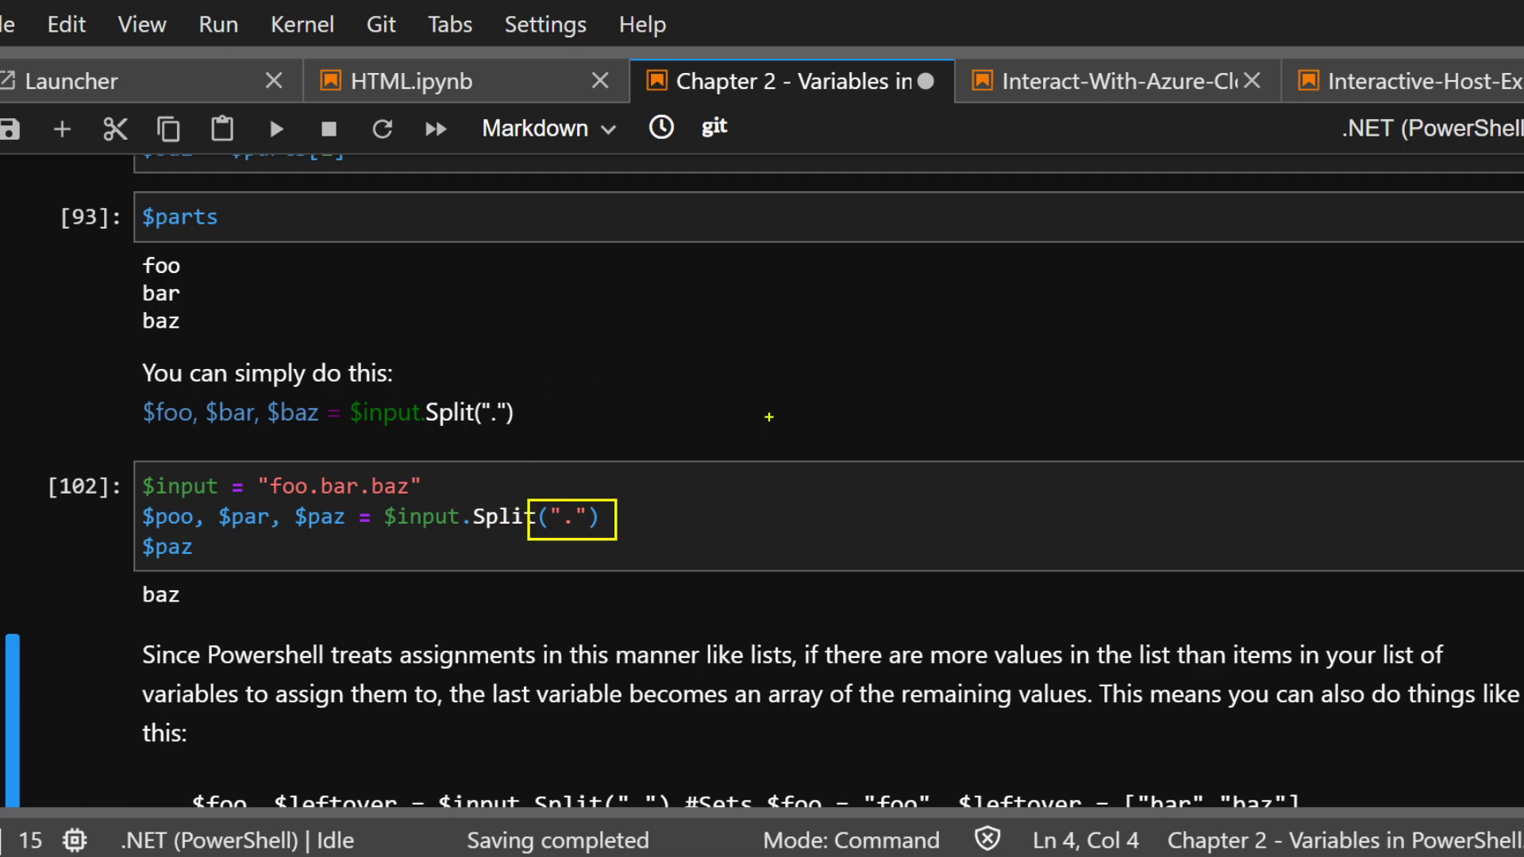
mouse_move(692, 385)
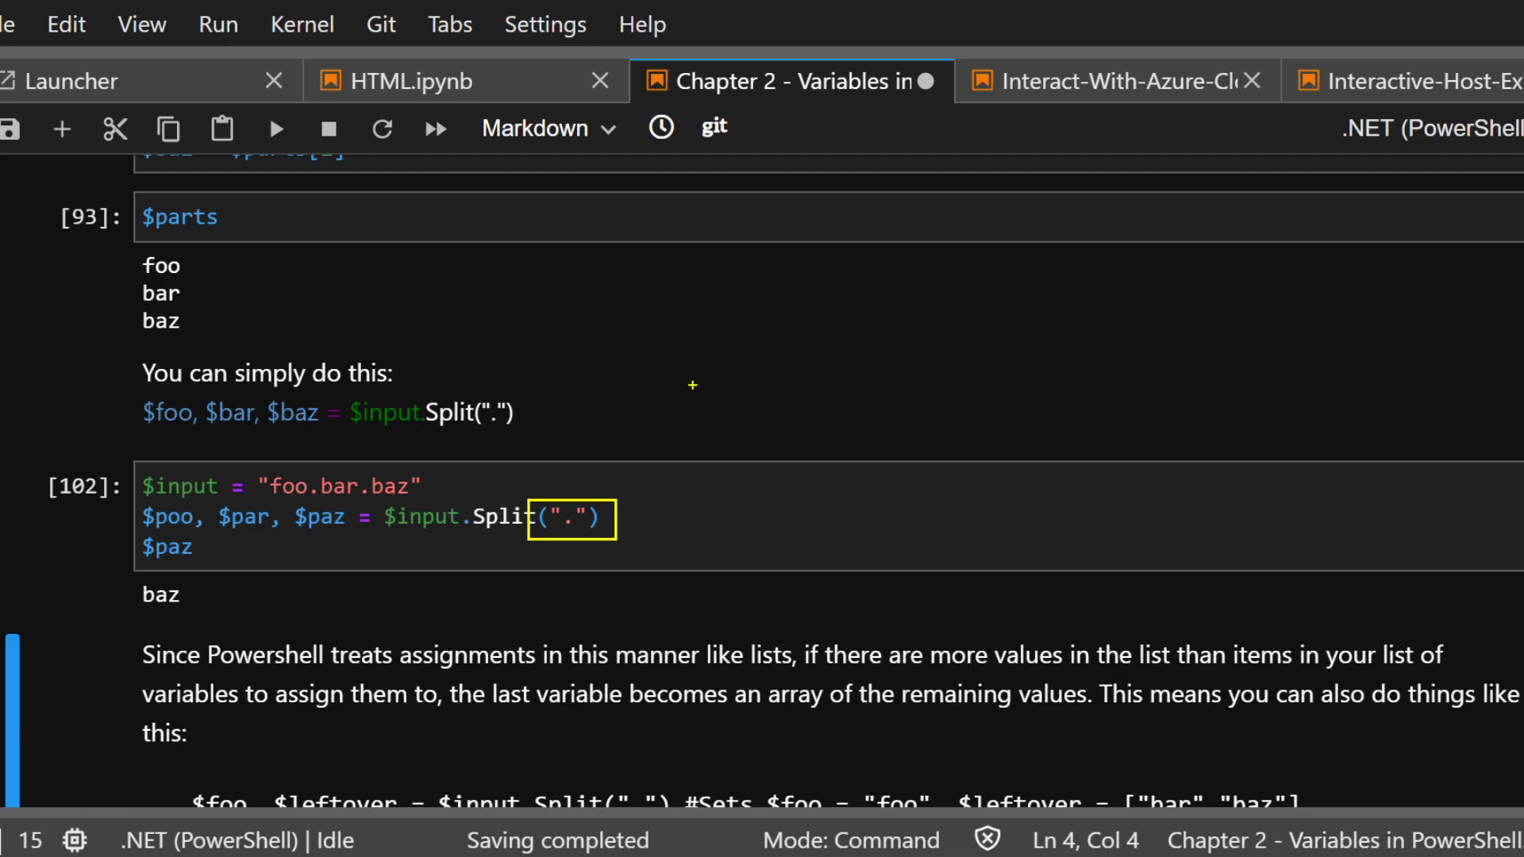
mouse_move(177, 507)
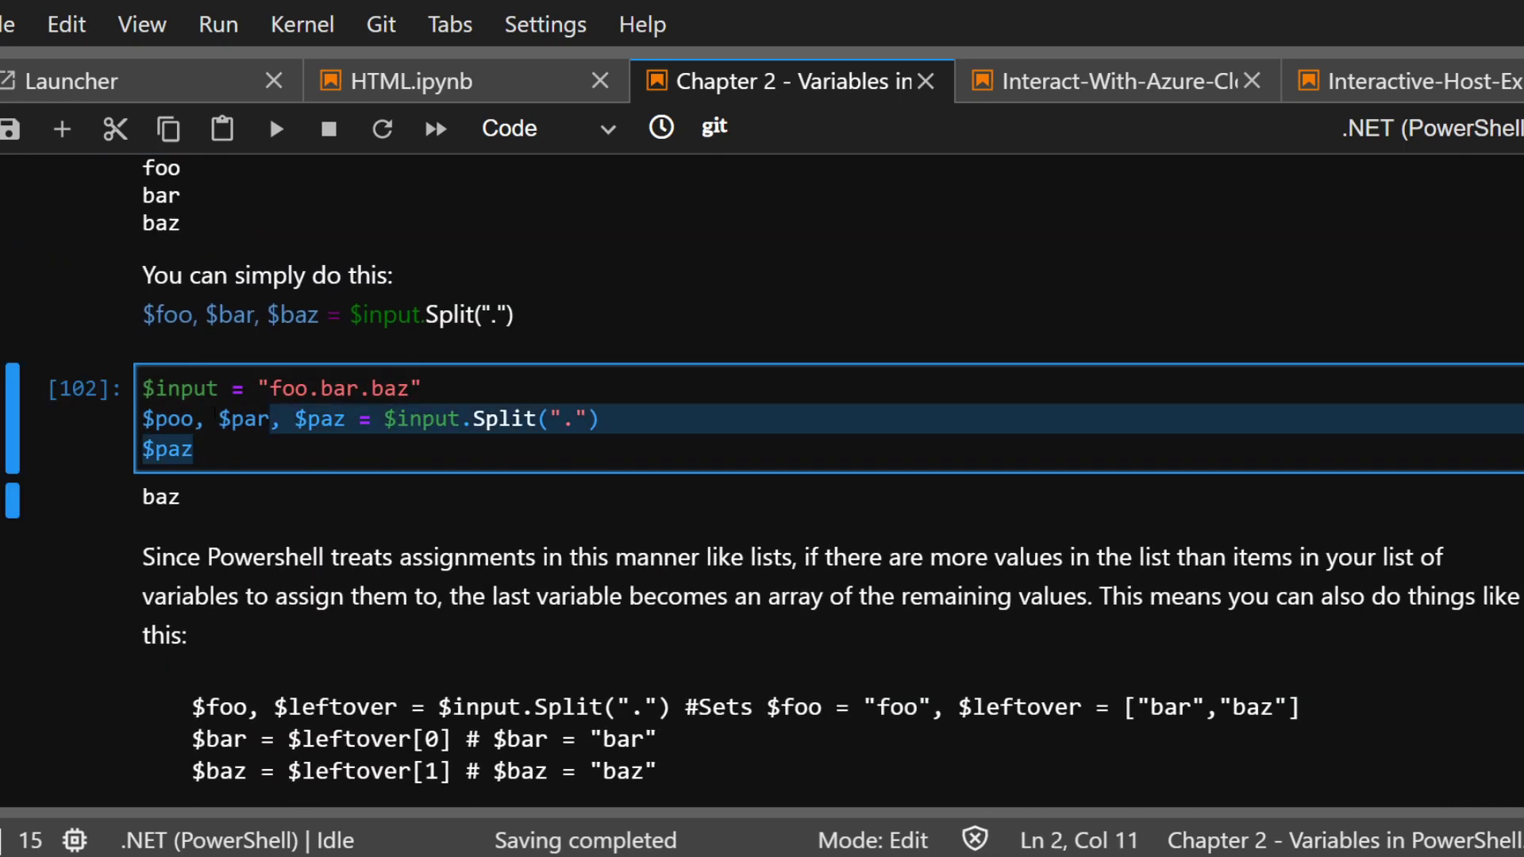
Run the $foo/$leftover example as cell 103 with an empty cell below
scroll(down, 3)
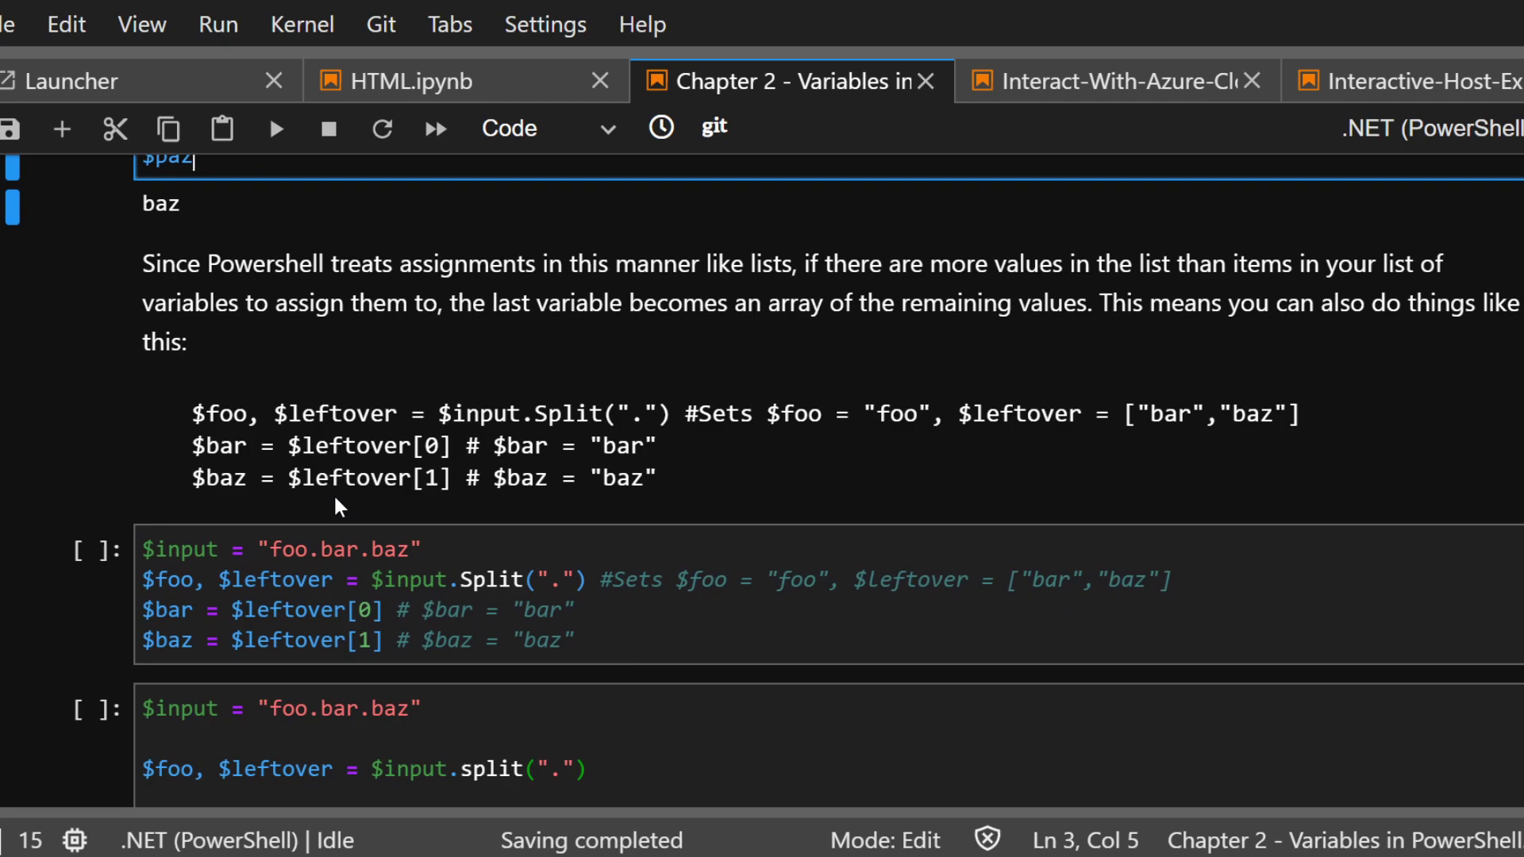
mouse_move(373, 507)
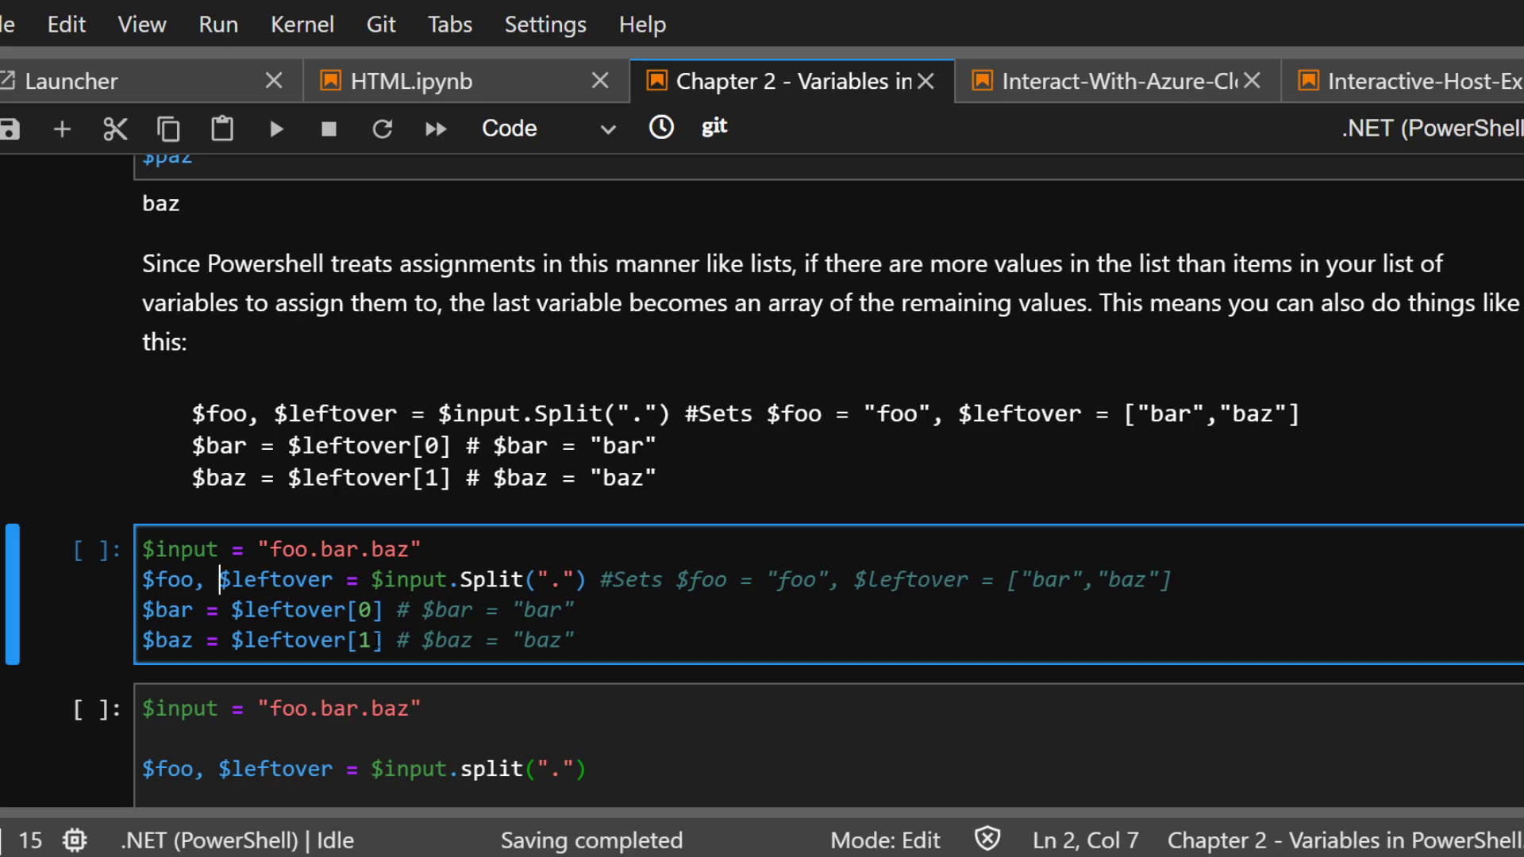
double_click(173, 580)
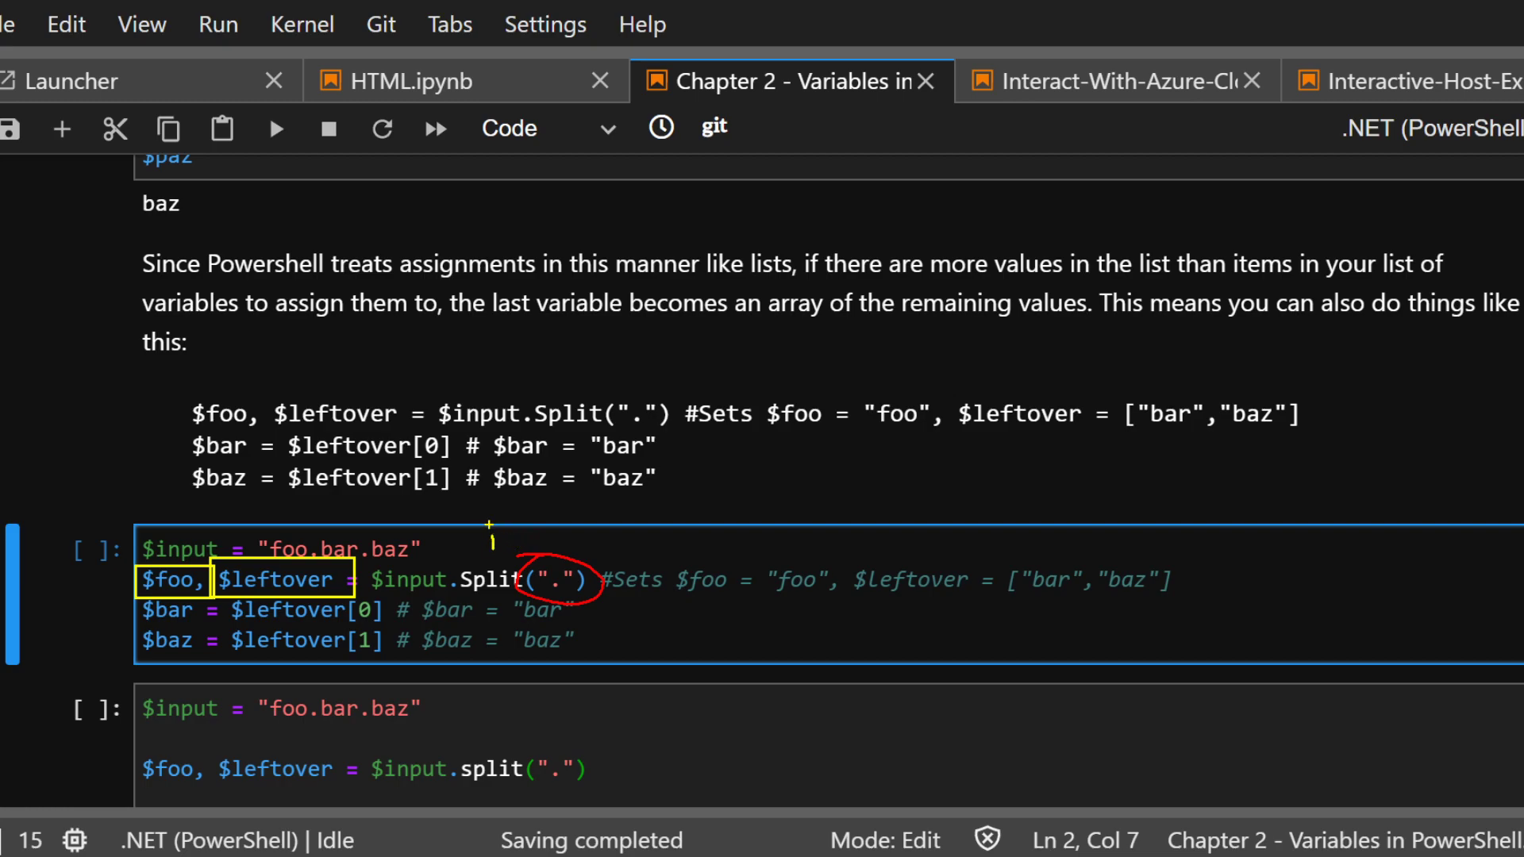
drag(491, 529, 170, 540)
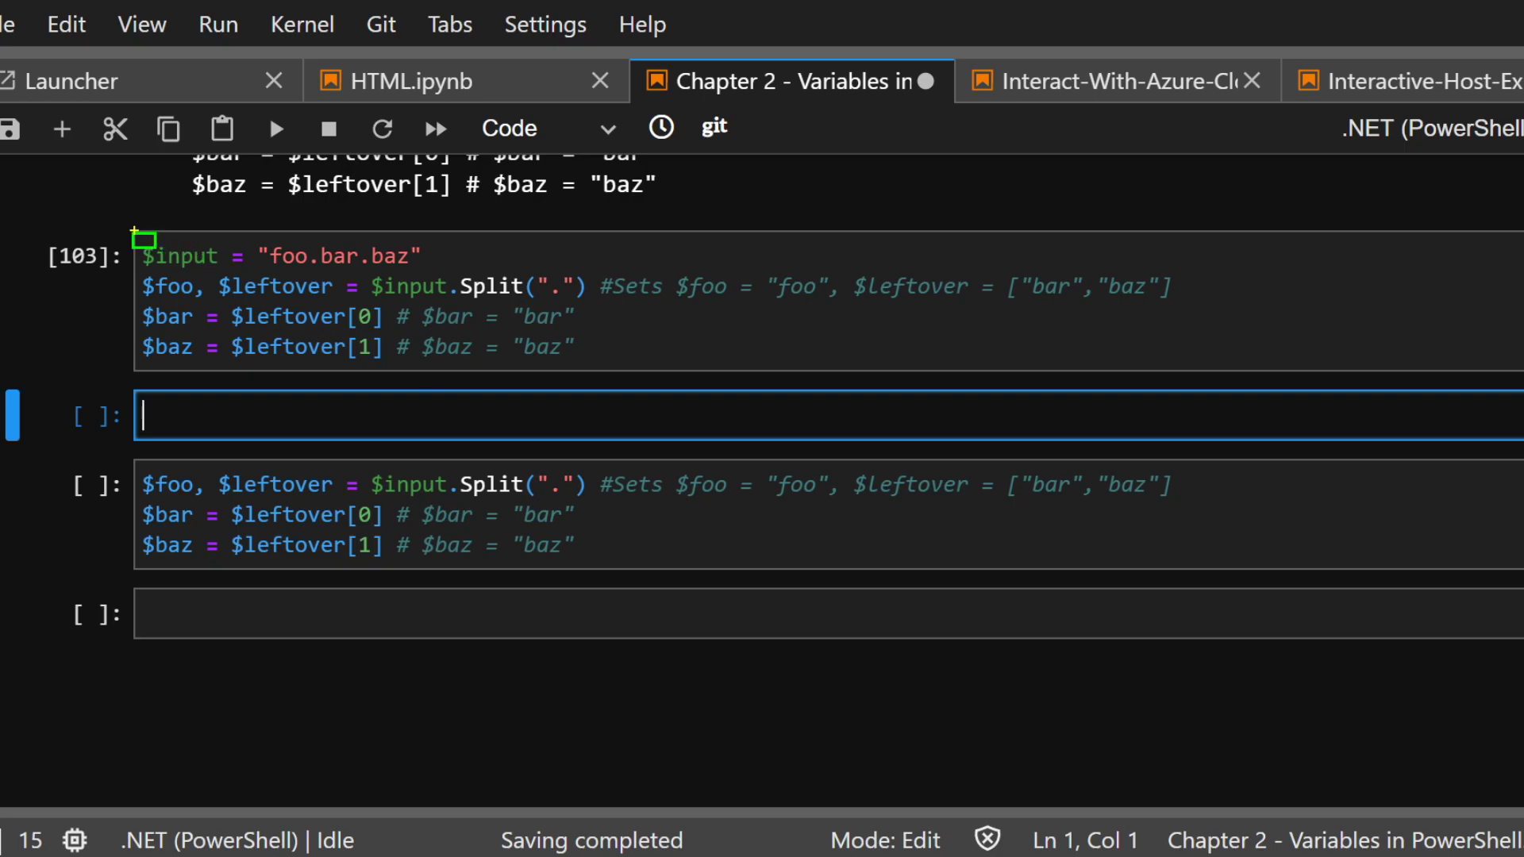
Rerun the $leftover example and run $input in the cell below as cell 106
double_click(177, 255)
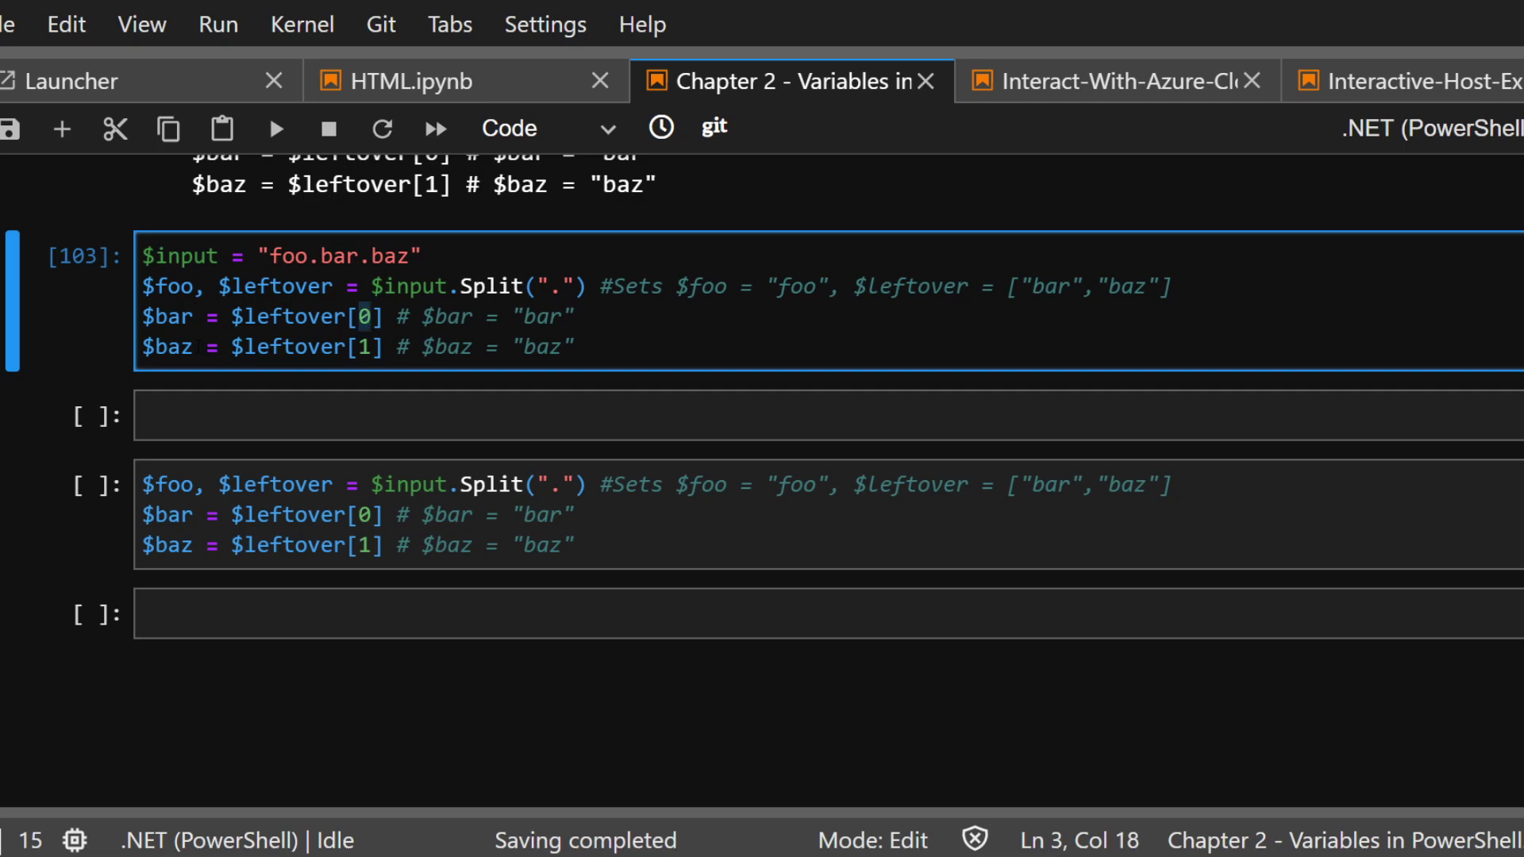
click(360, 347)
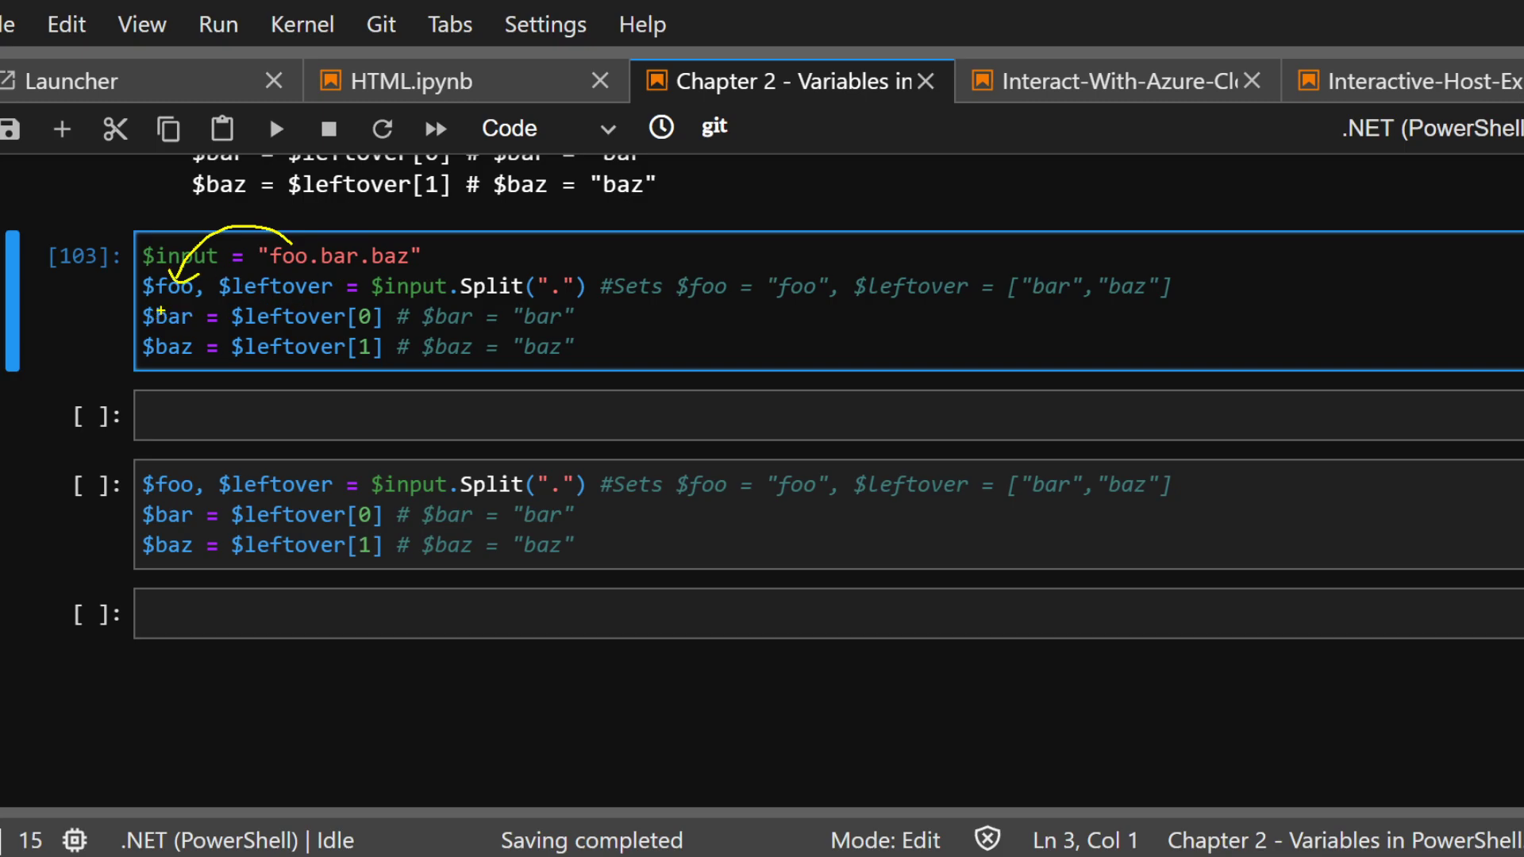
double_click(168, 316)
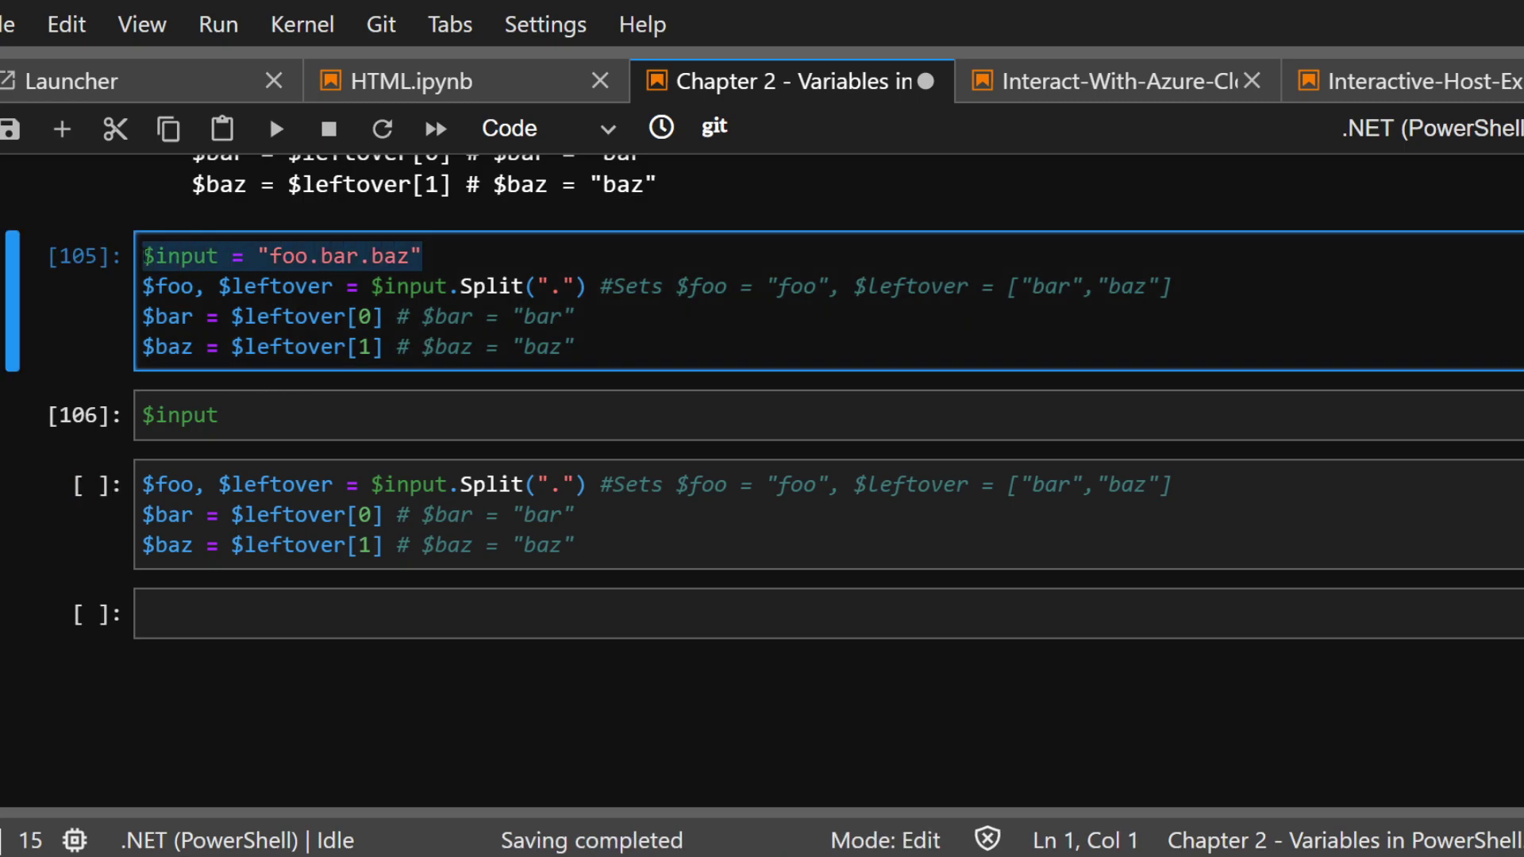
Write $input = "foo.bar.baz" and $foo, $leftover = $input.Split(".") in the cell
text($input = "foo.bar.baz")
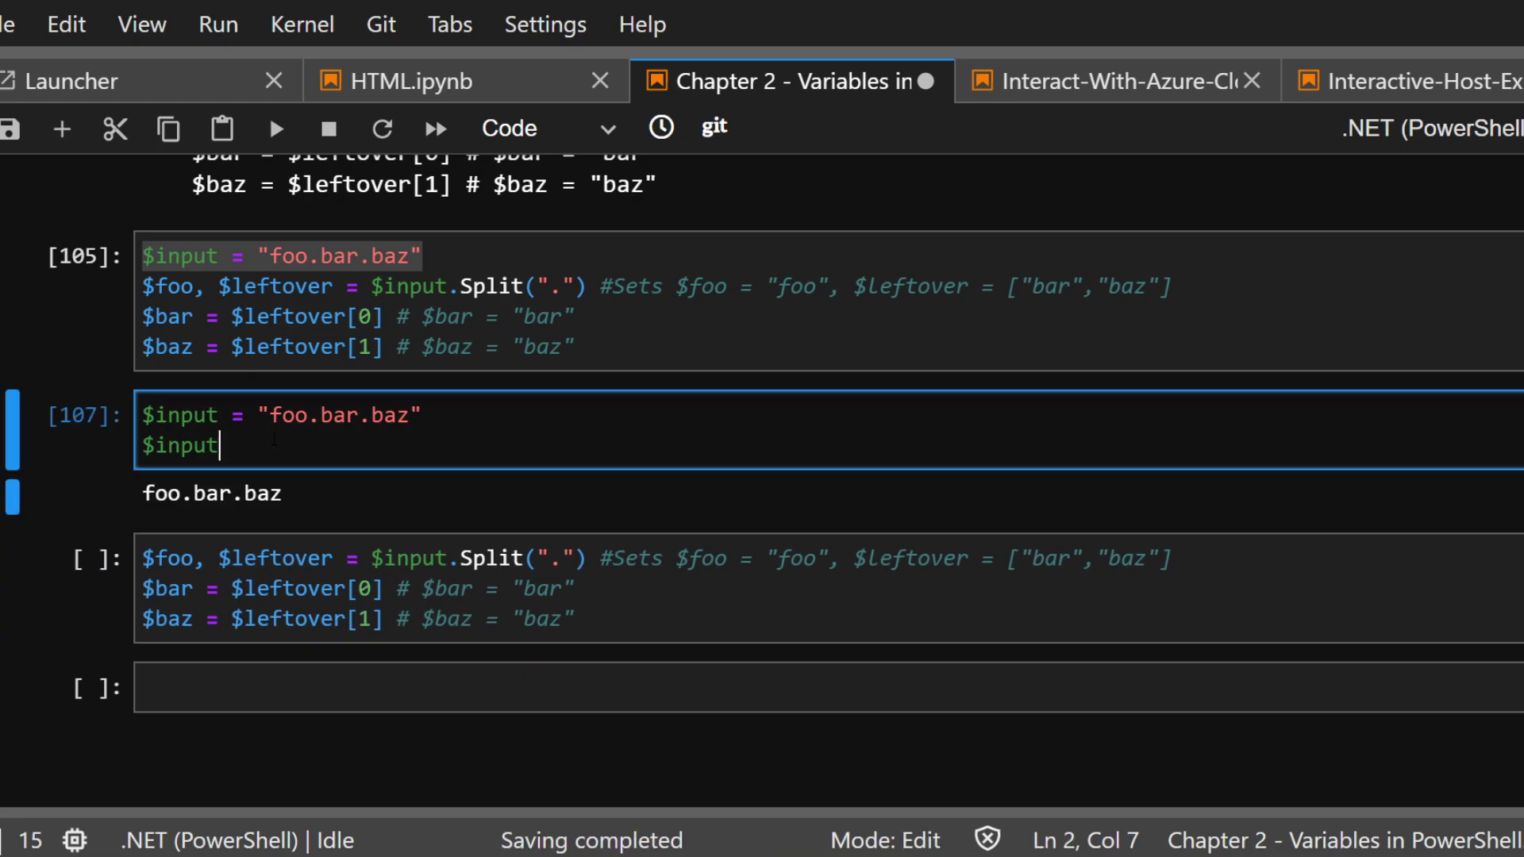
key(enter)
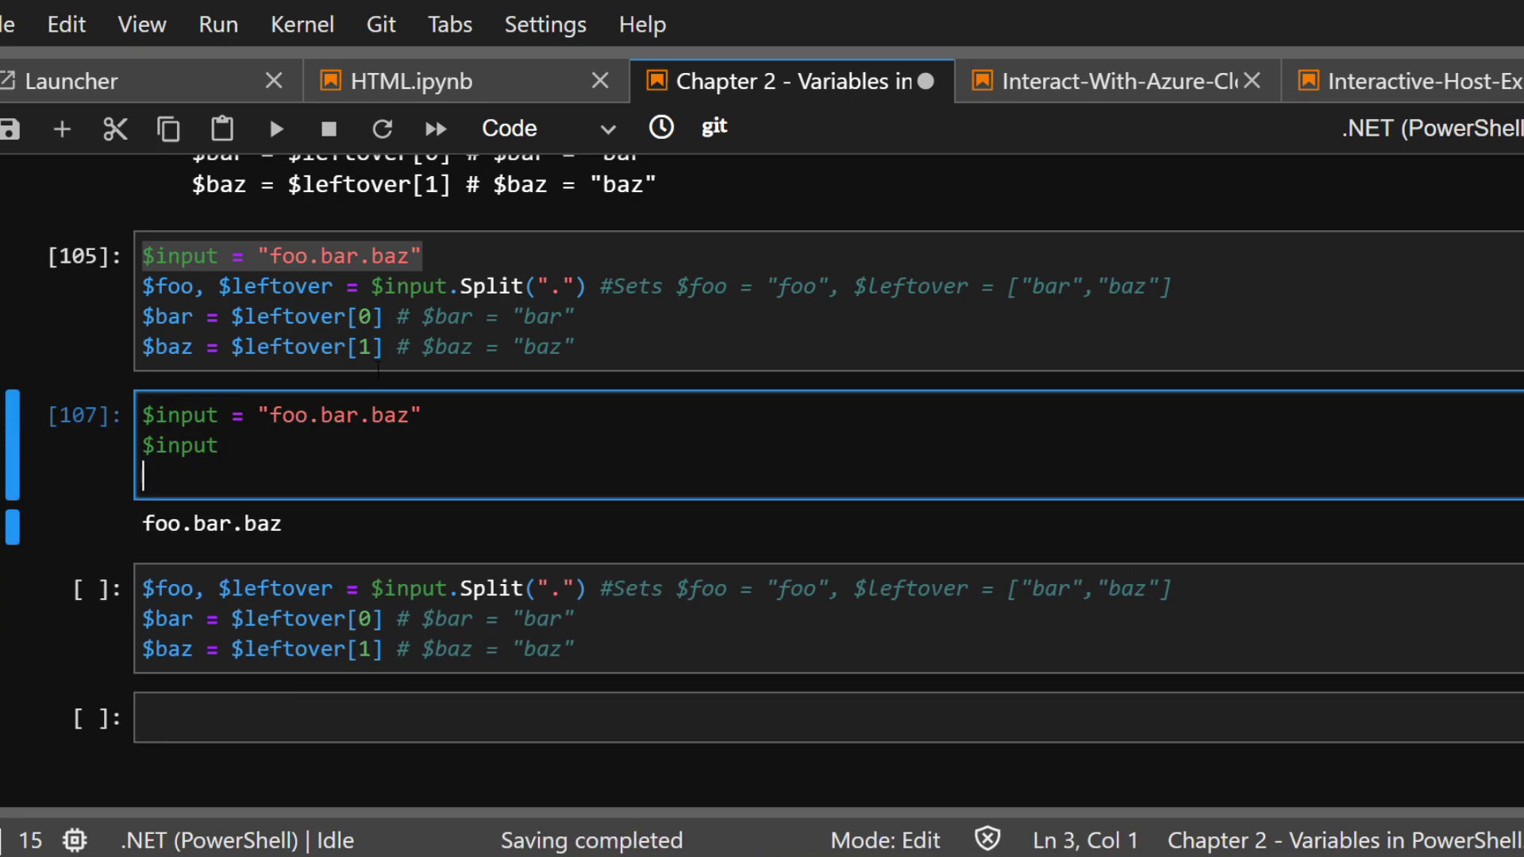
click(194, 315)
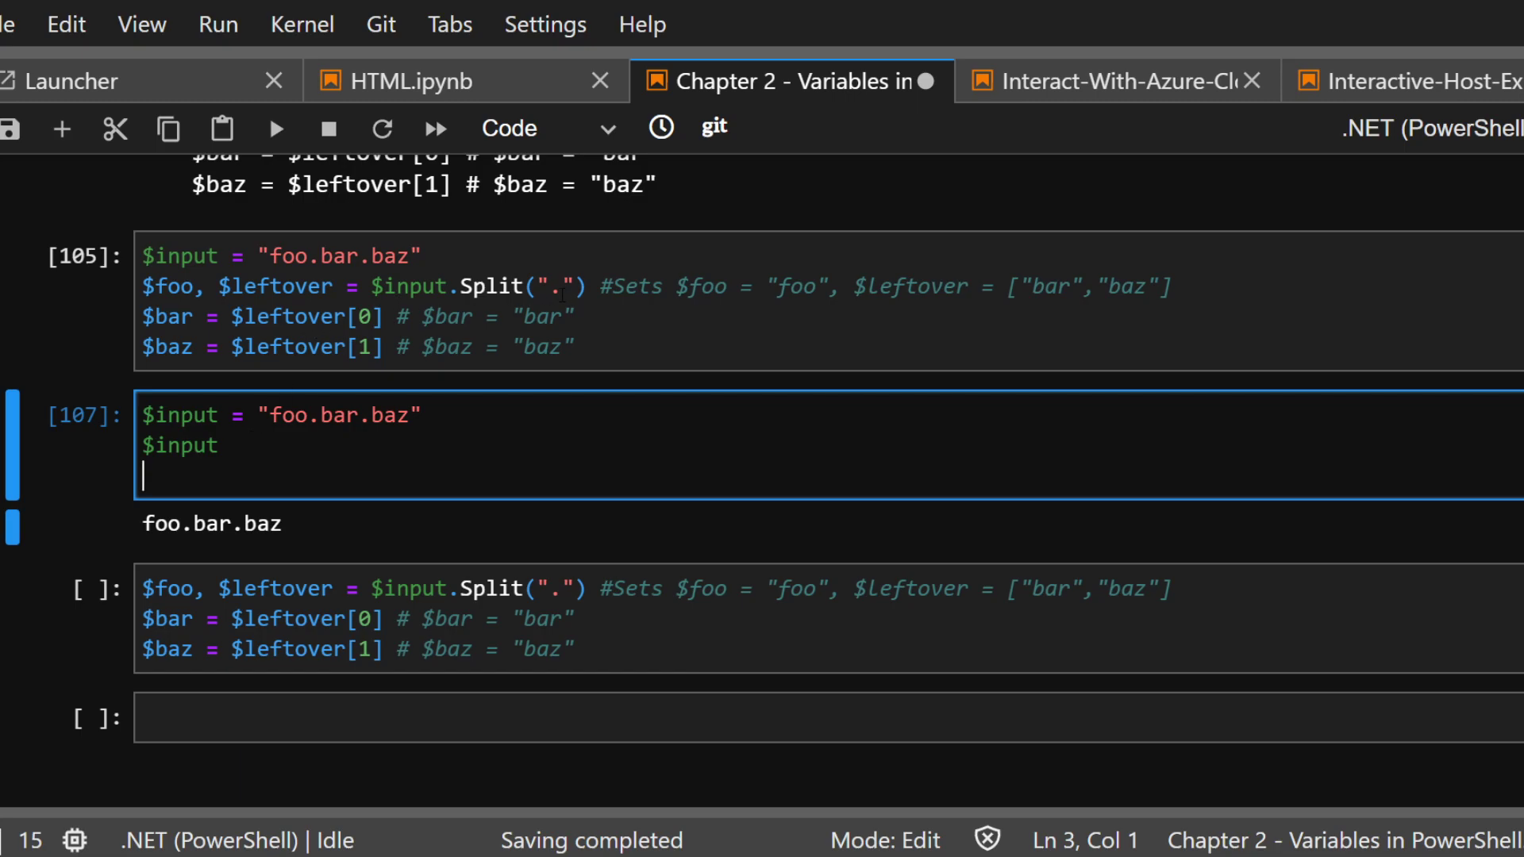
text($foo, $leftover = $input.Split("."))
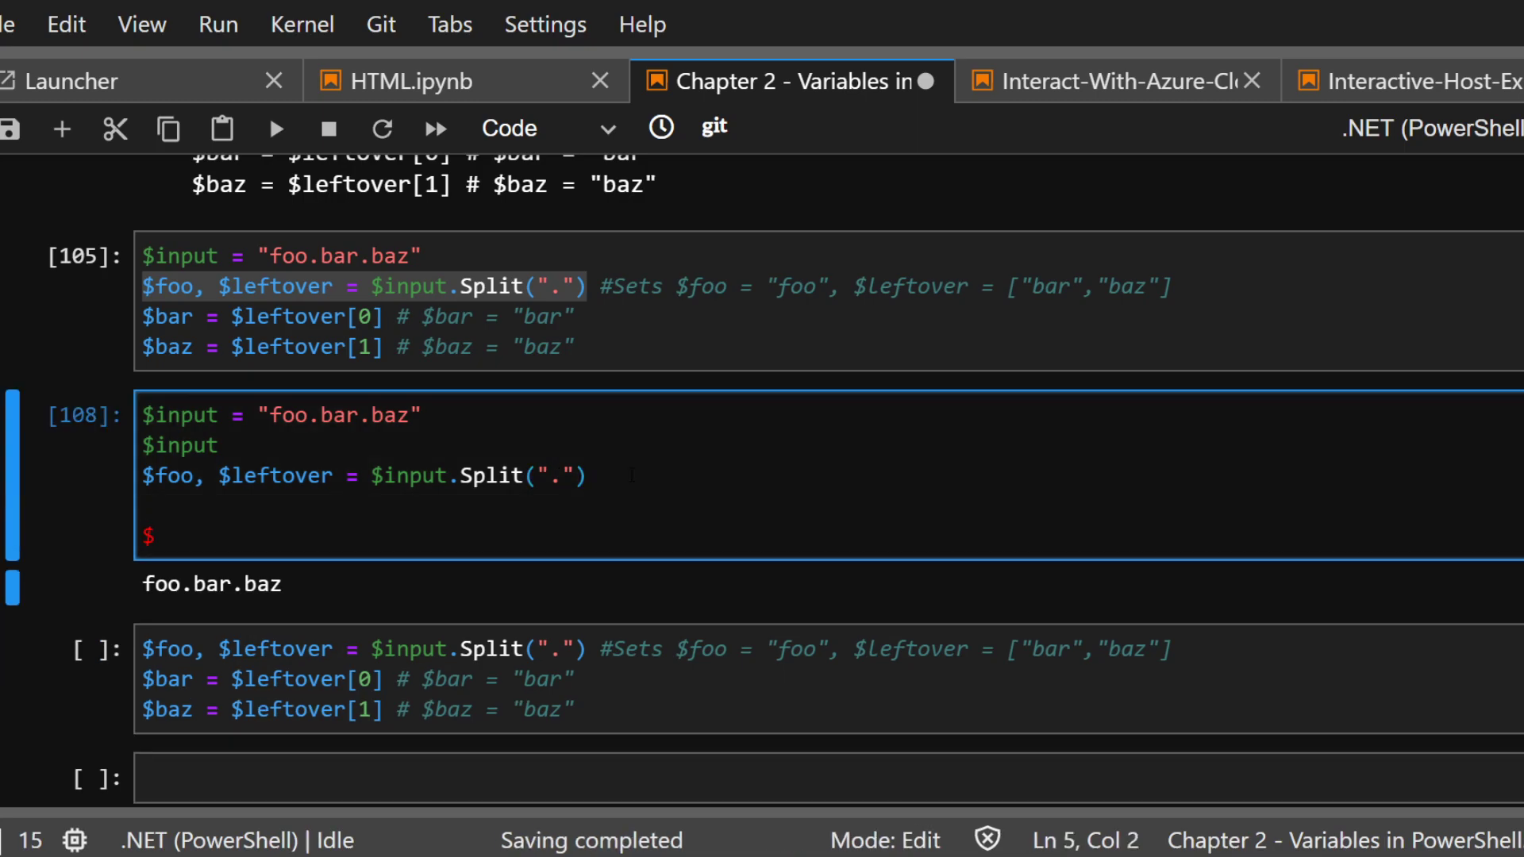
Add Write-Host lines labelling "Foo:" with $foo and "input:" with $input
text(Write-Host ")
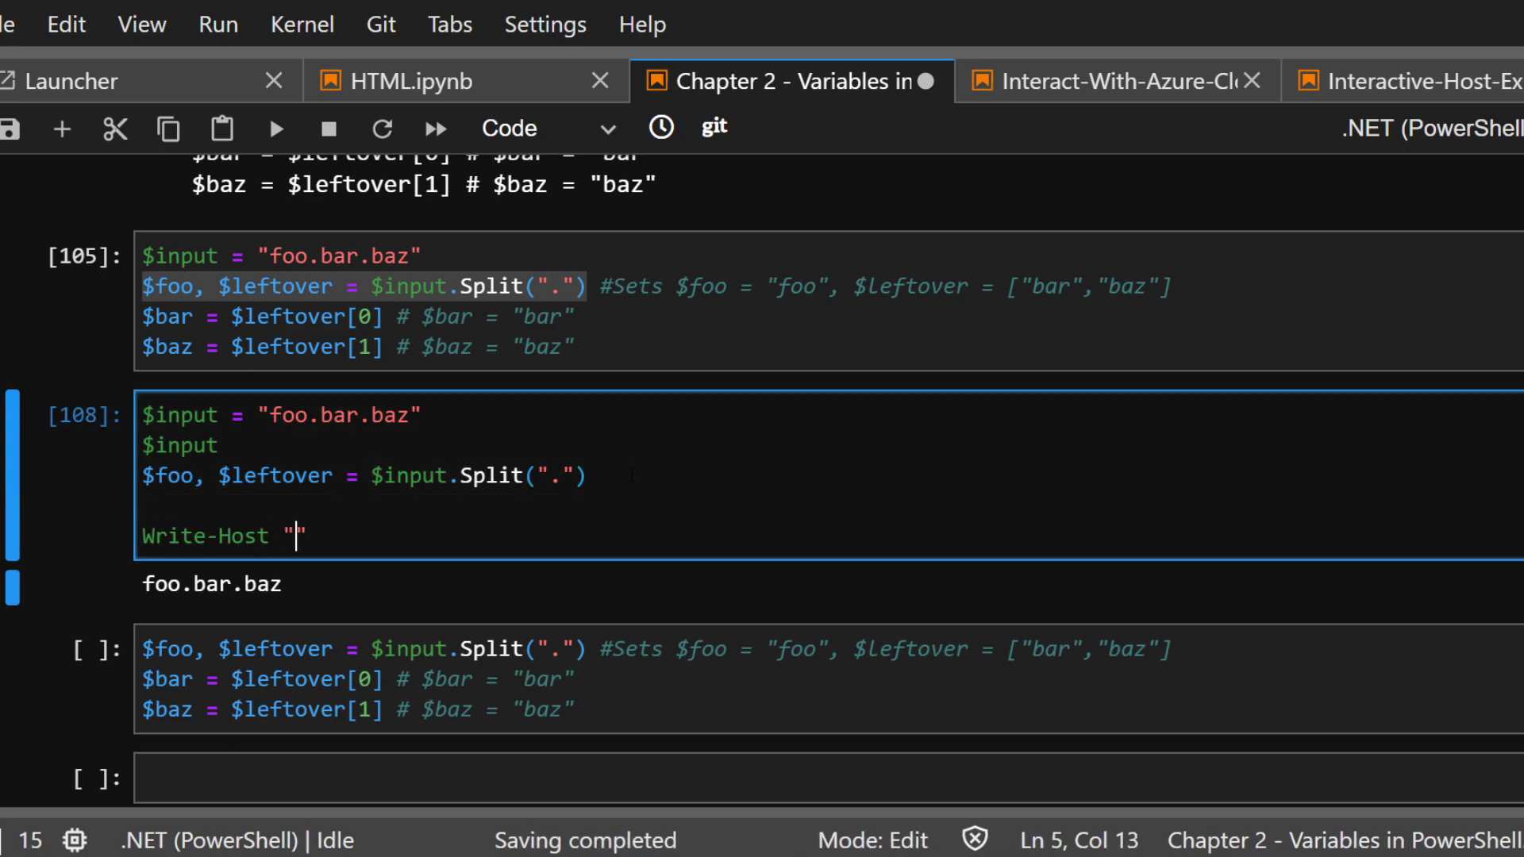
text(Foo:)
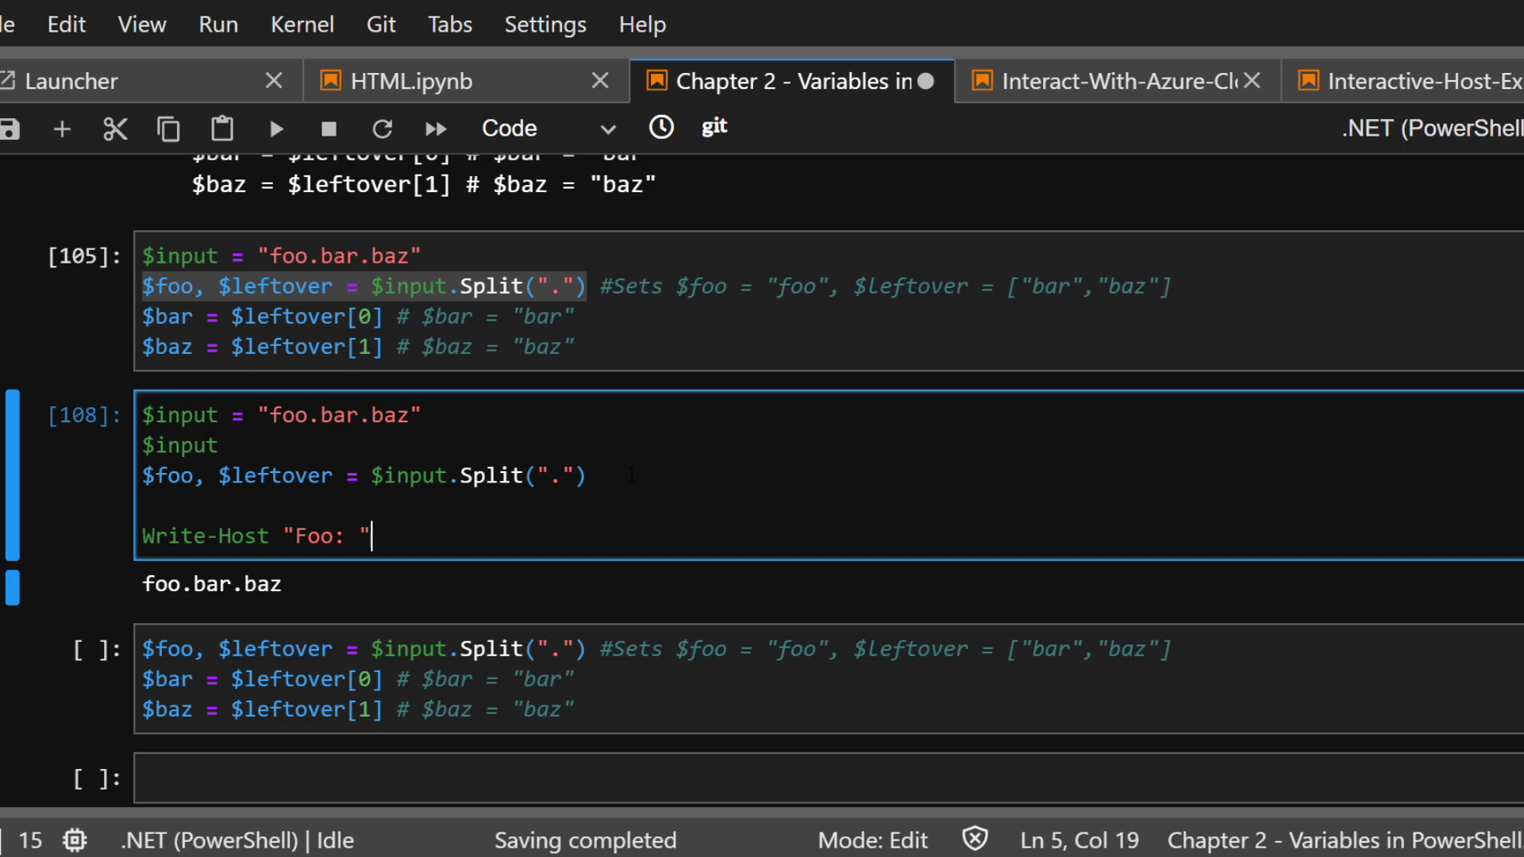
text(,$foo)
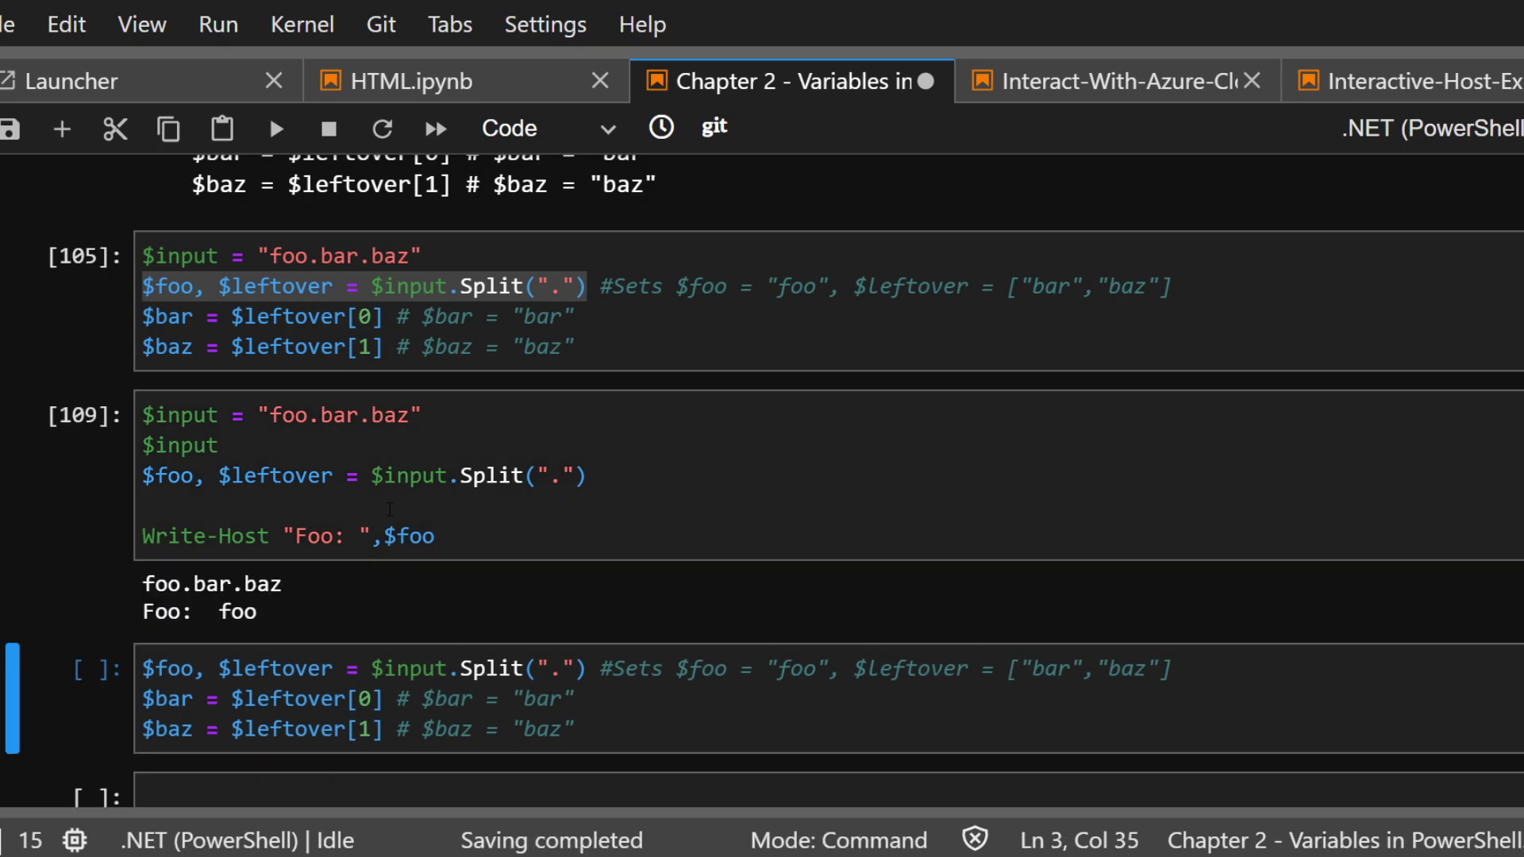
text(w)
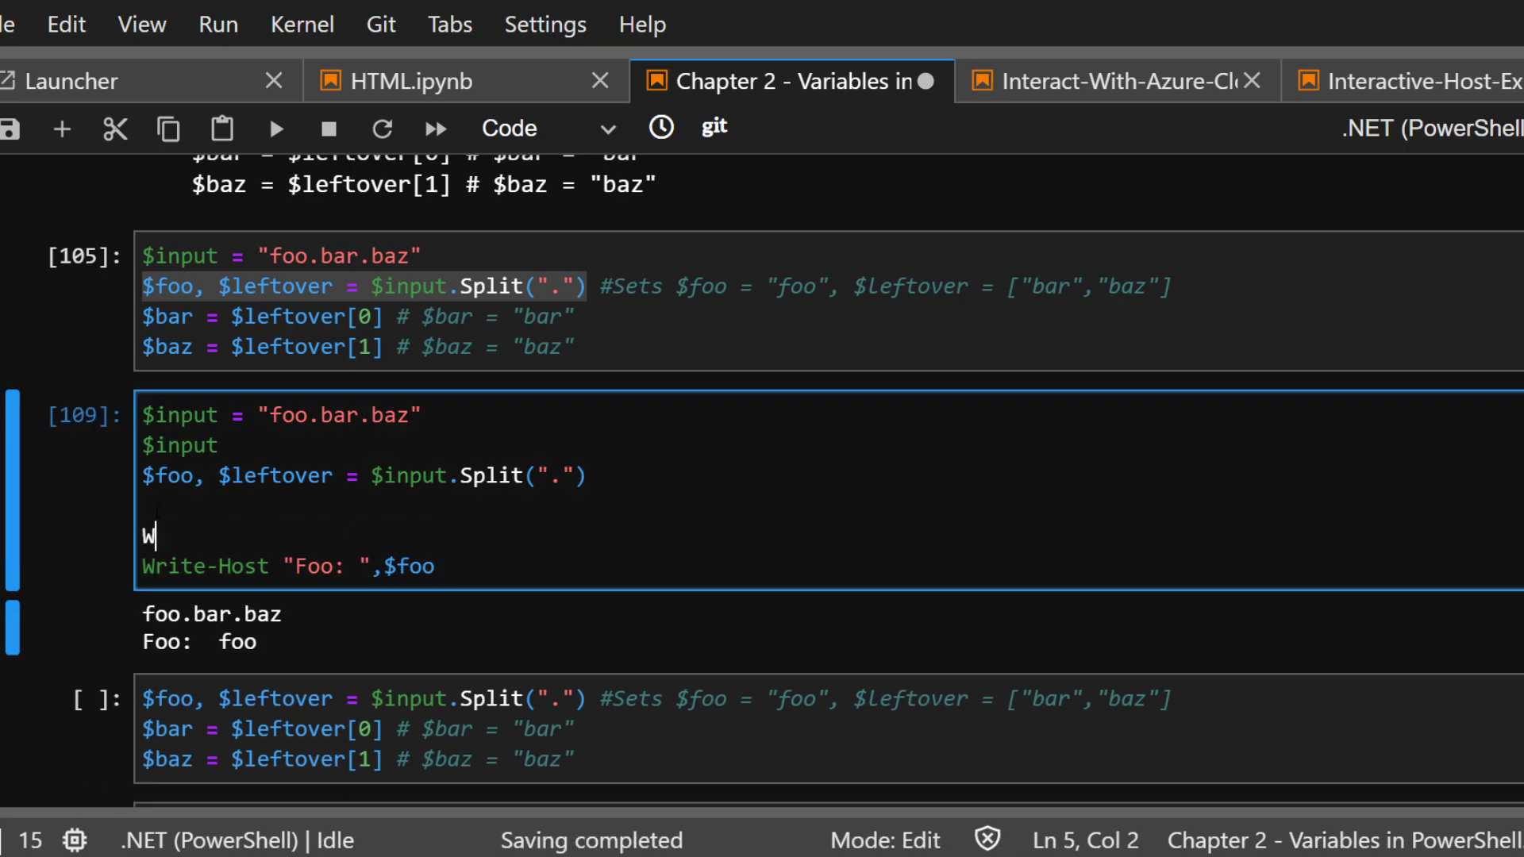
text(rite-Host "inp")
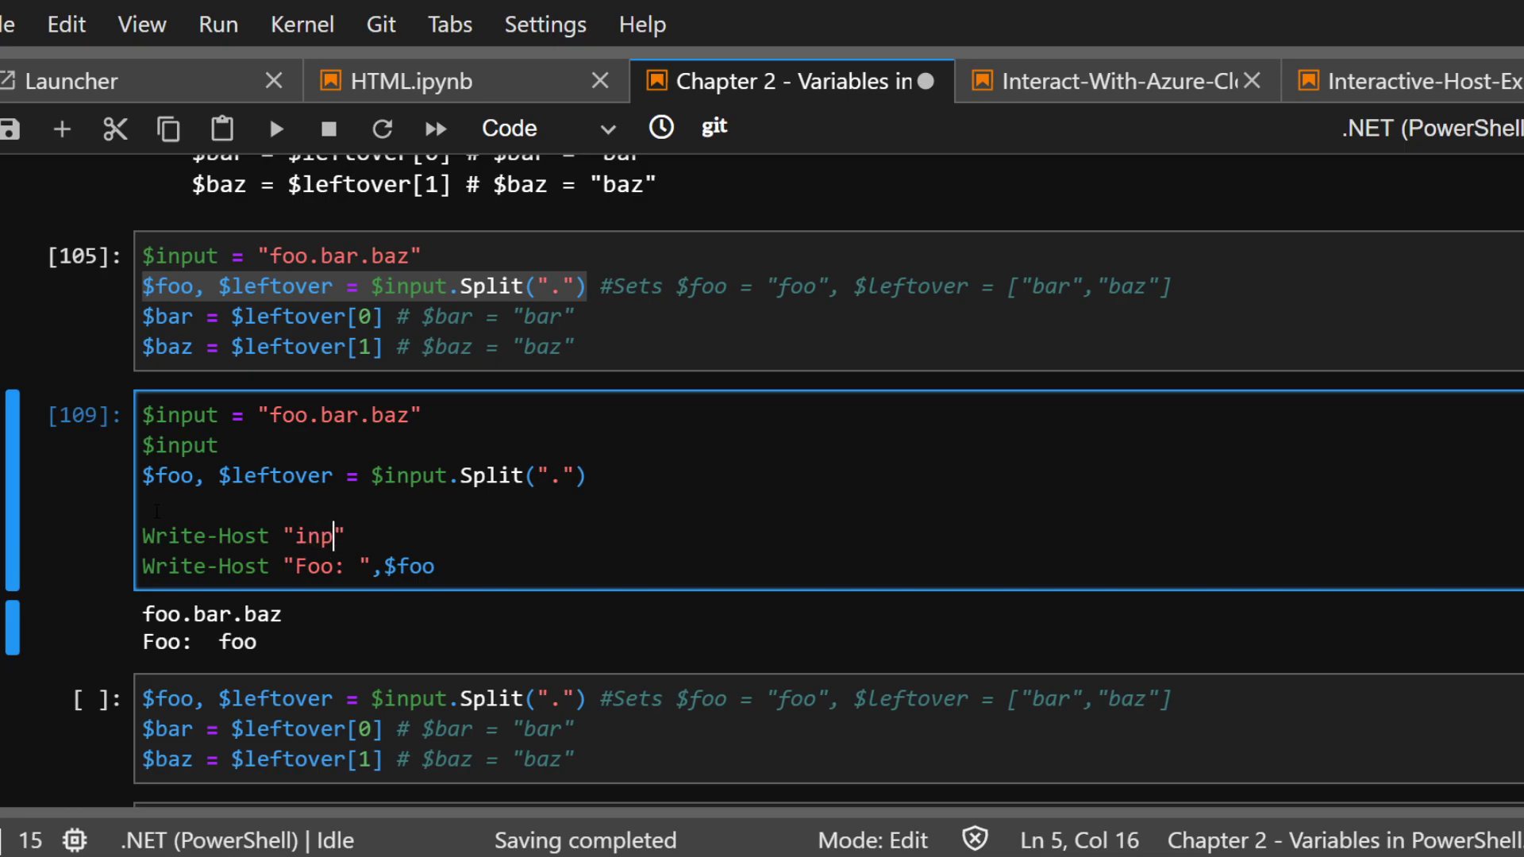
text(ut:)
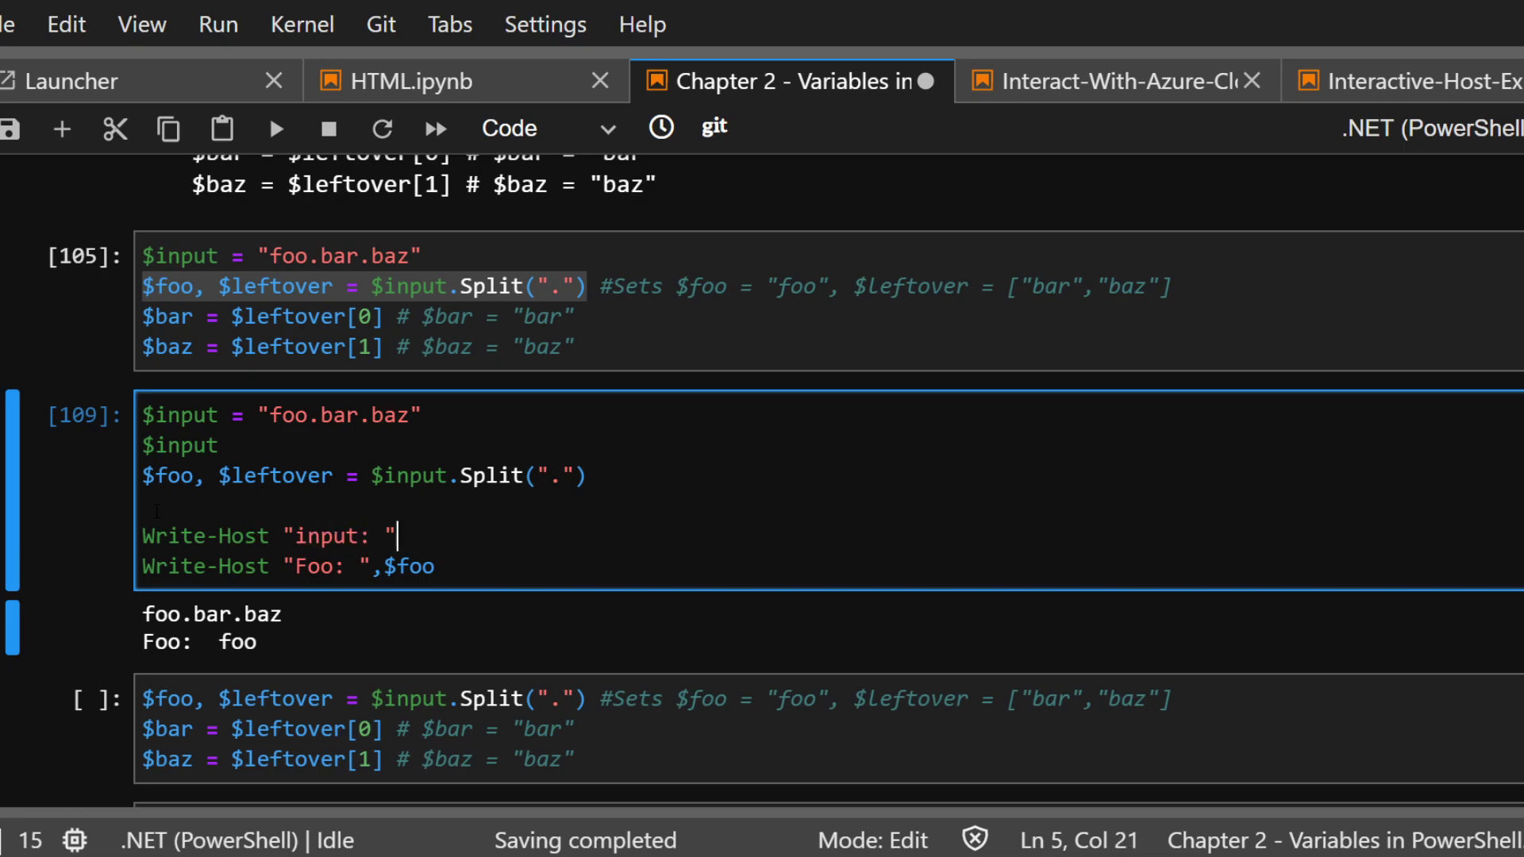
text($)
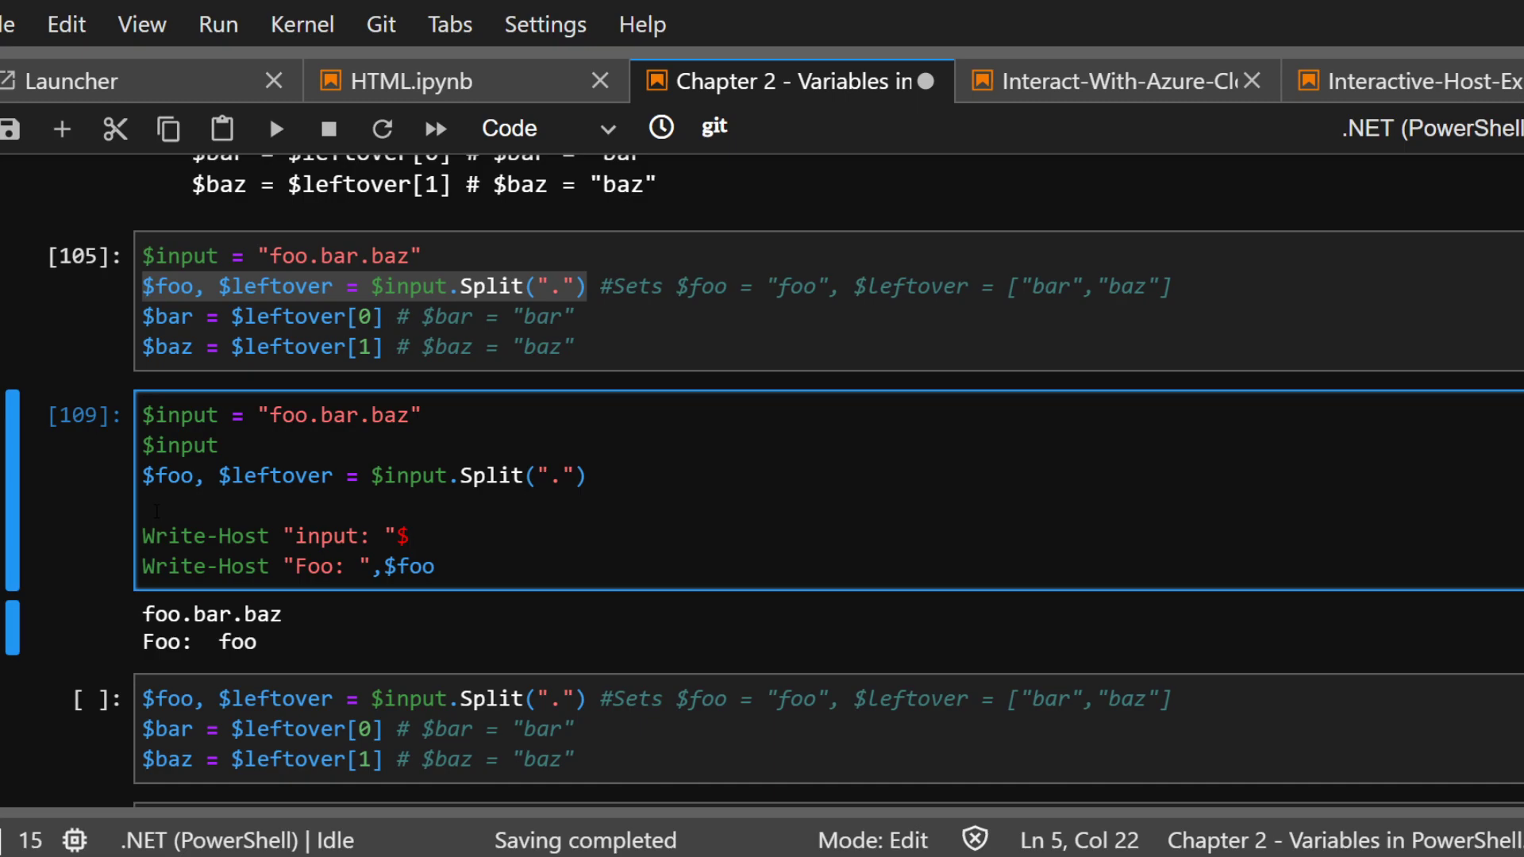
text($input)
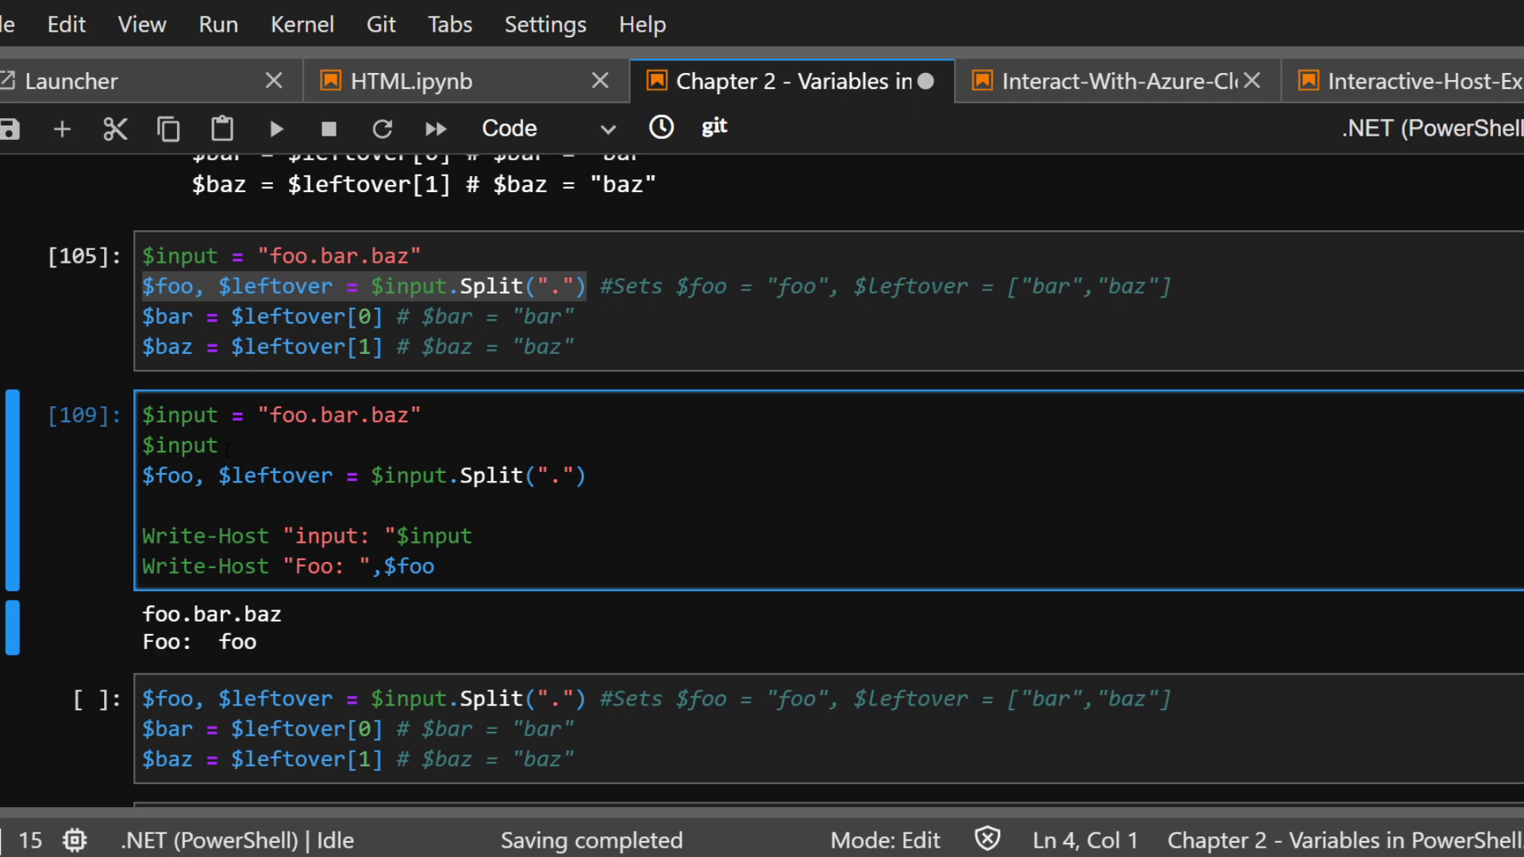
Add a Write-Host "leftover: ",$leftover line and run, showing foo.bar.baz and foo
double_click(179, 446)
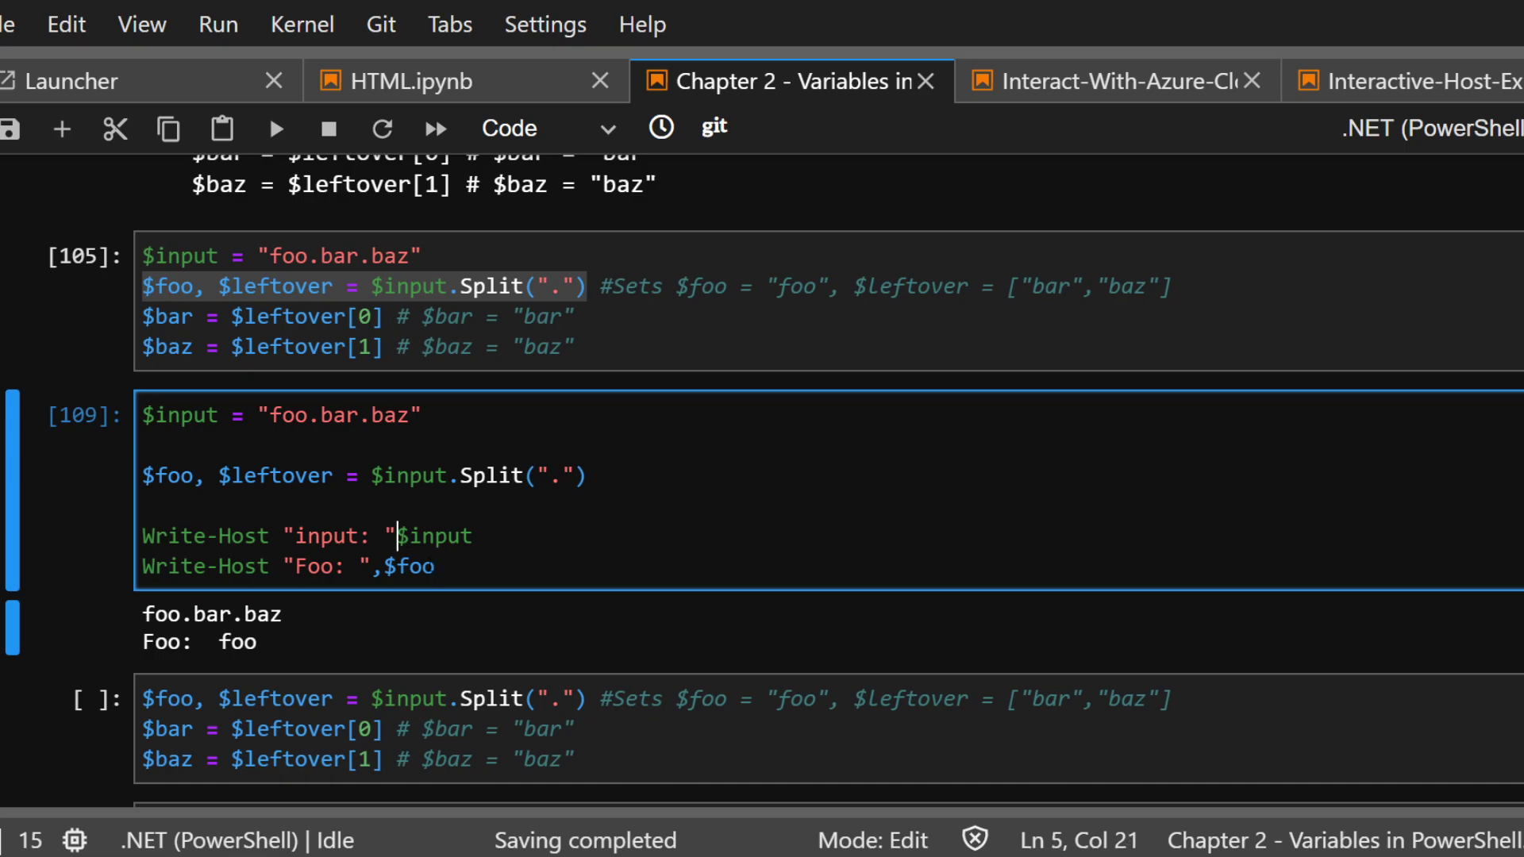
text(,)
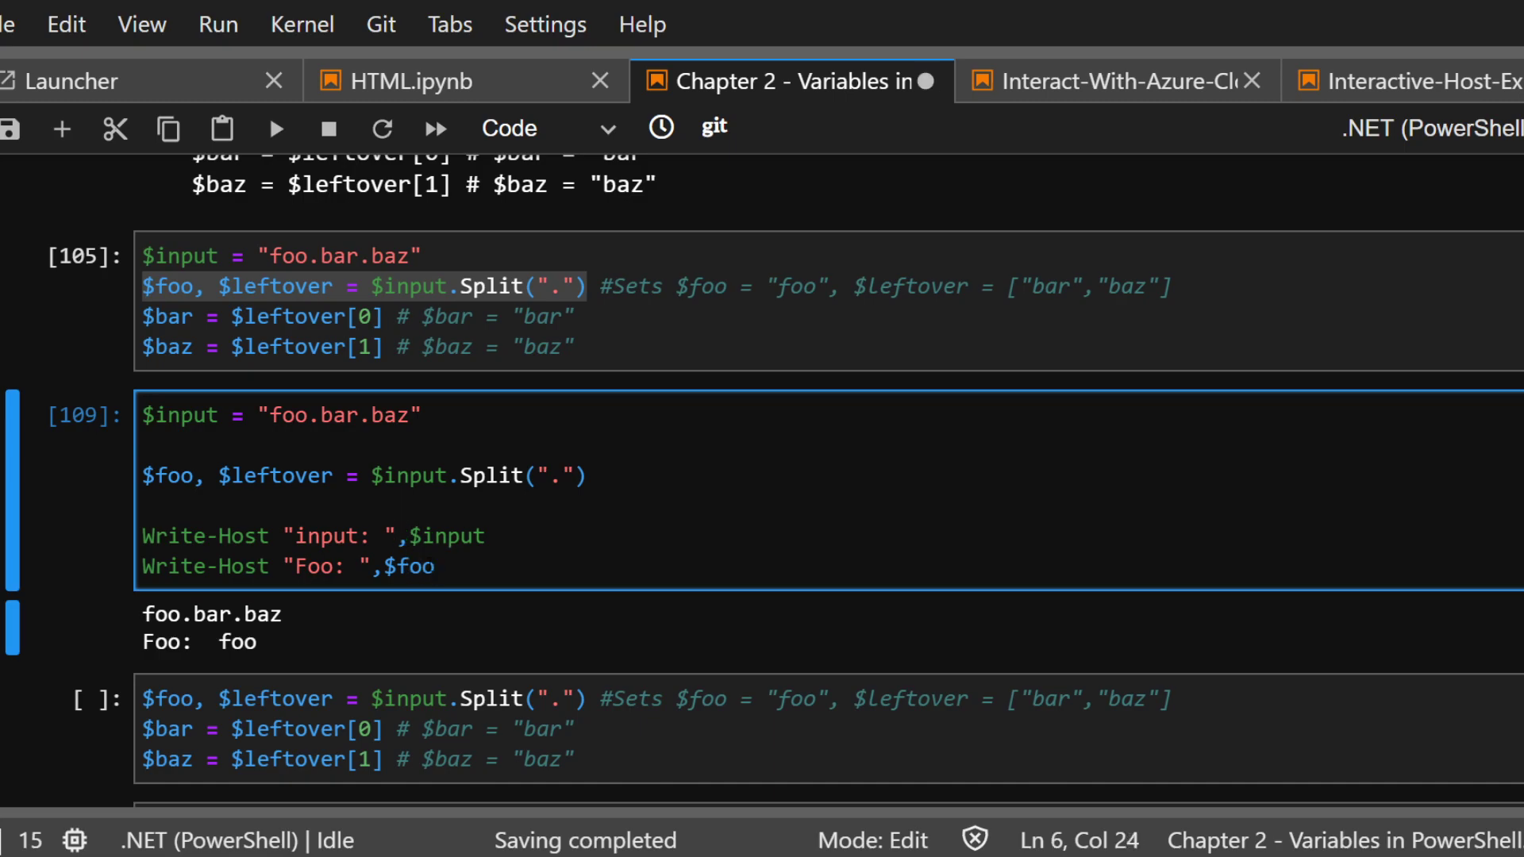
text(Write-Host "leftover:)
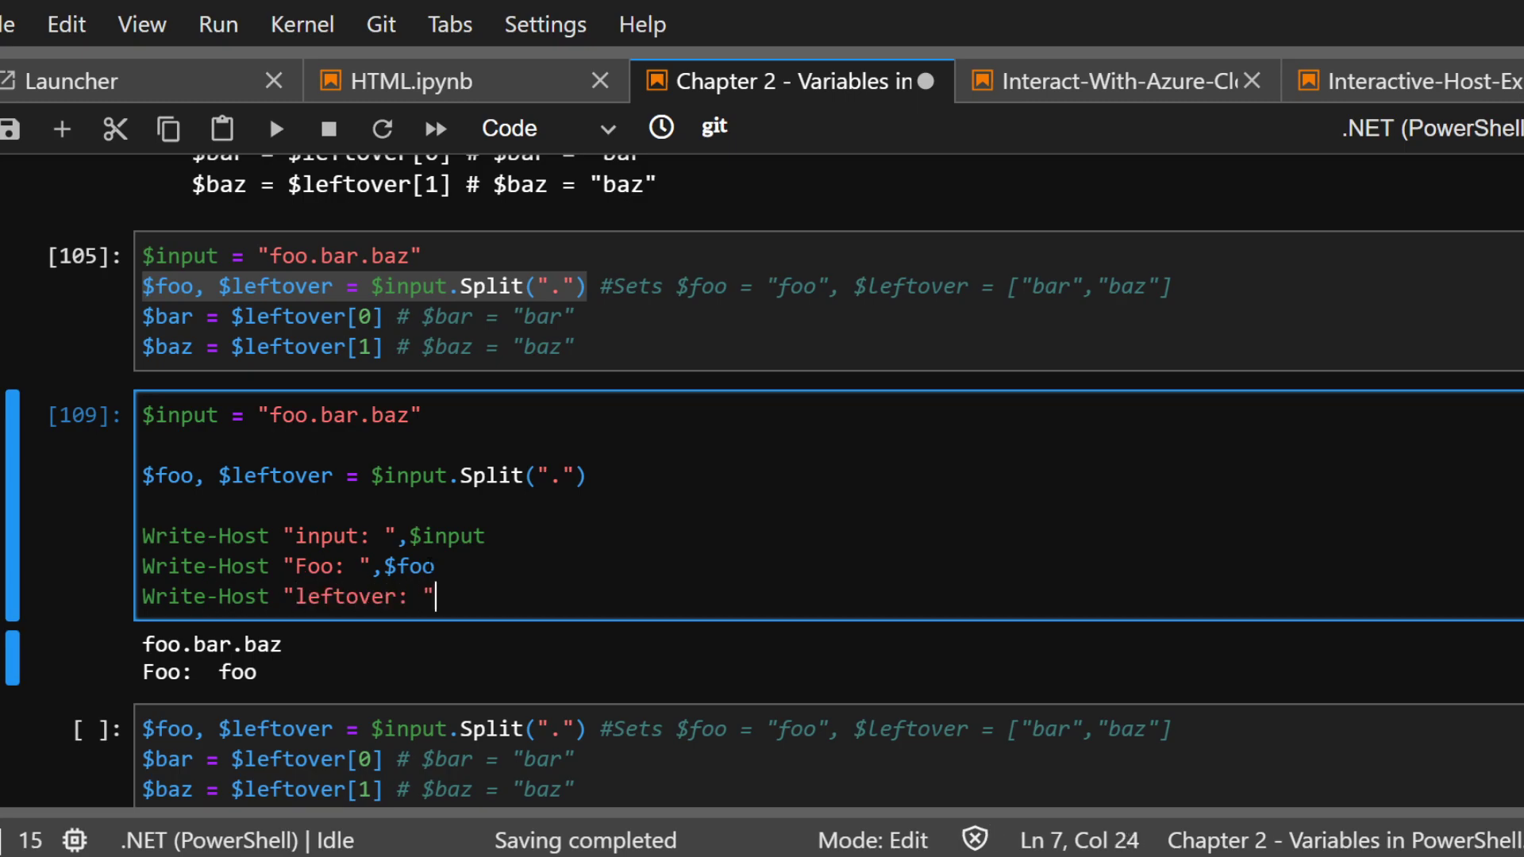
text(,)
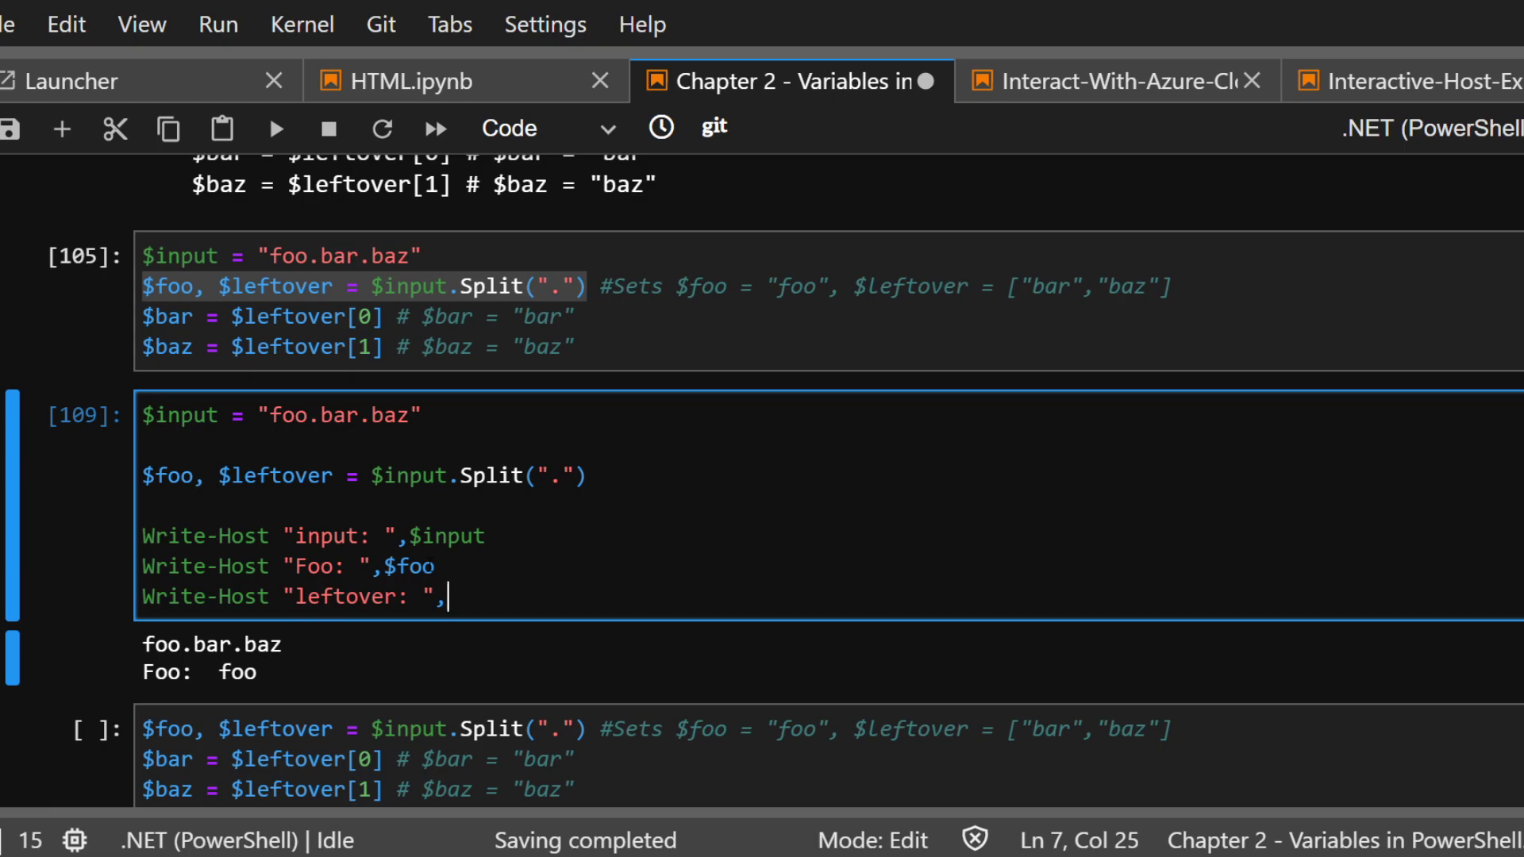
text($leftover)
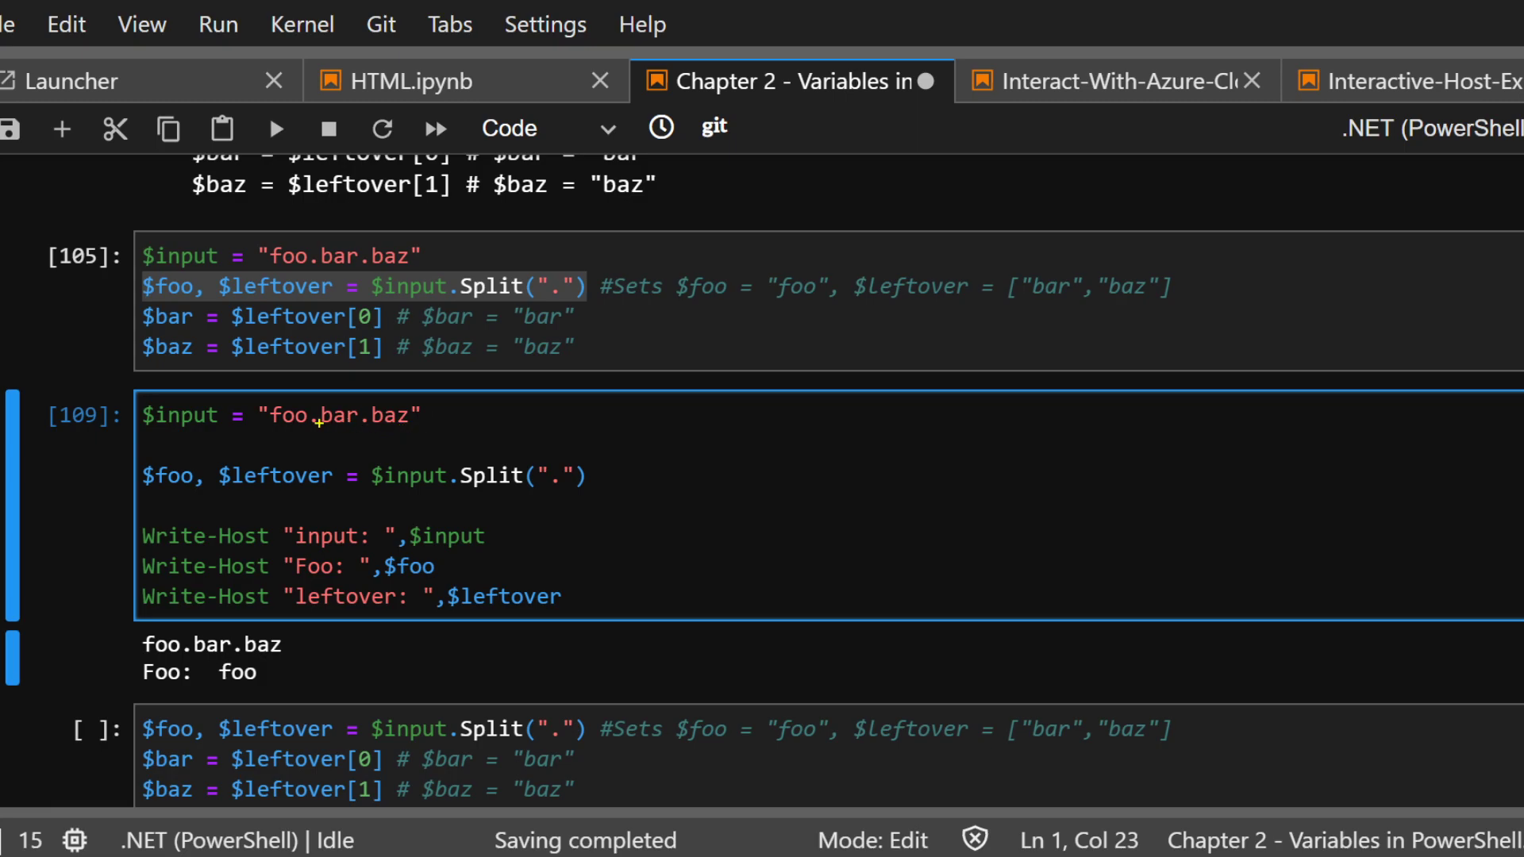
double_click(337, 415)
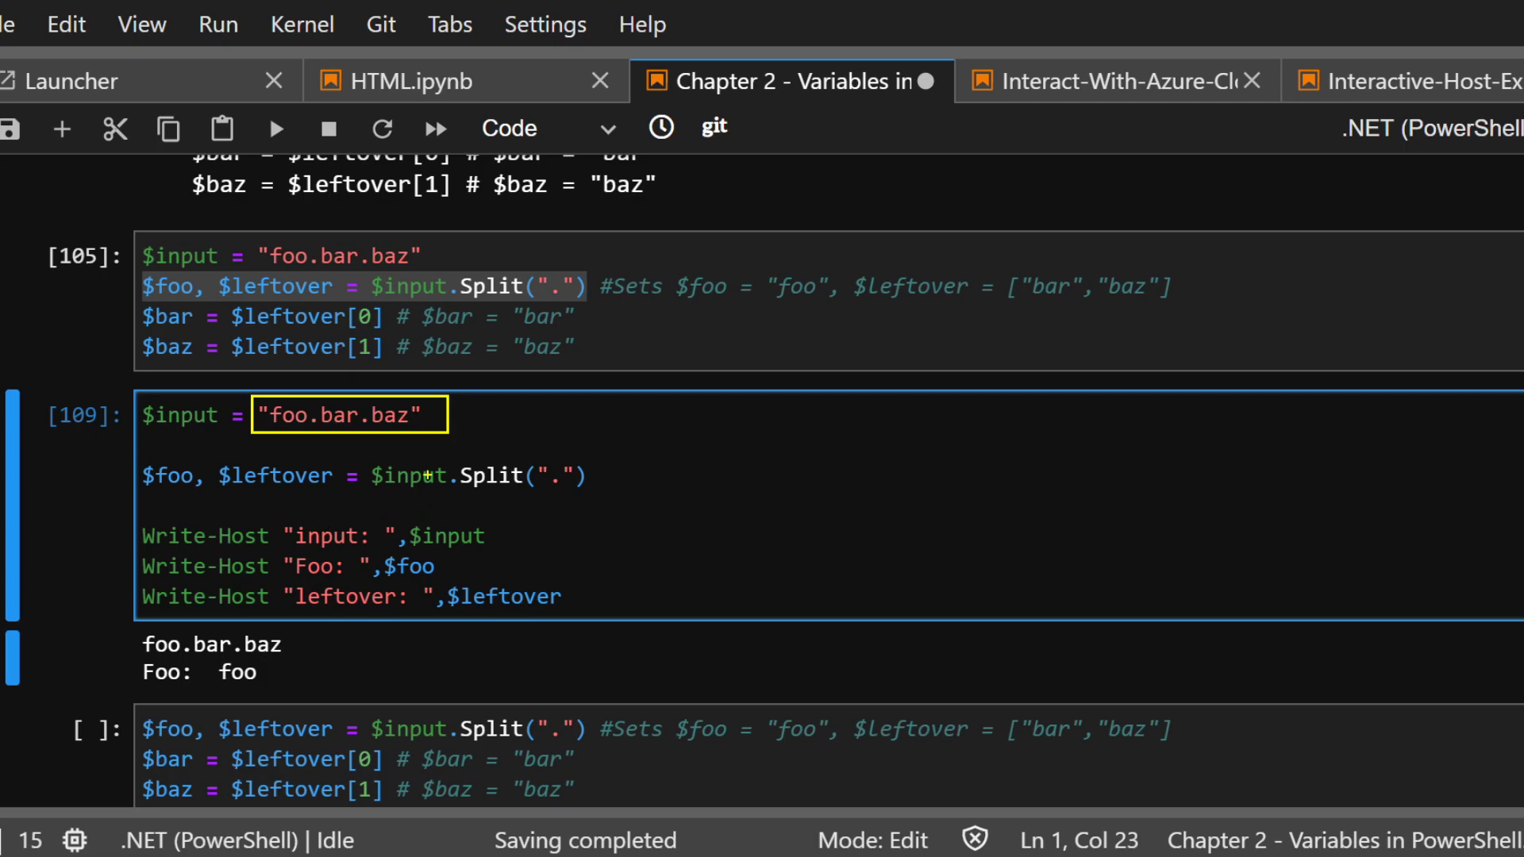
mouse_move(475, 489)
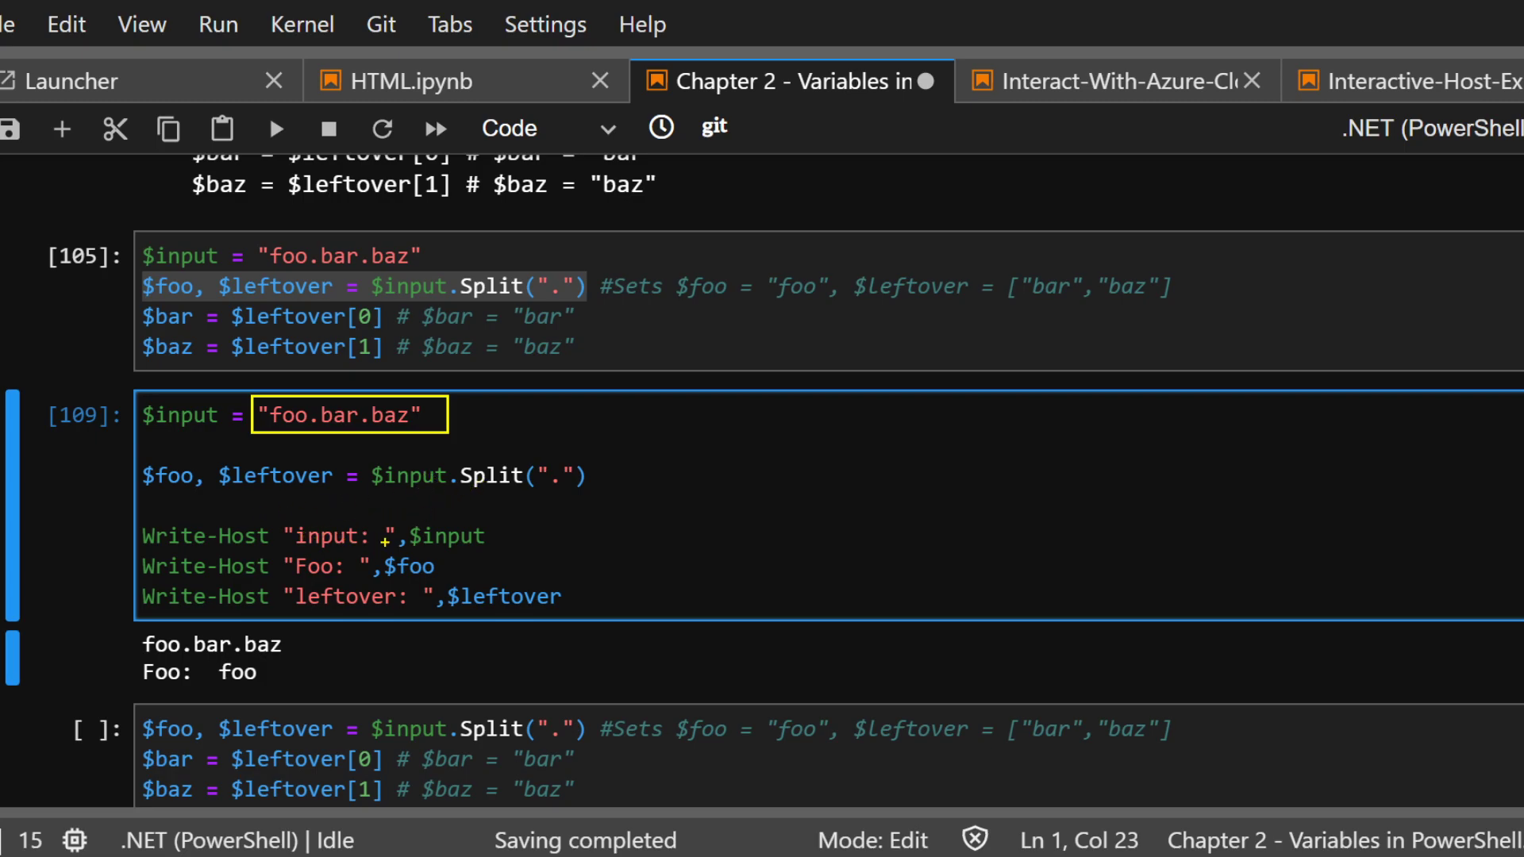
mouse_move(557, 521)
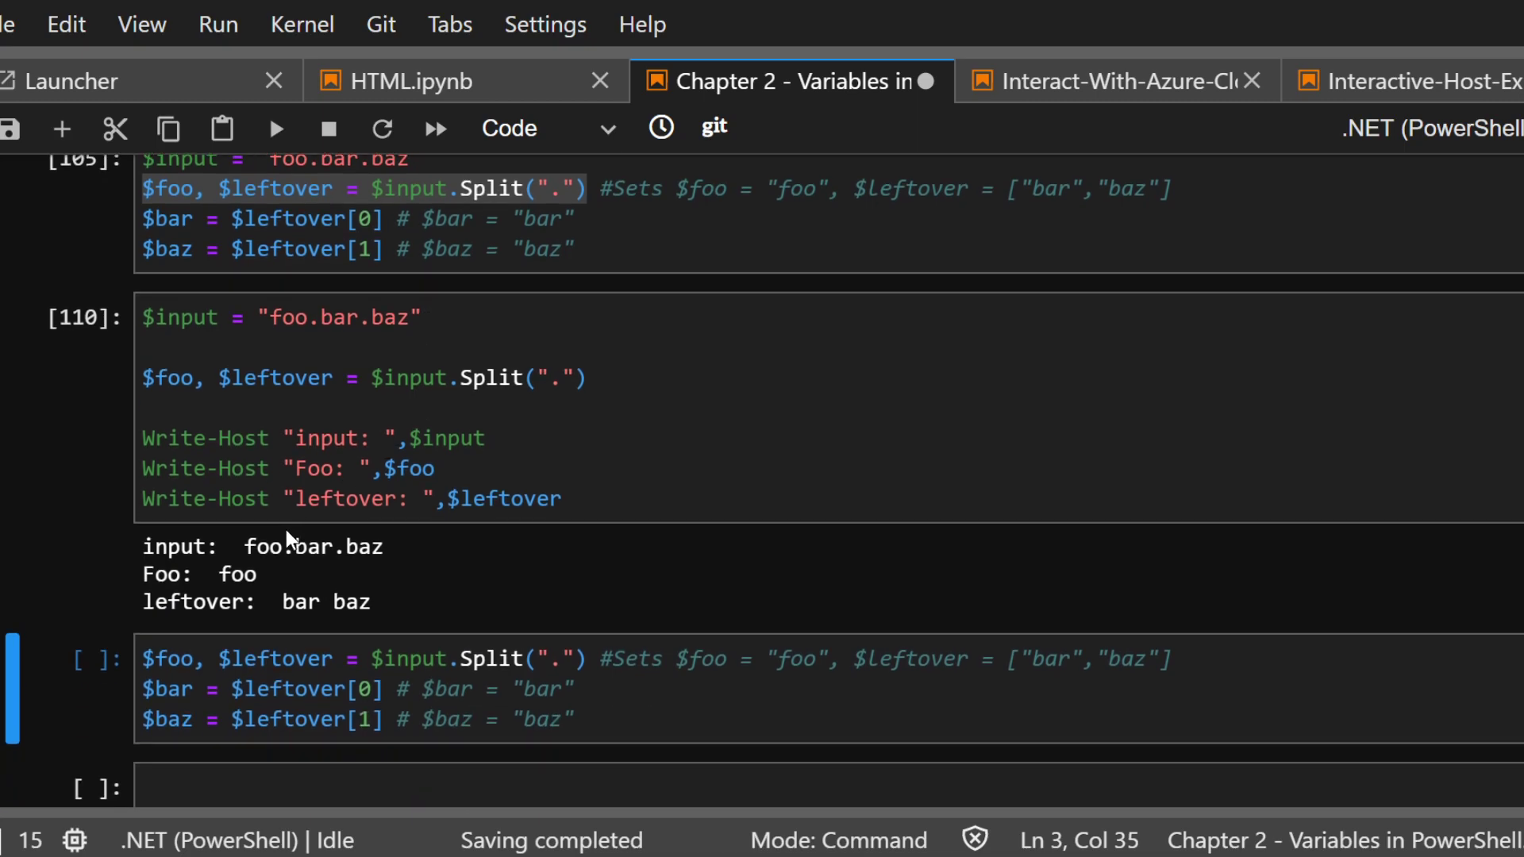
mouse_move(286, 618)
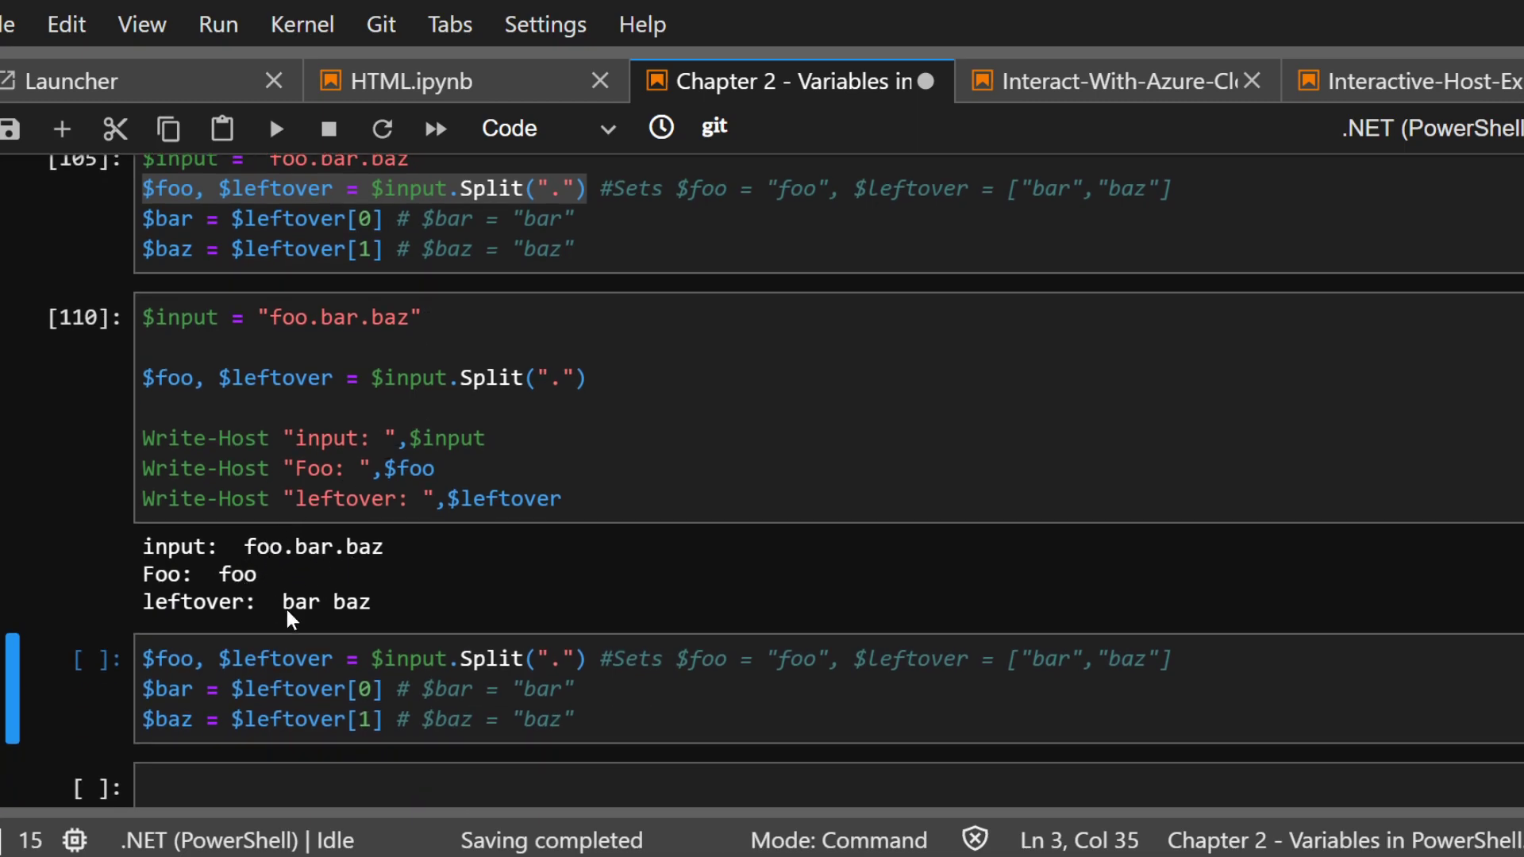
mouse_move(465, 347)
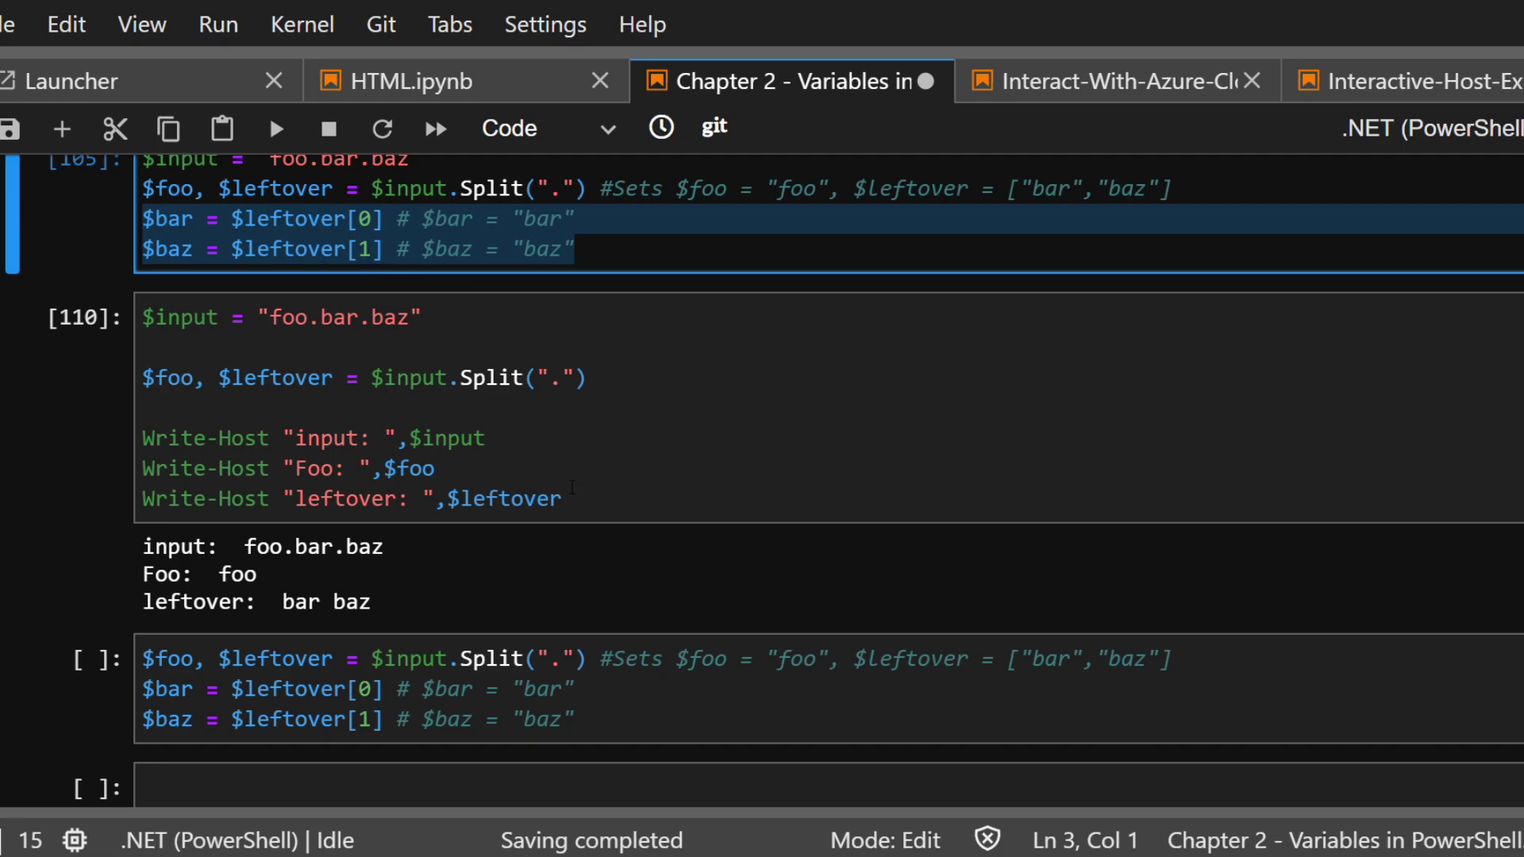
Append Write-Host "bar: ",$bar and "baz: ",$baz lines and run, printing bar and baz
text($)
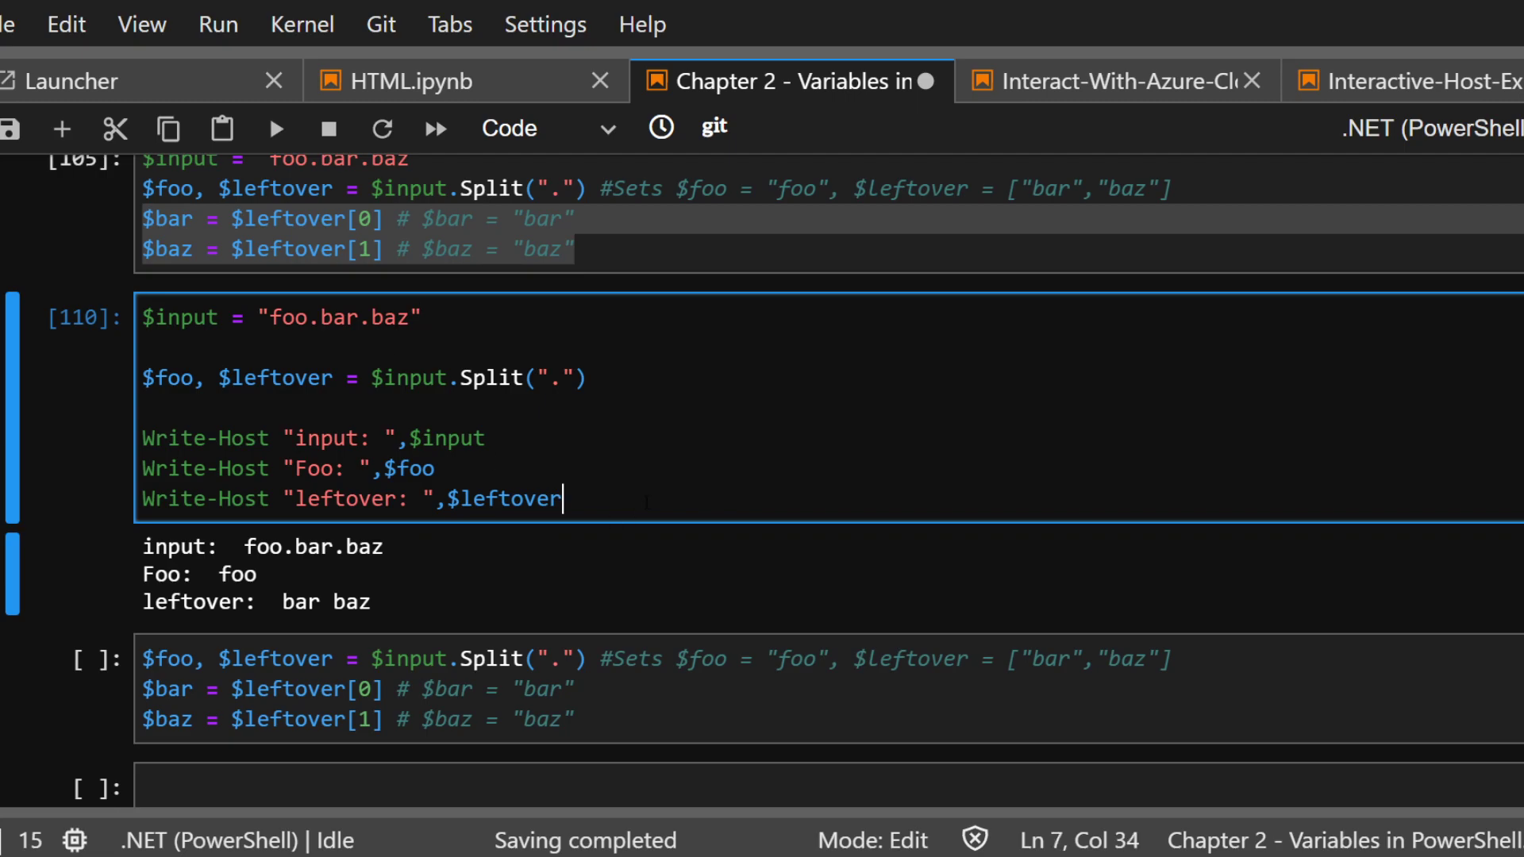
text(Write-Host ")
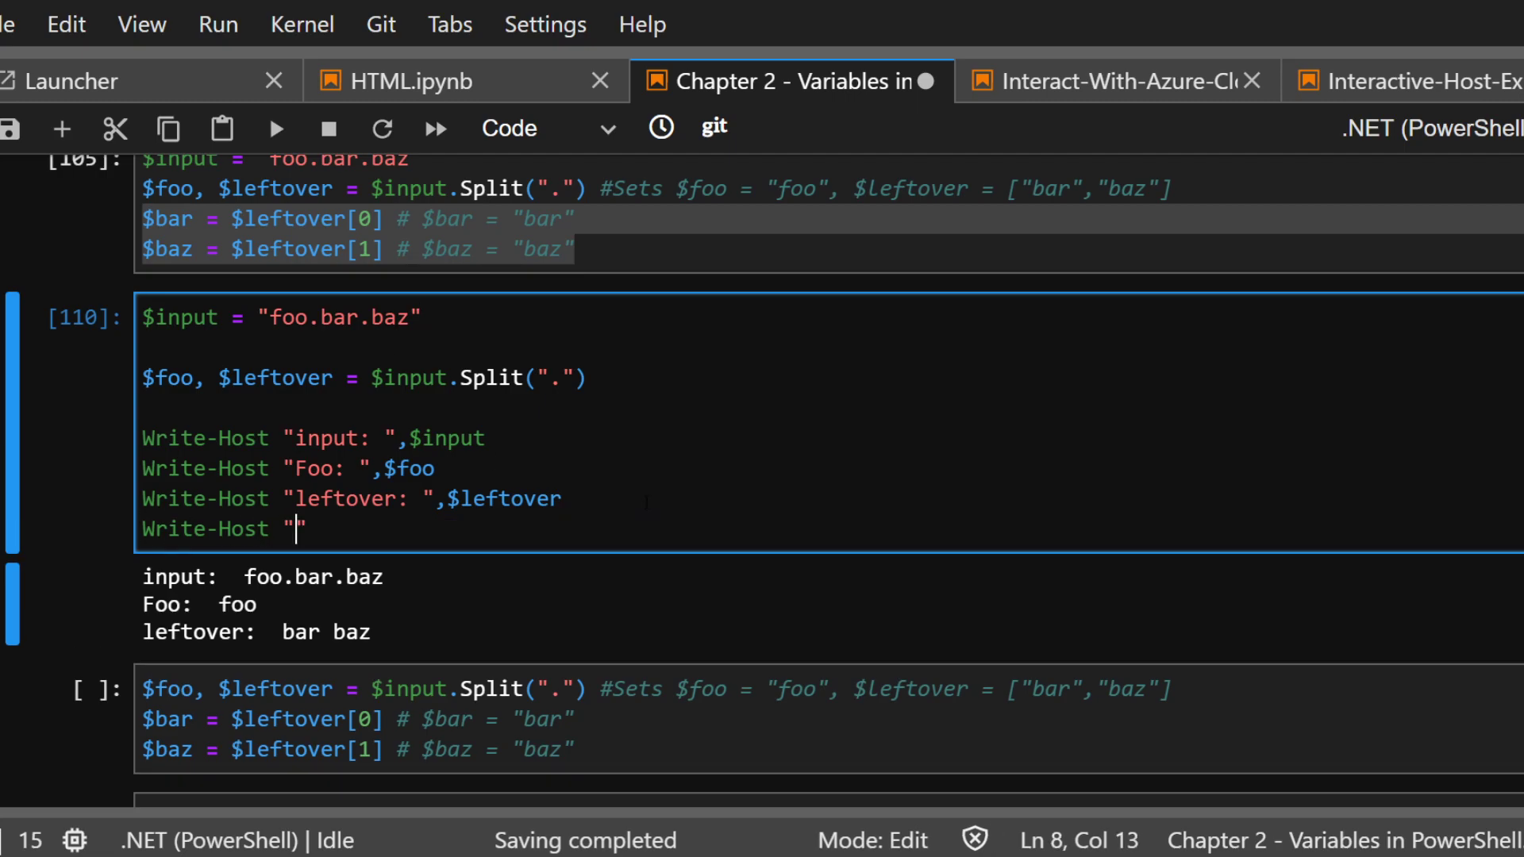
text(bar:)
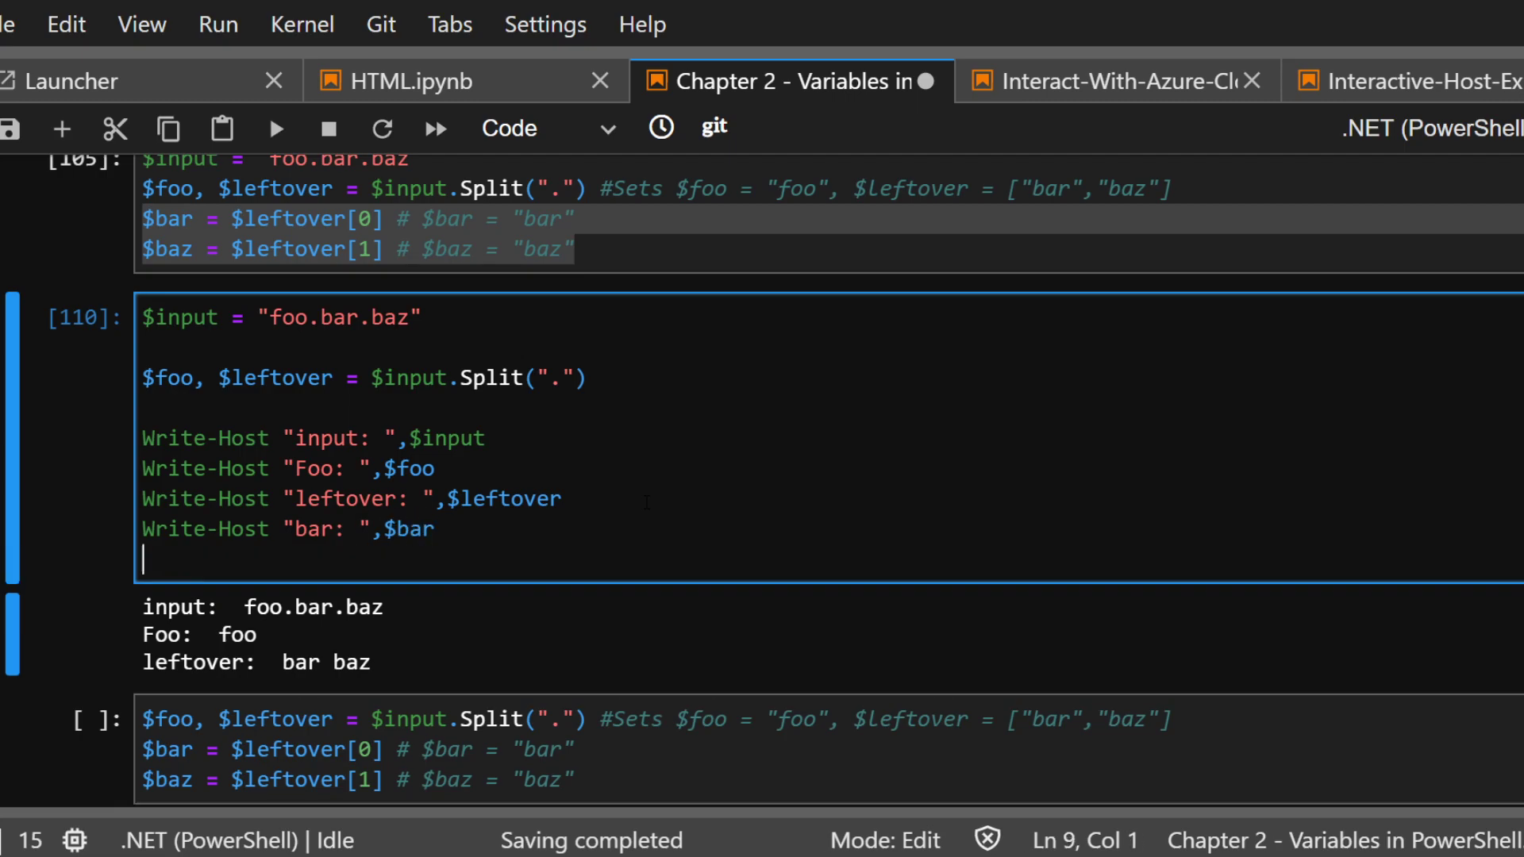
text(Write-Host "baz: ",$baz)
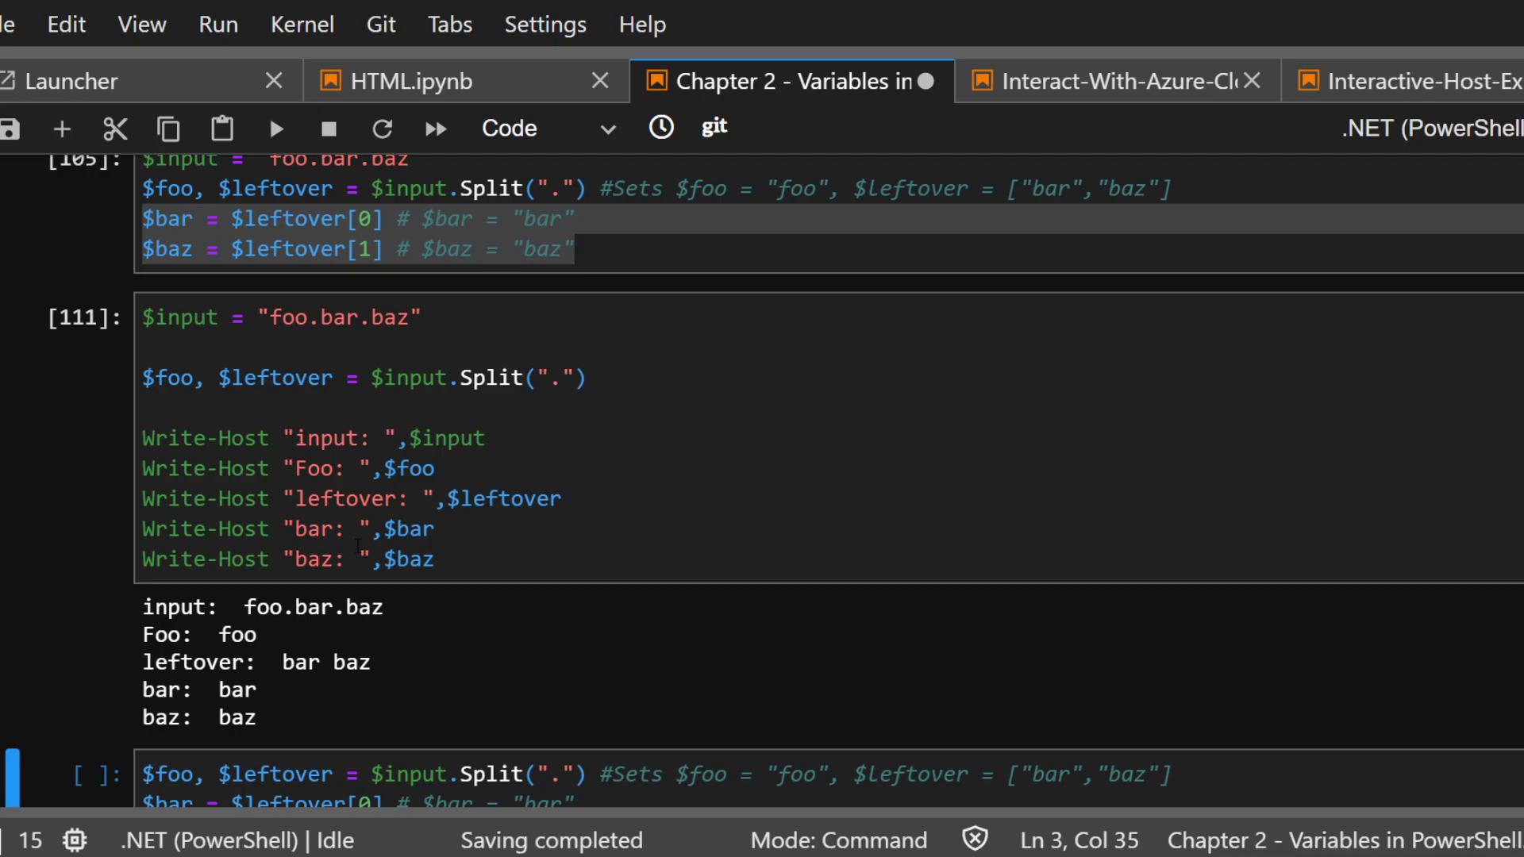
click(573, 248)
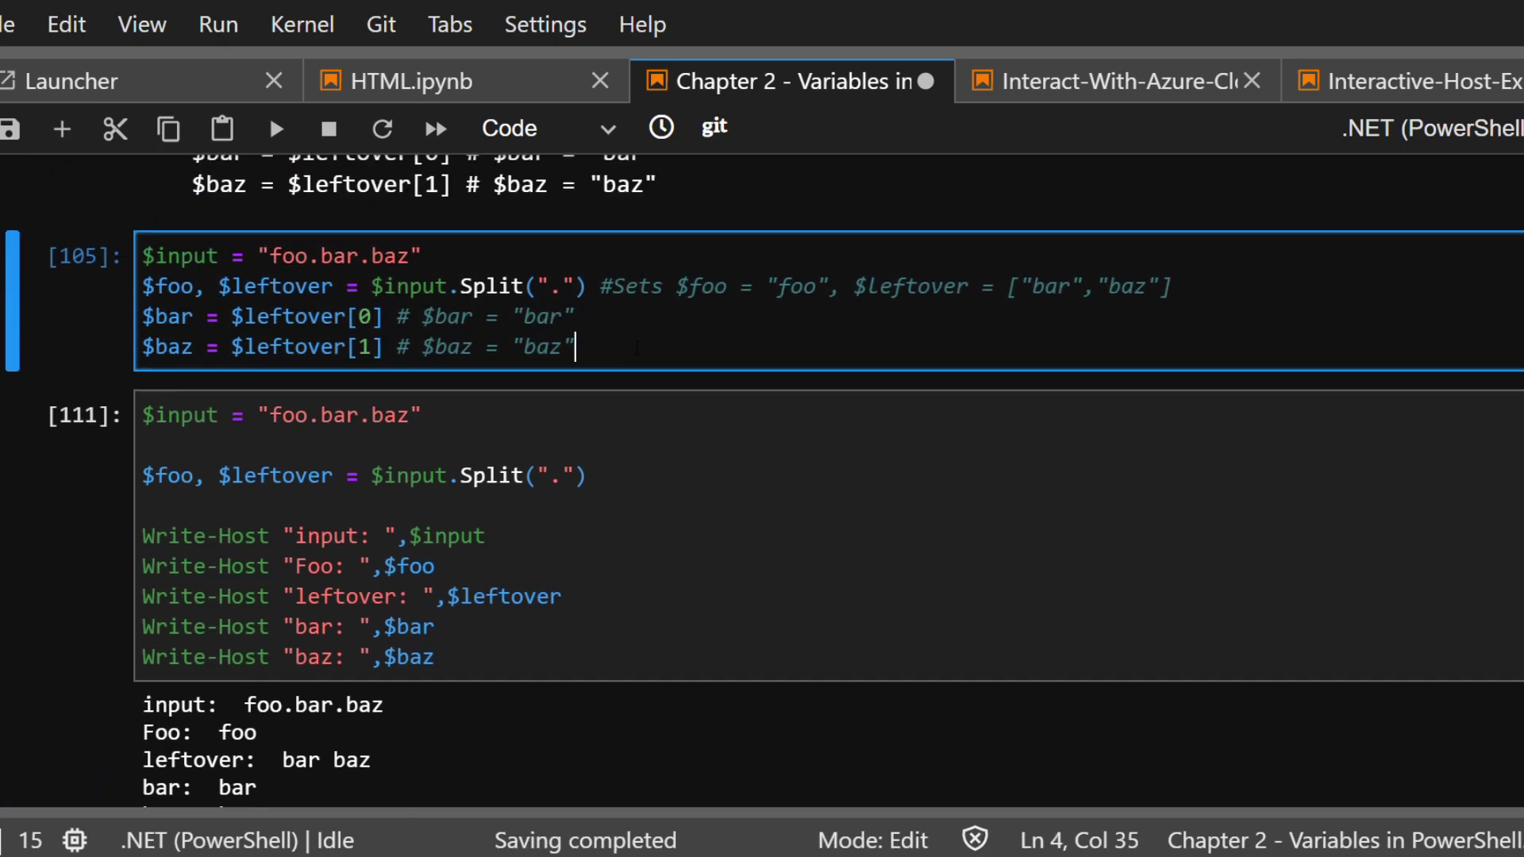
Set $bar = $null and $baz = $null in a new cell, rerunning to show empty values
text($)
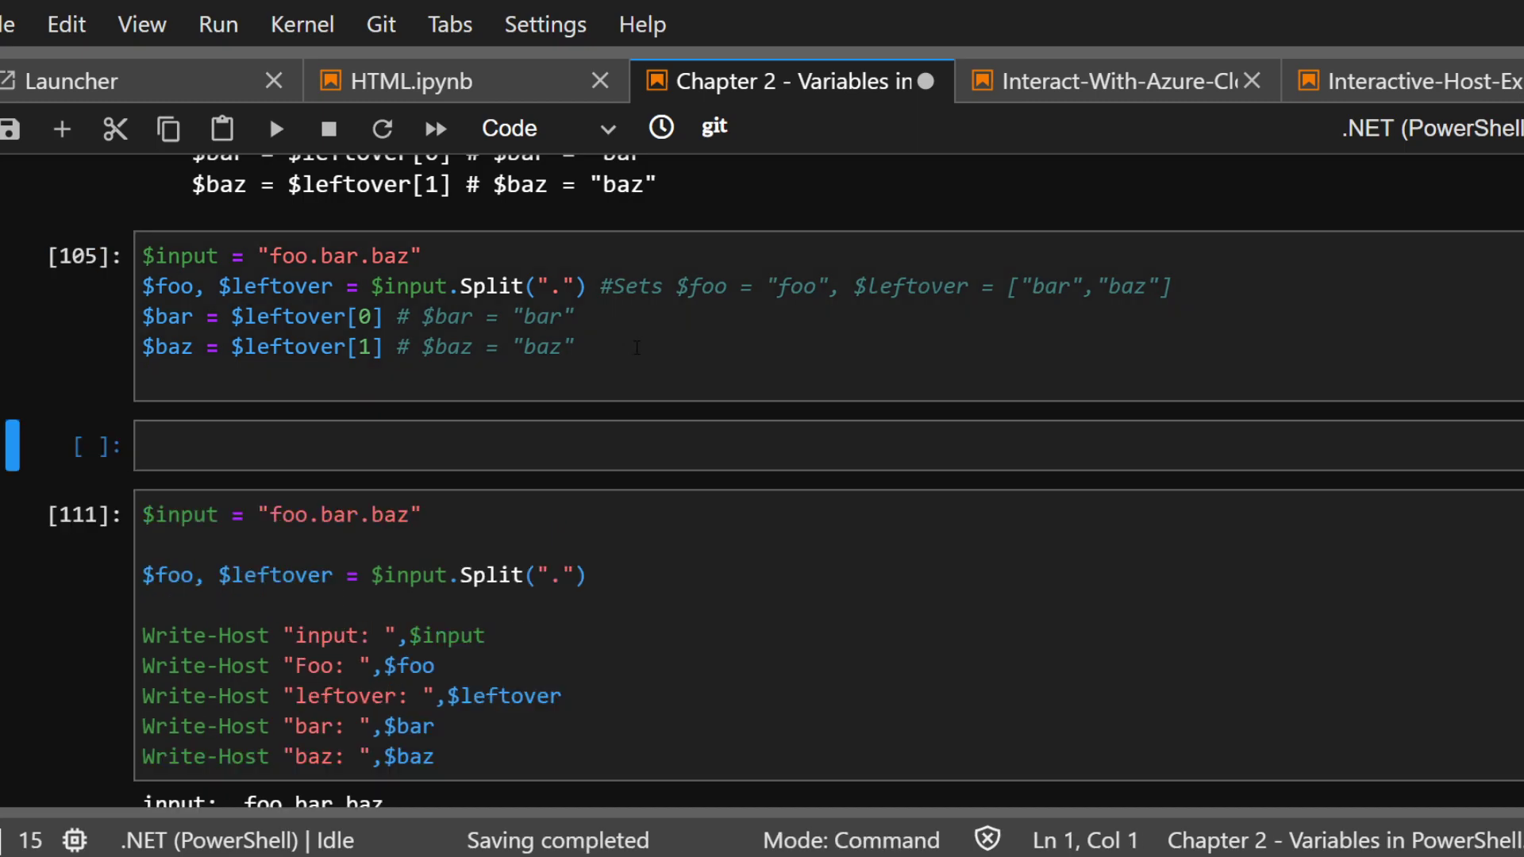
text($bar =)
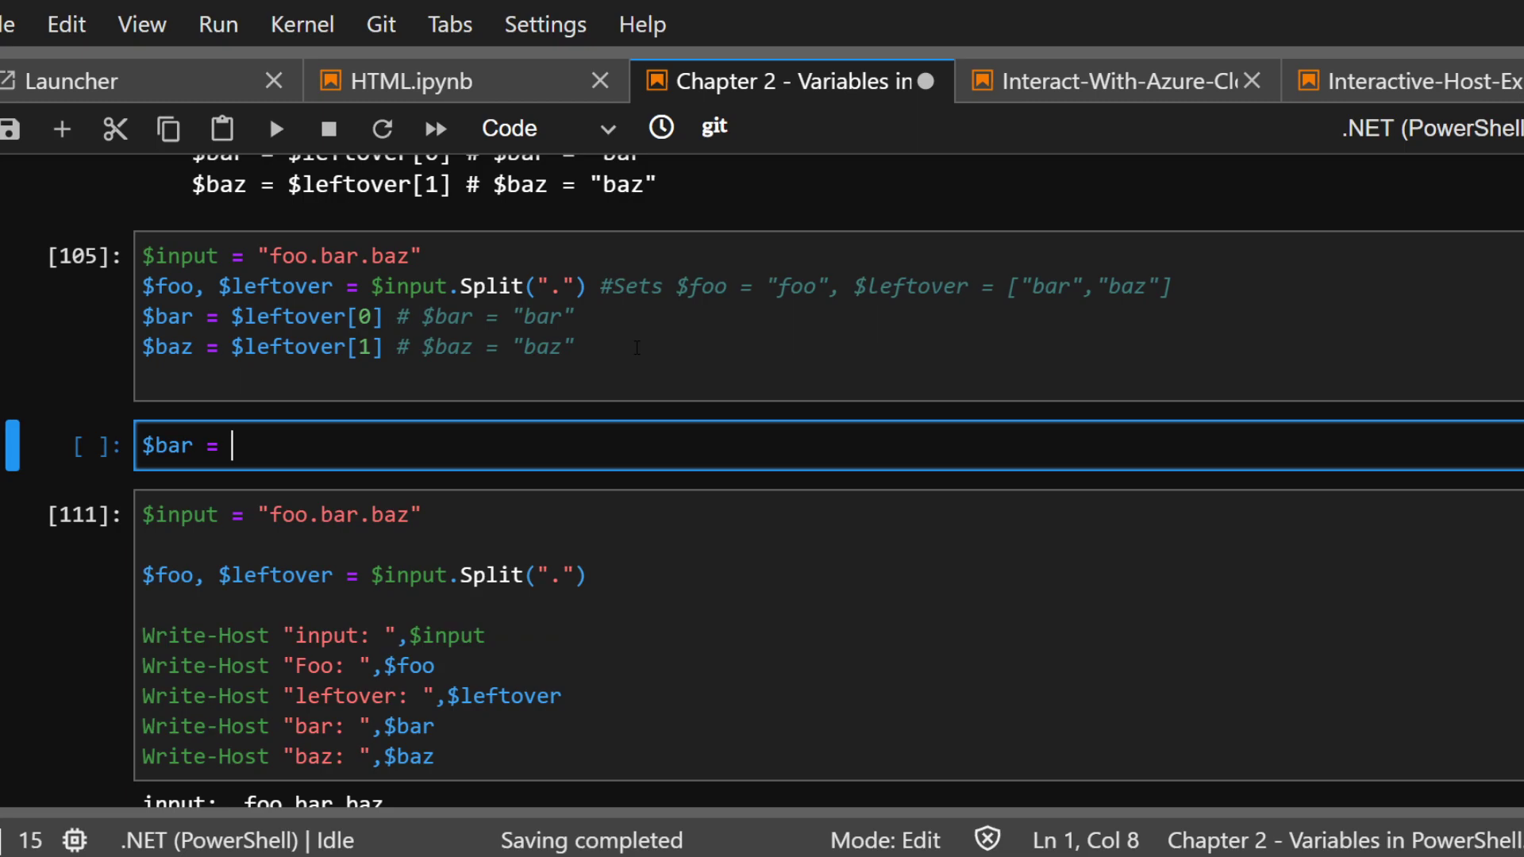
text($null)
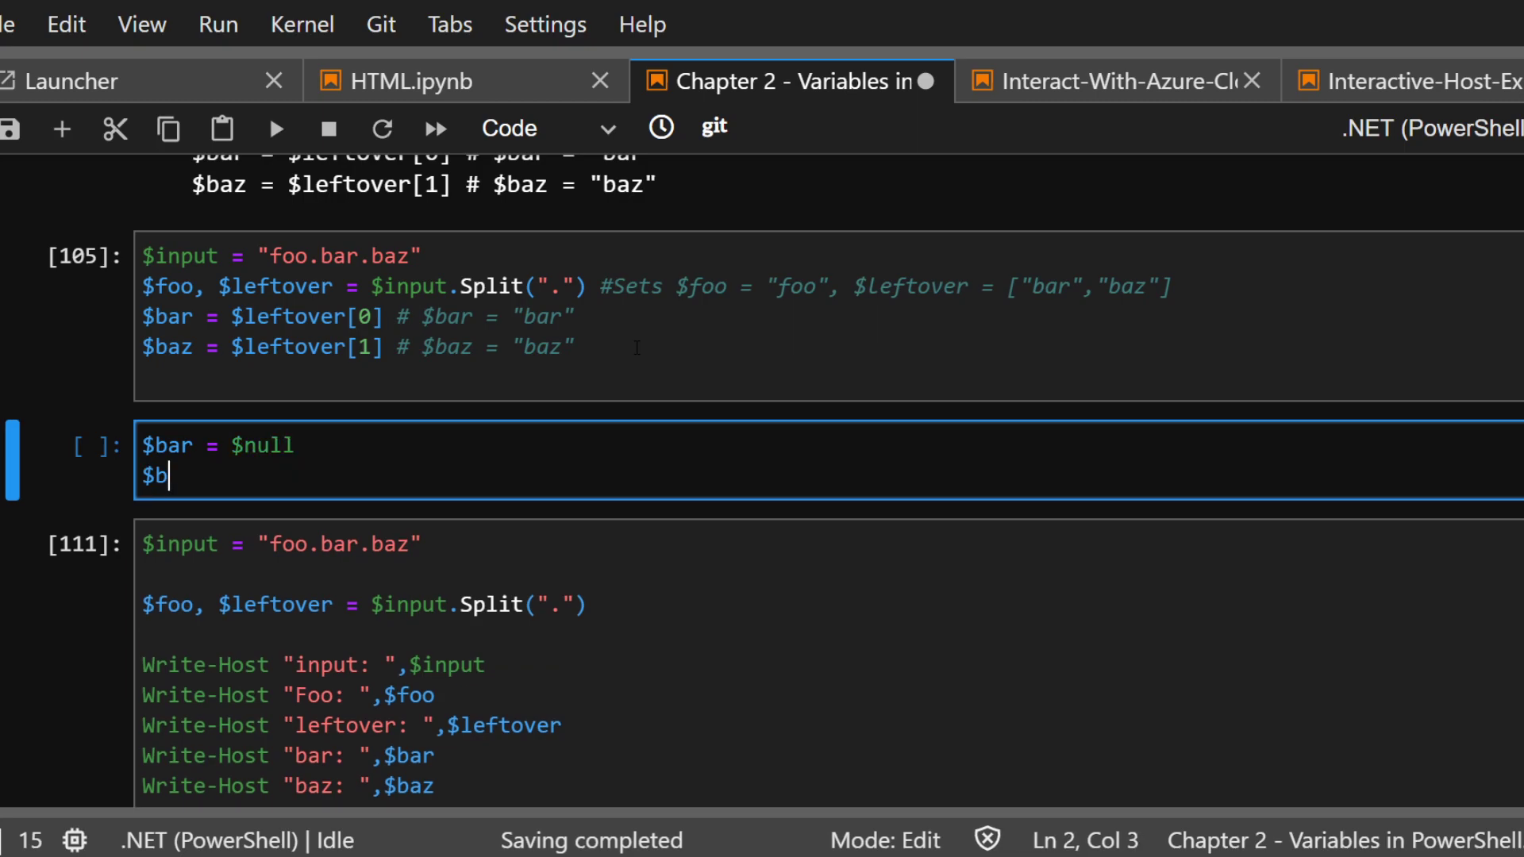
text(az = $null)
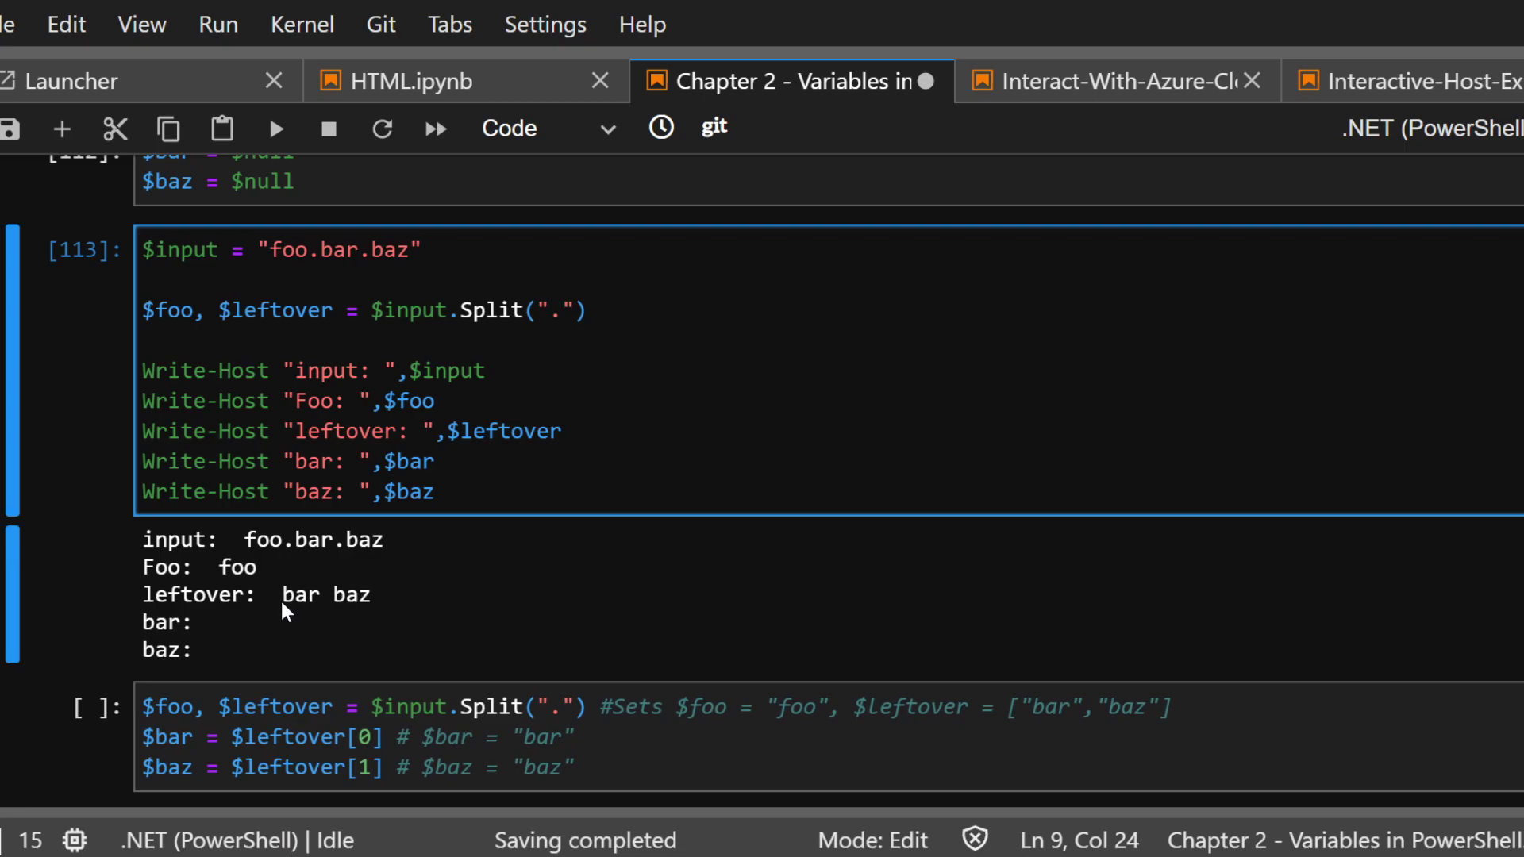
scroll(down, 3)
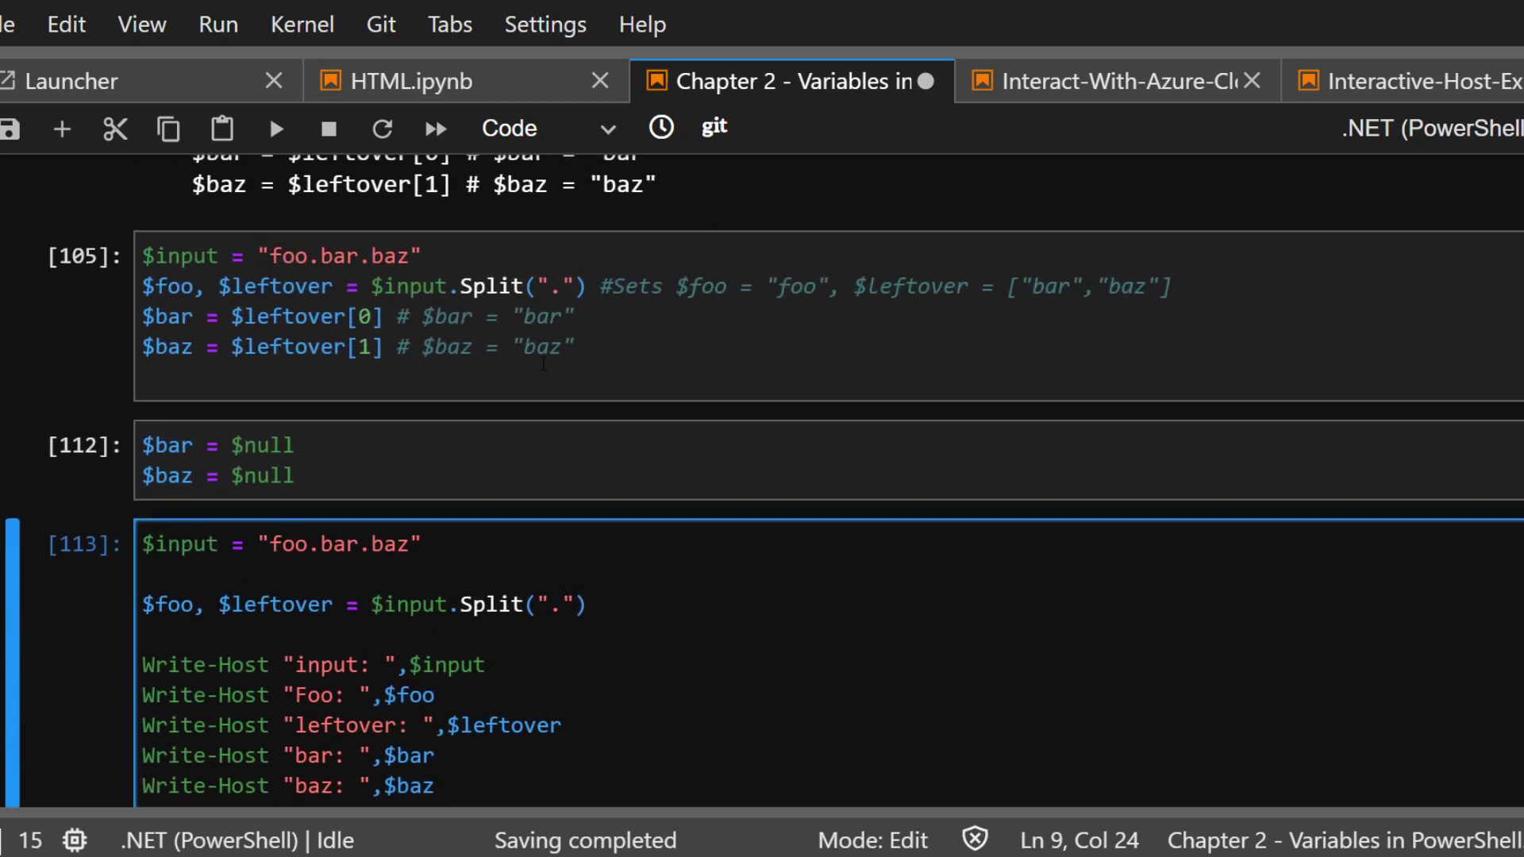
Assign $bar = $leftover[0], $baz = $leftover[1], relabel baz "baz has this value: ", and run
click(276, 127)
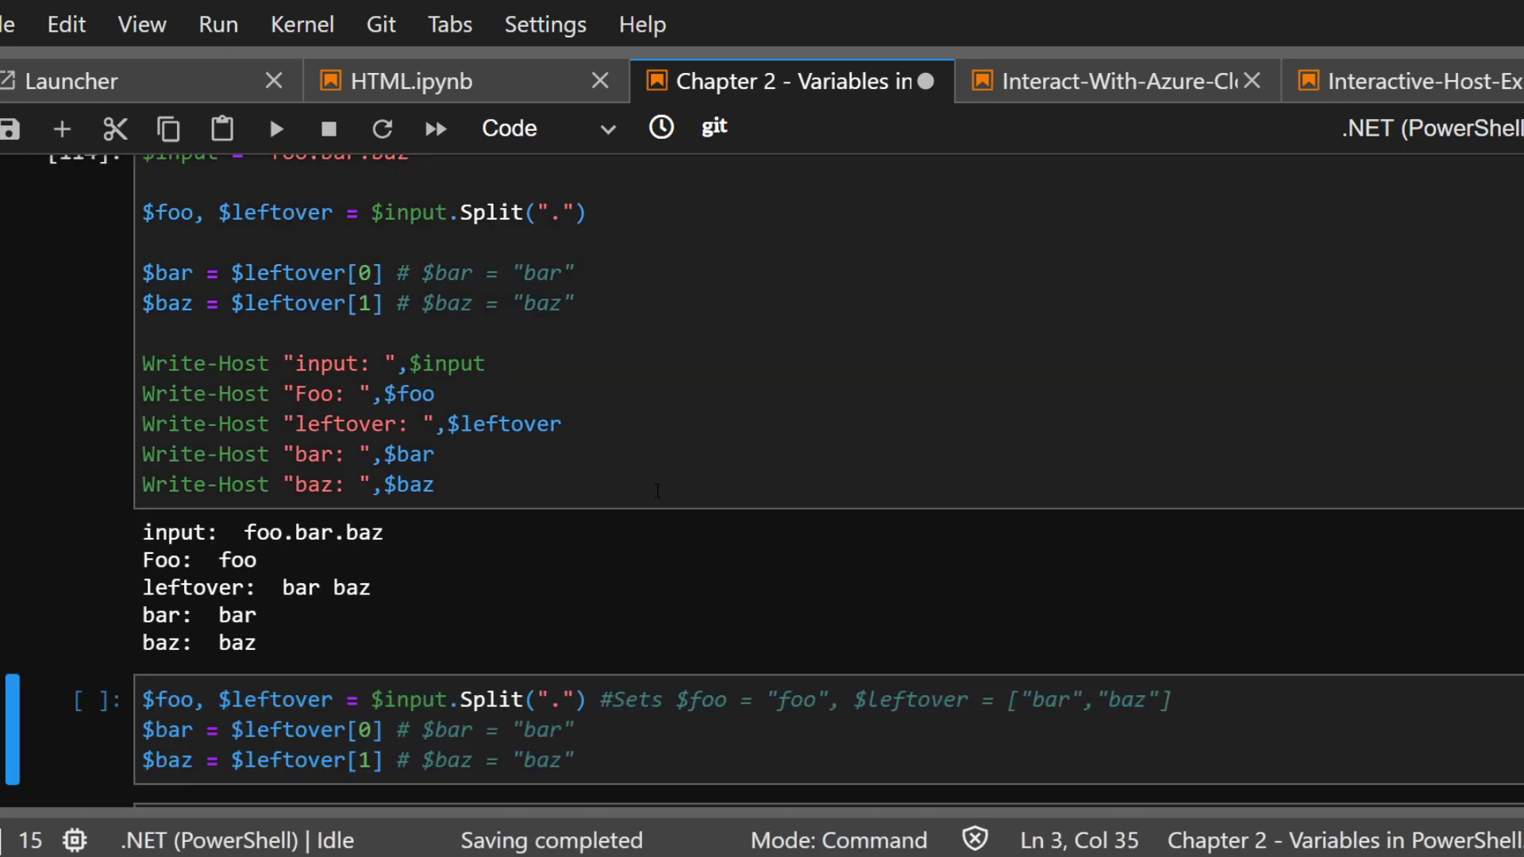
mouse_move(520, 478)
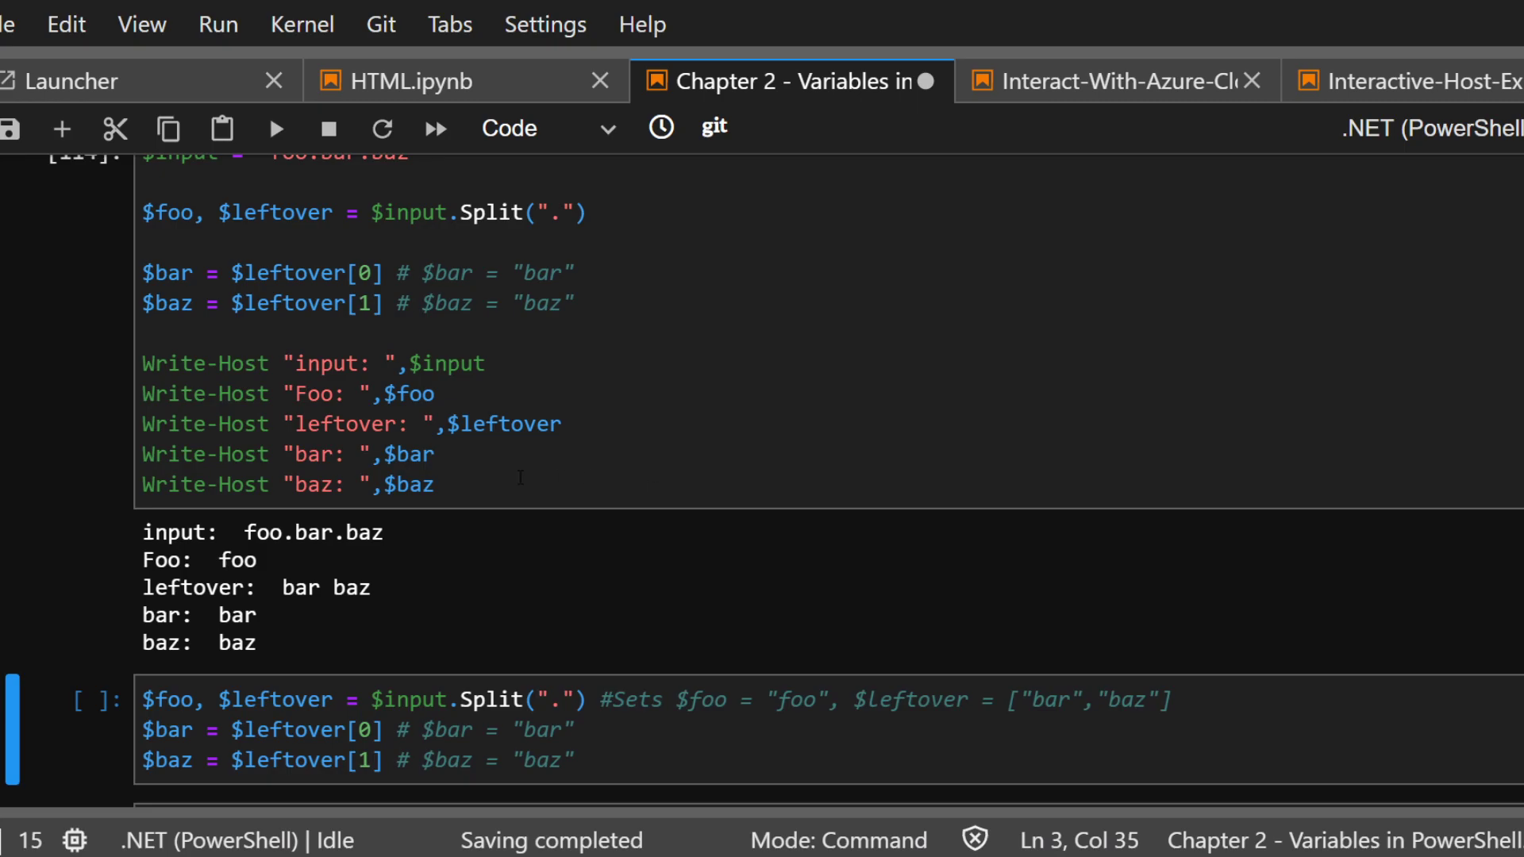
double_click(311, 484)
text( has this value)
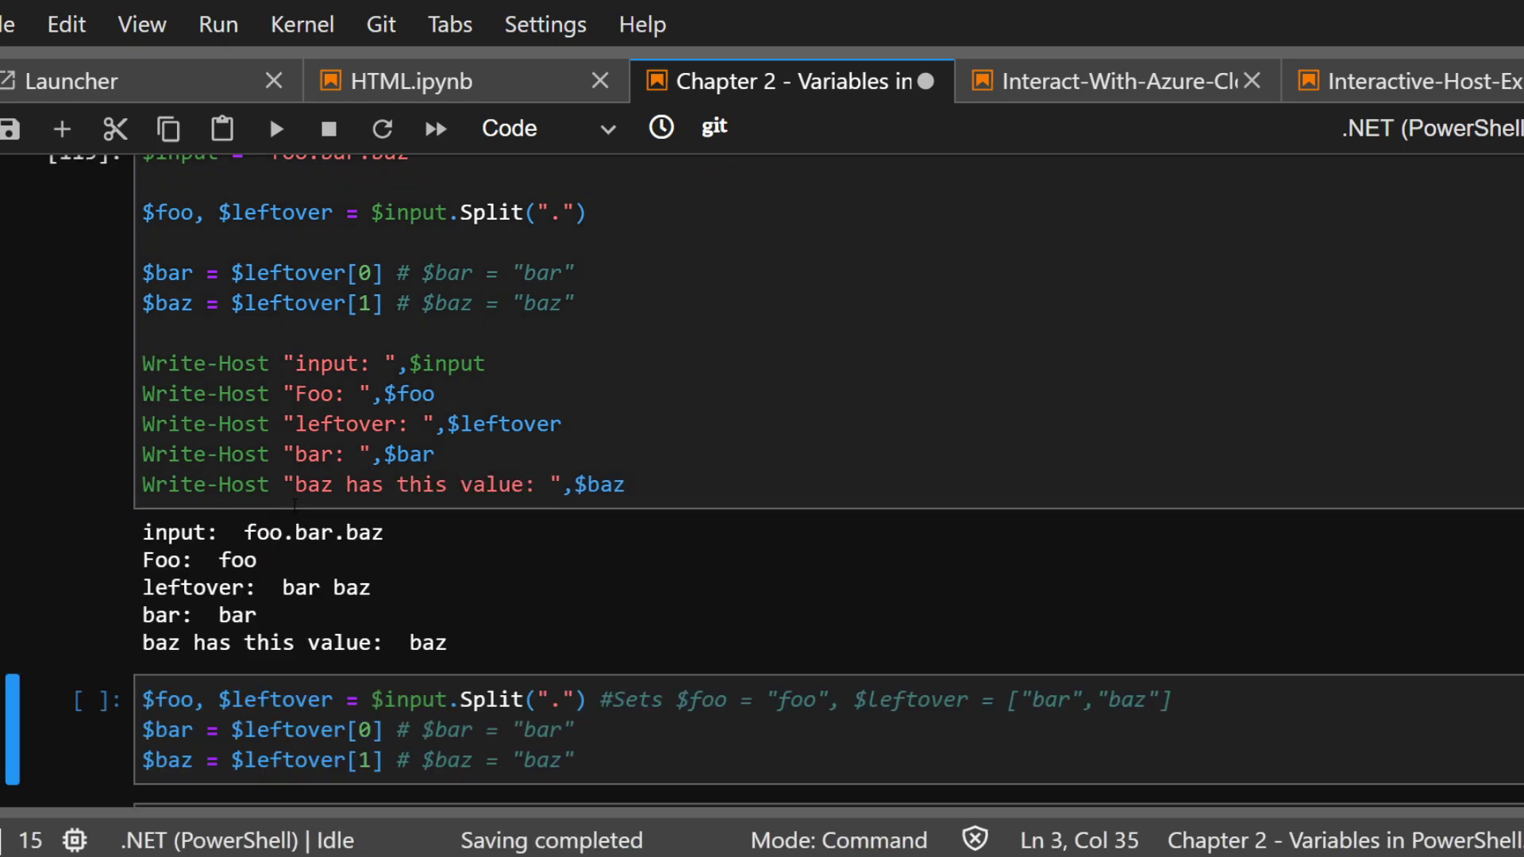
double_click(412, 485)
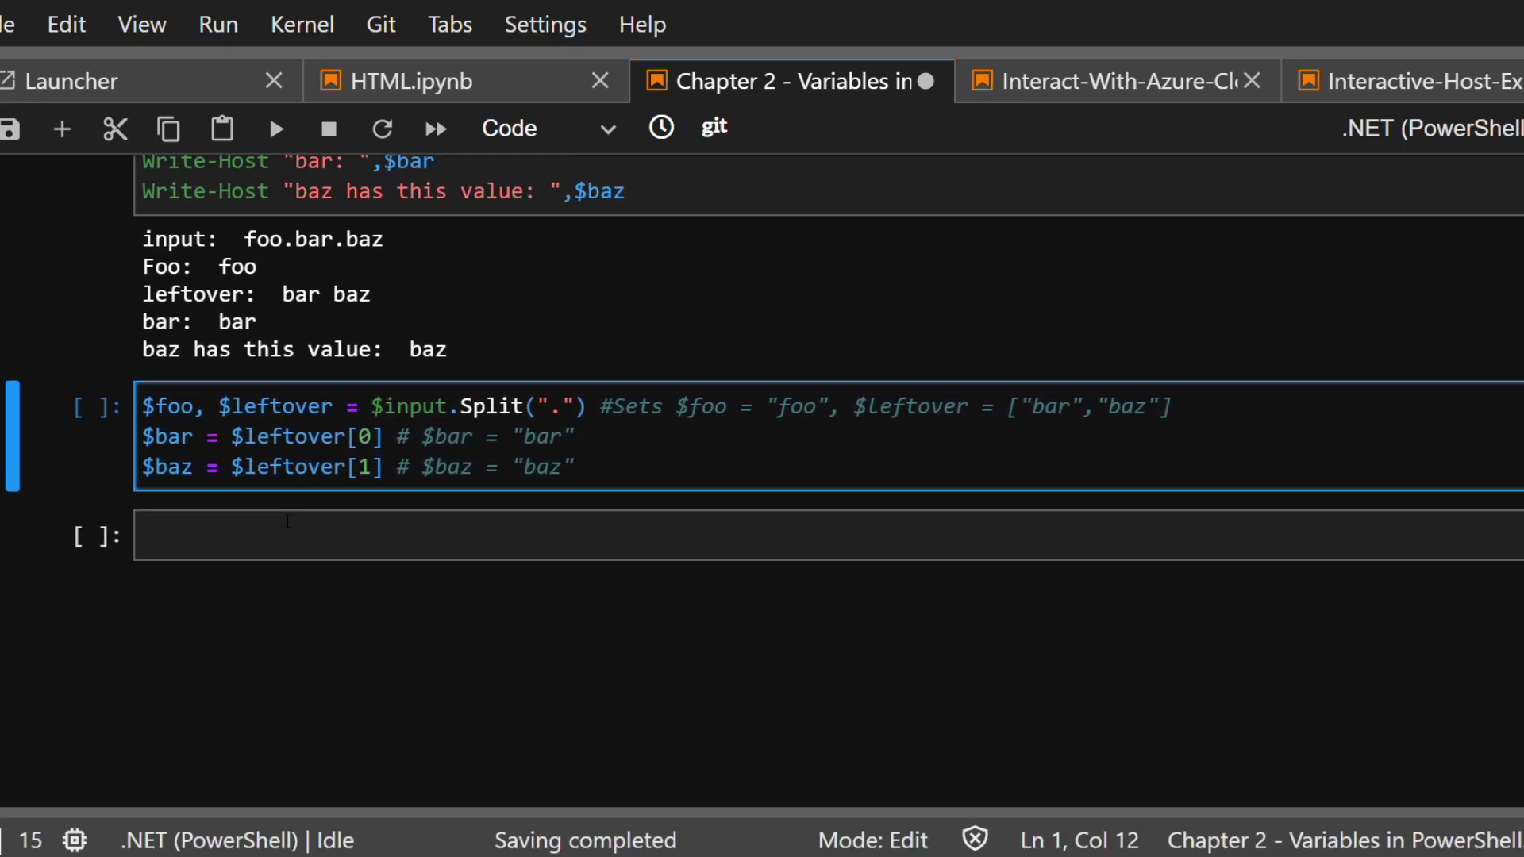
scroll(down, 3)
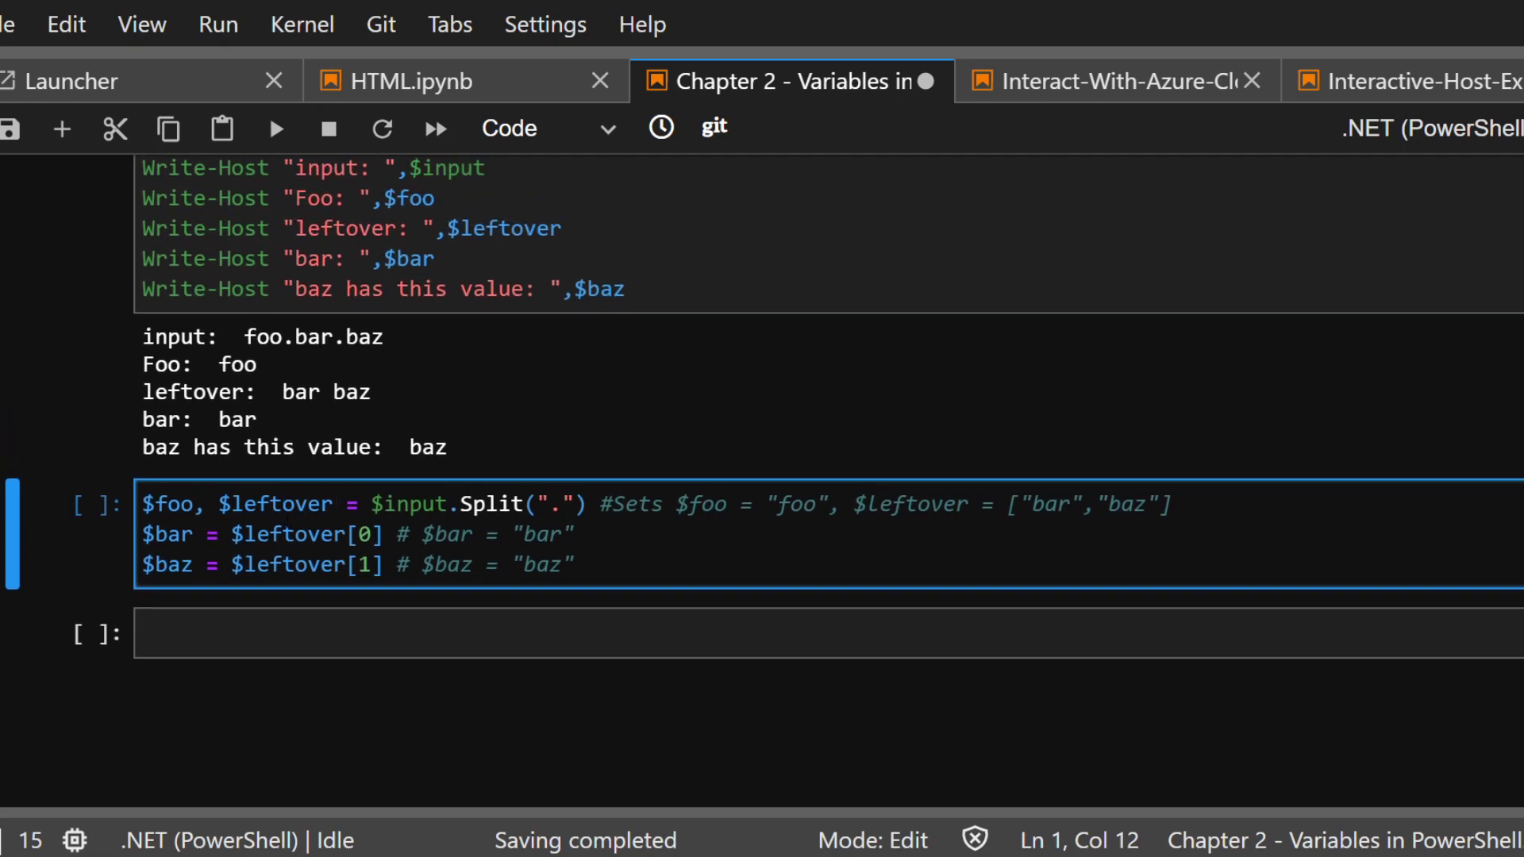